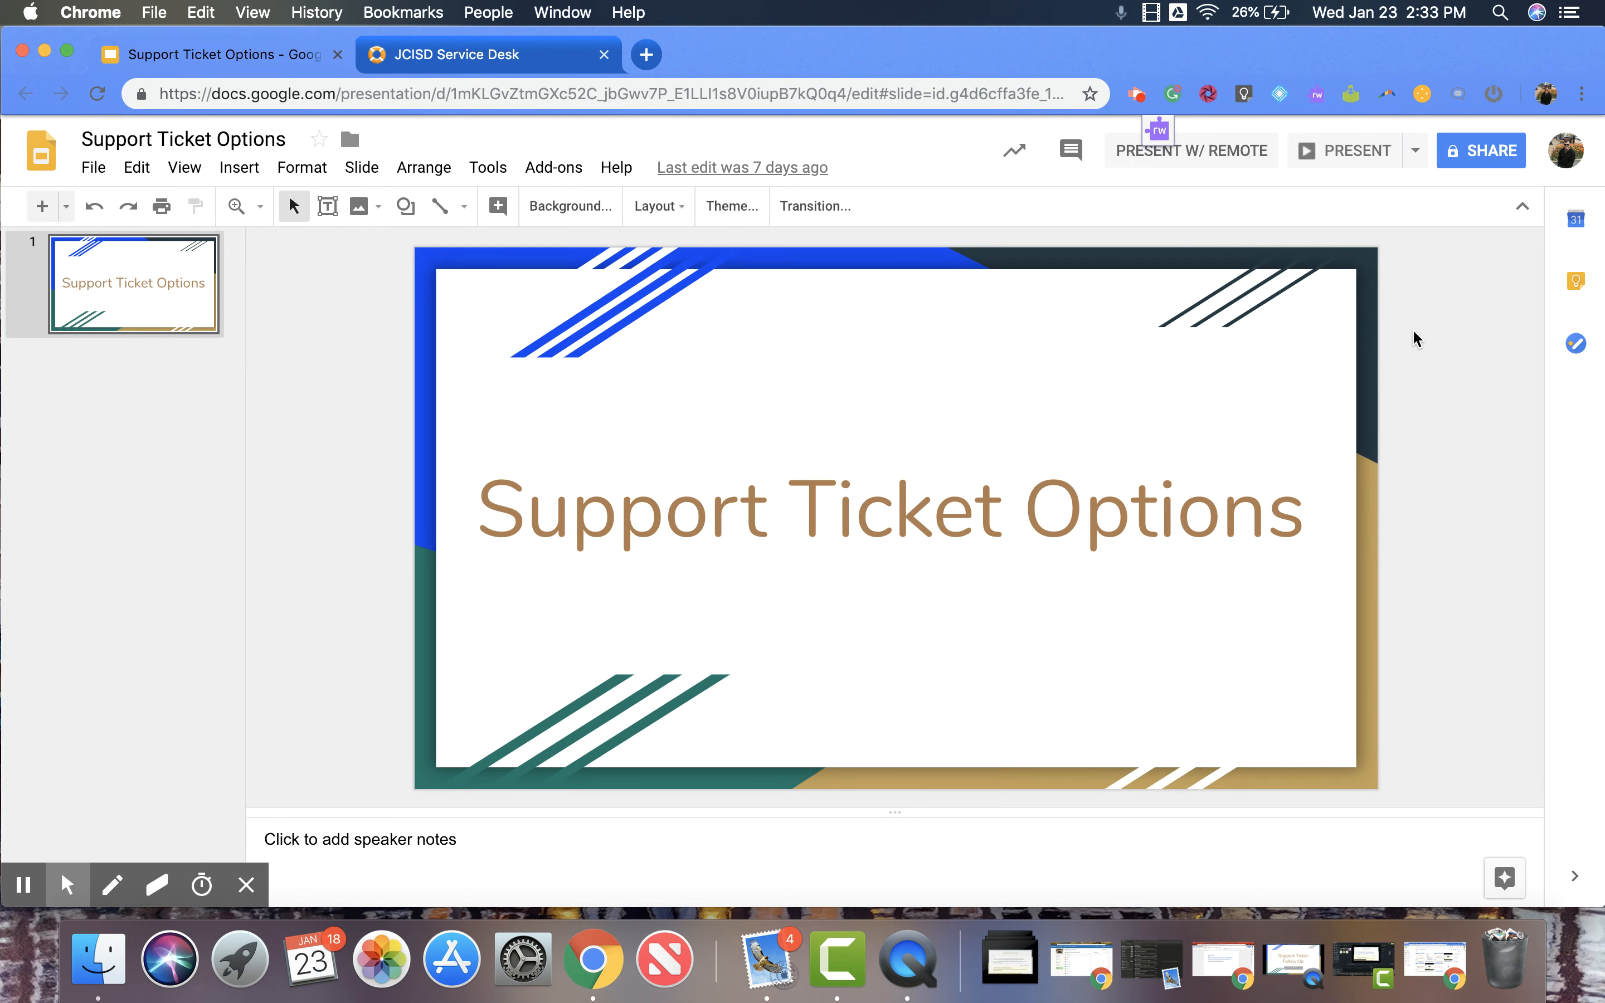
{"action": "mouse_move", "coordinate": [901, 243]}
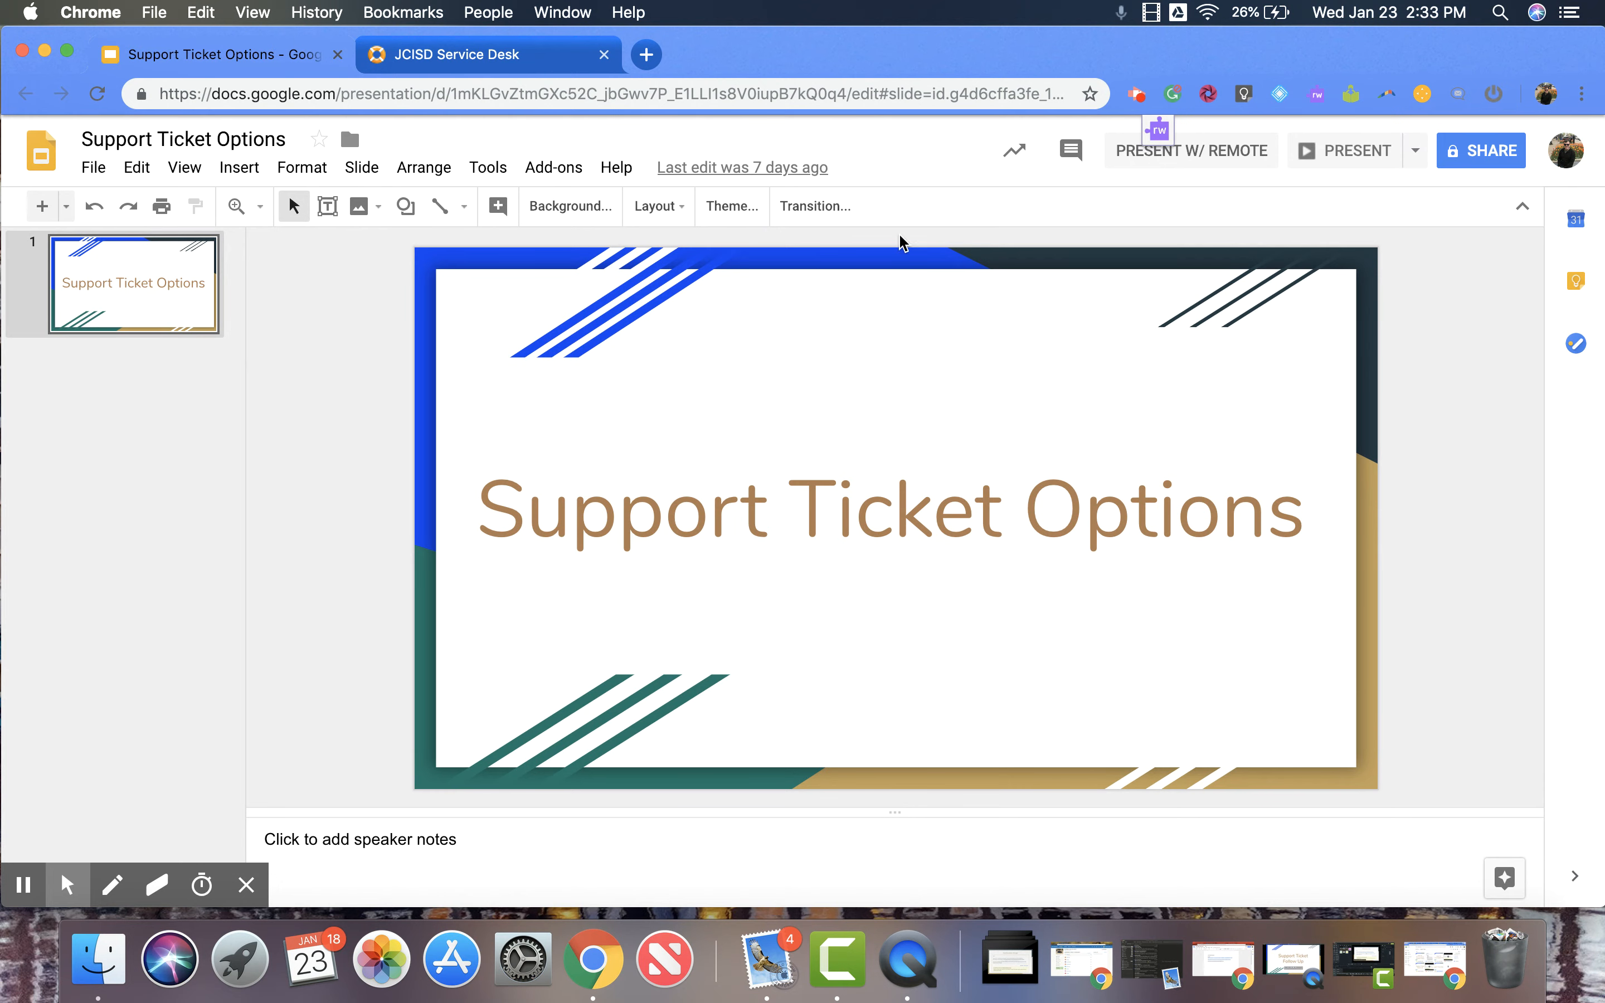
Bring up the help request form and list its request types (East Jackson through Web page block).
{"action": "left_click", "coordinate": [489, 55]}
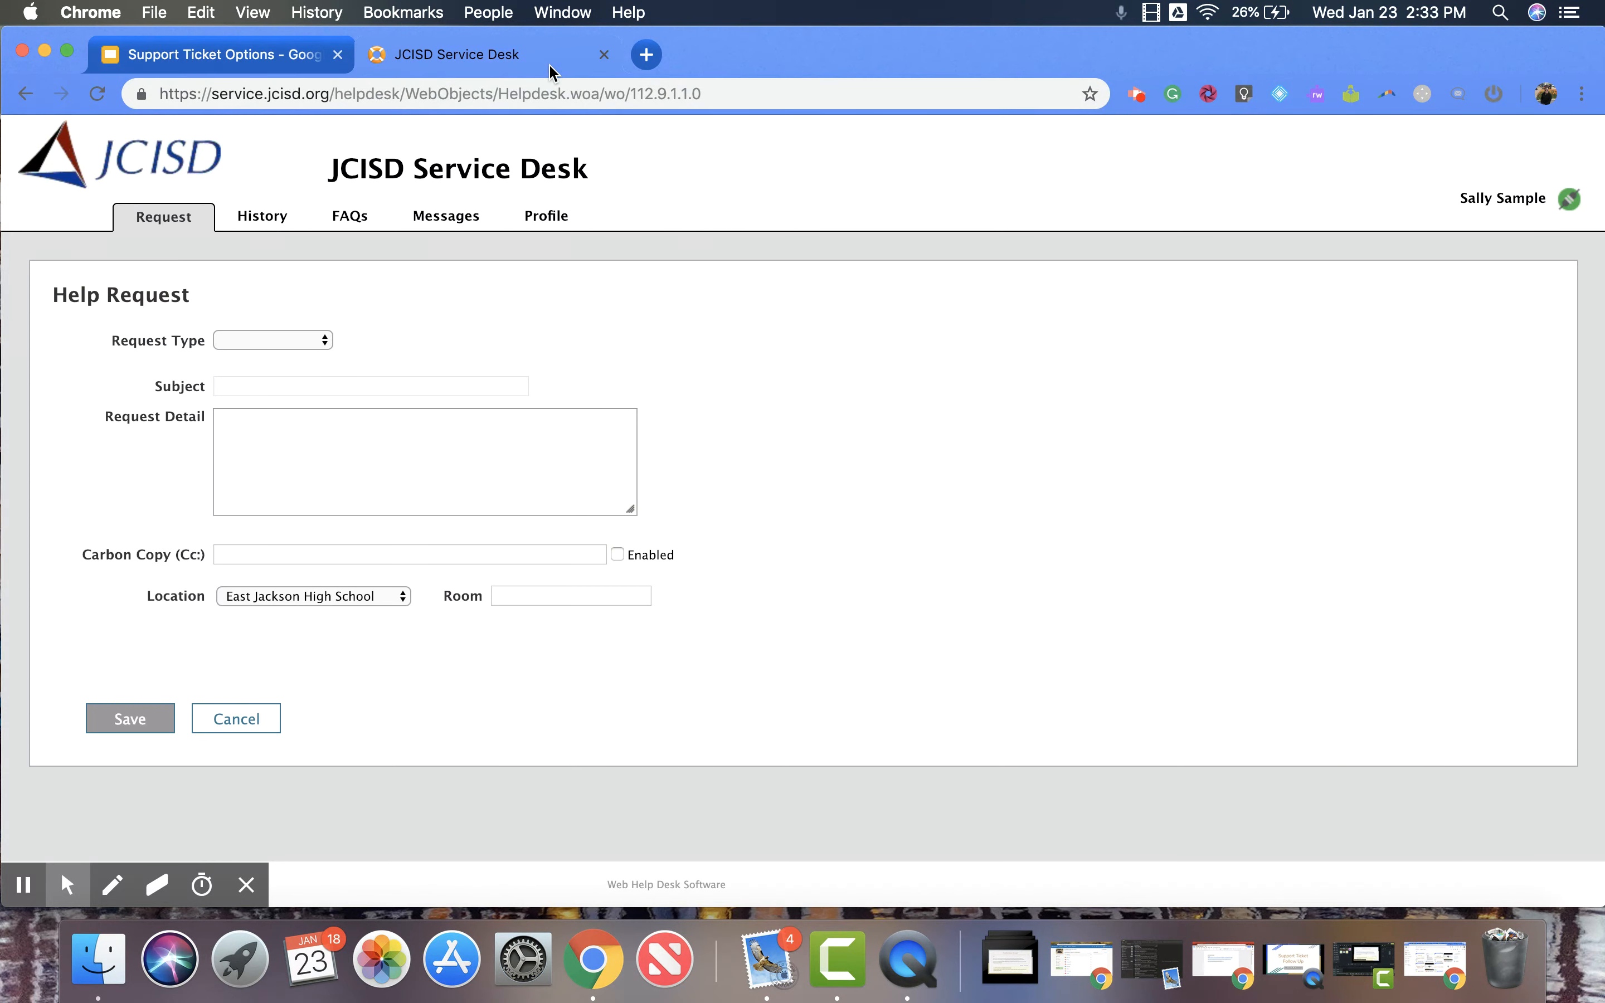
{"action": "mouse_move", "coordinate": [529, 133]}
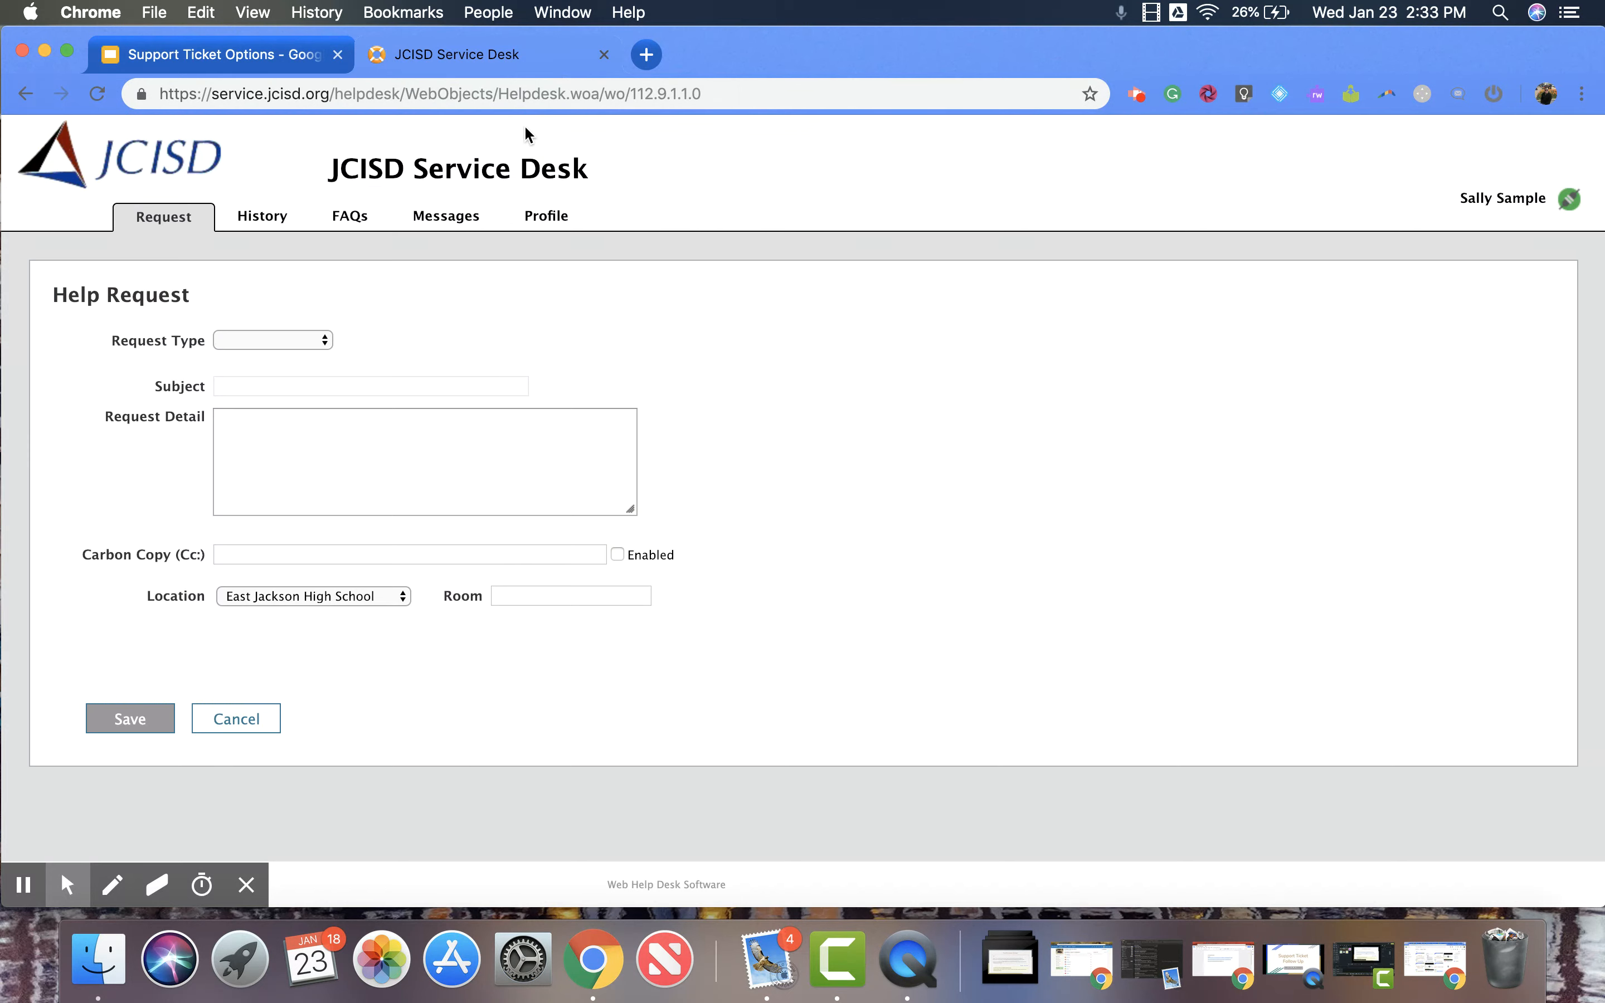
{"action": "mouse_move", "coordinate": [253, 114]}
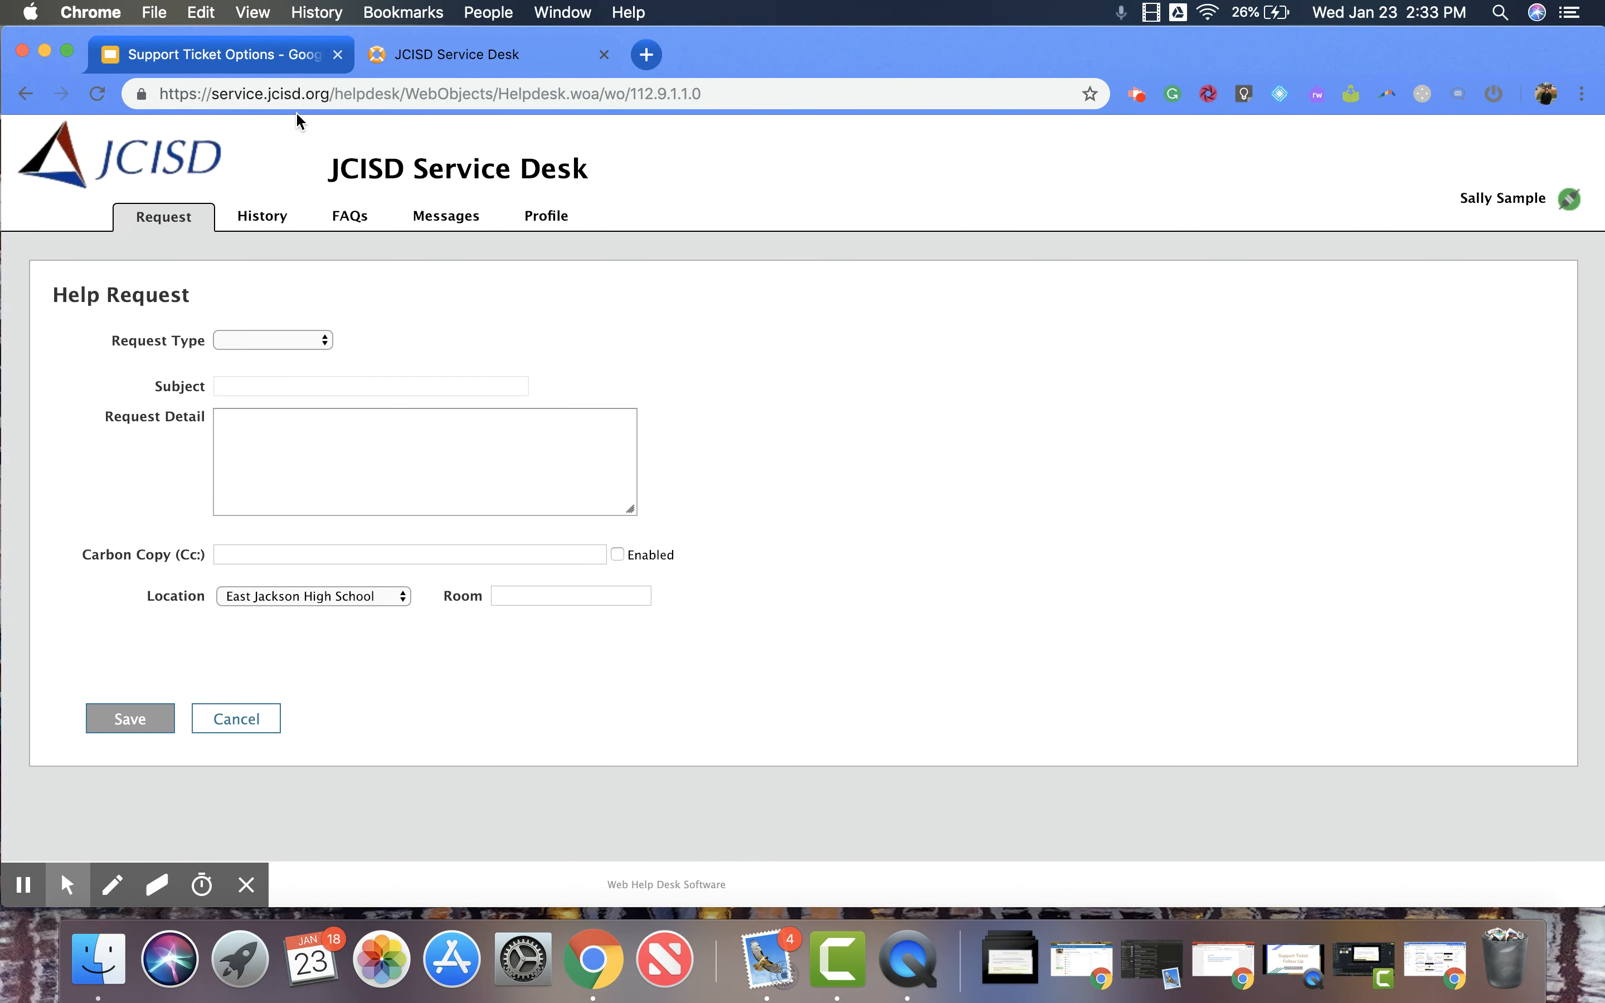
{"action": "mouse_move", "coordinate": [332, 116]}
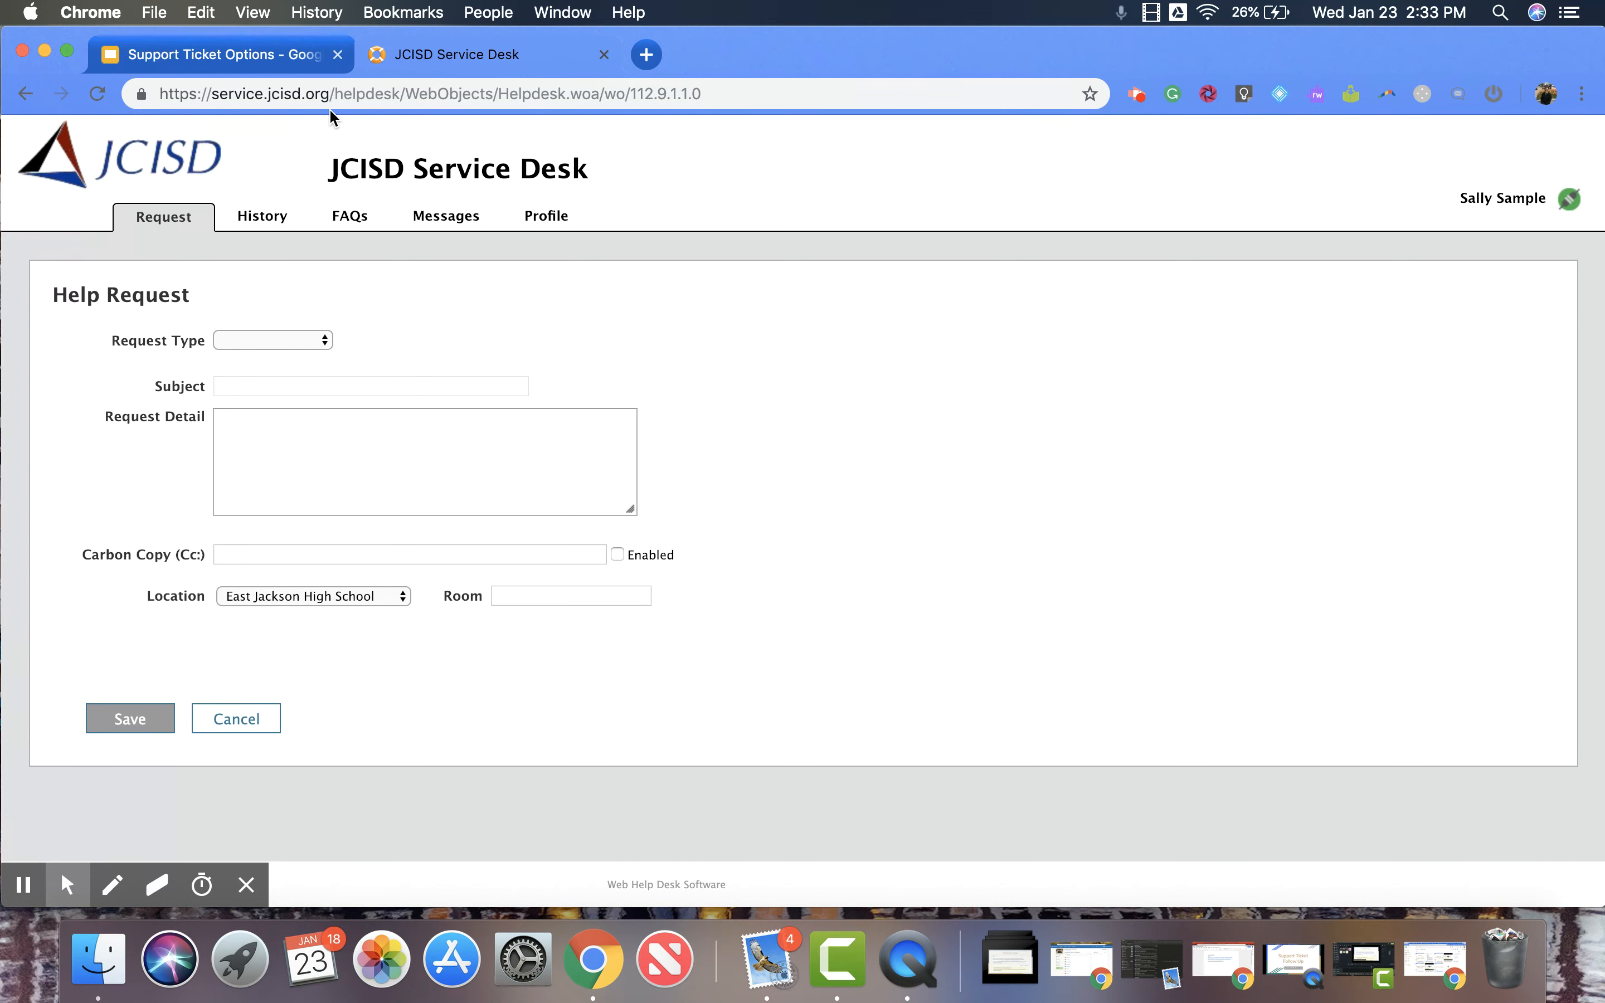
{"action": "mouse_move", "coordinate": [164, 227]}
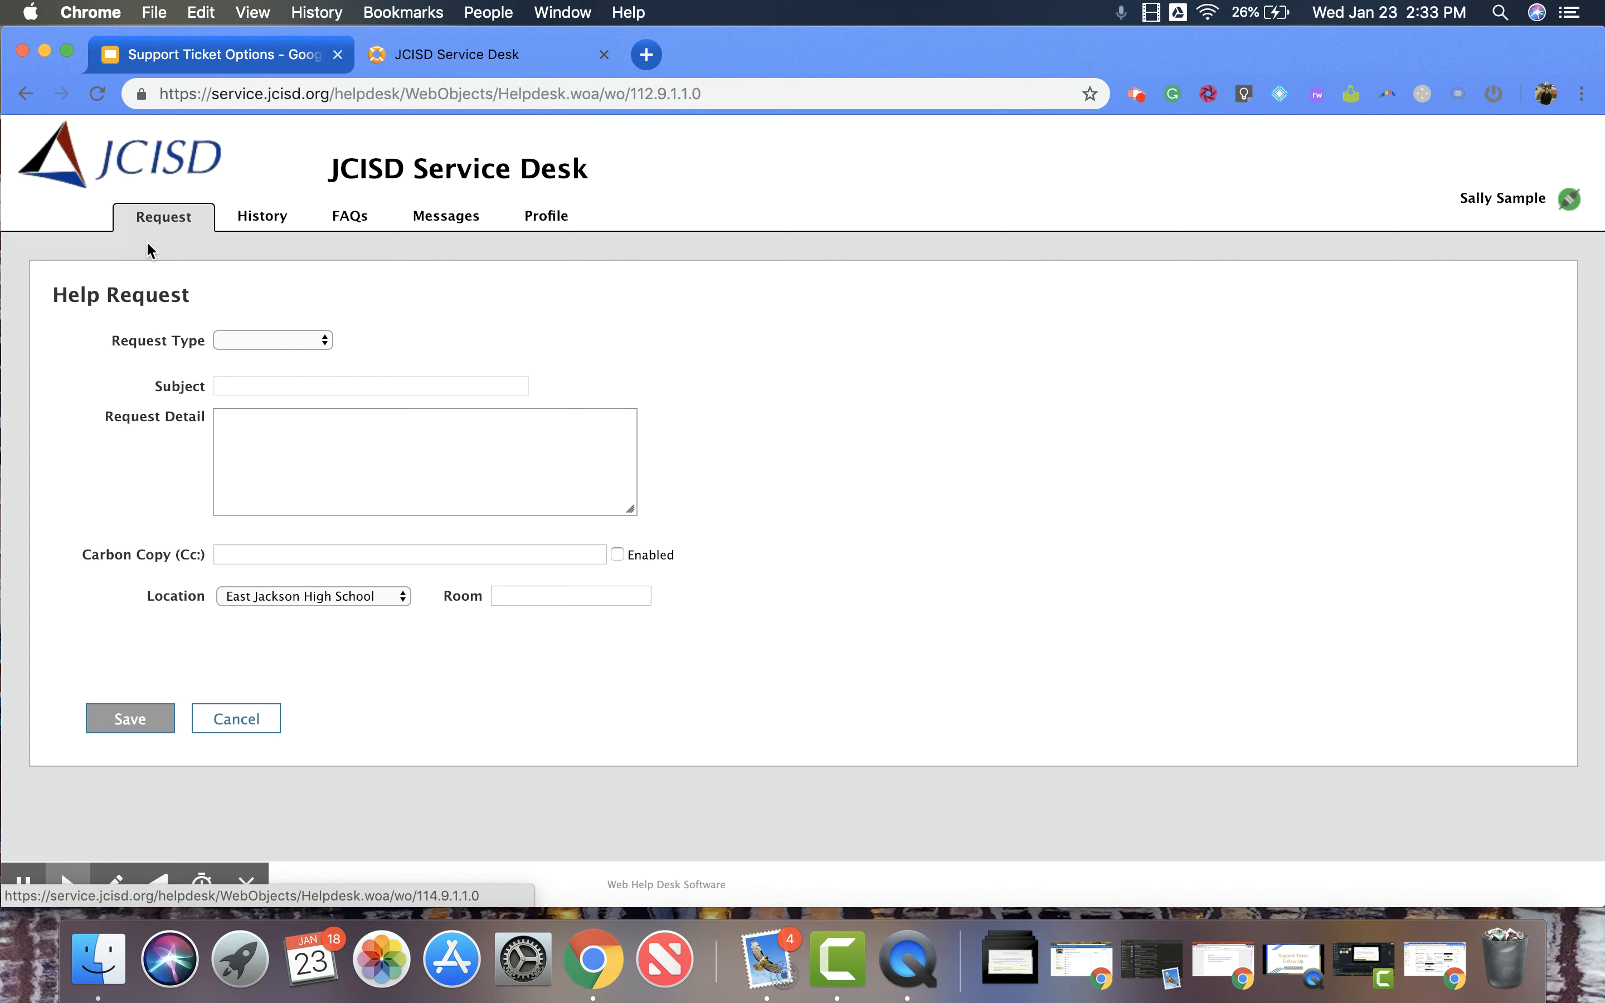
{"action": "mouse_move", "coordinate": [187, 356]}
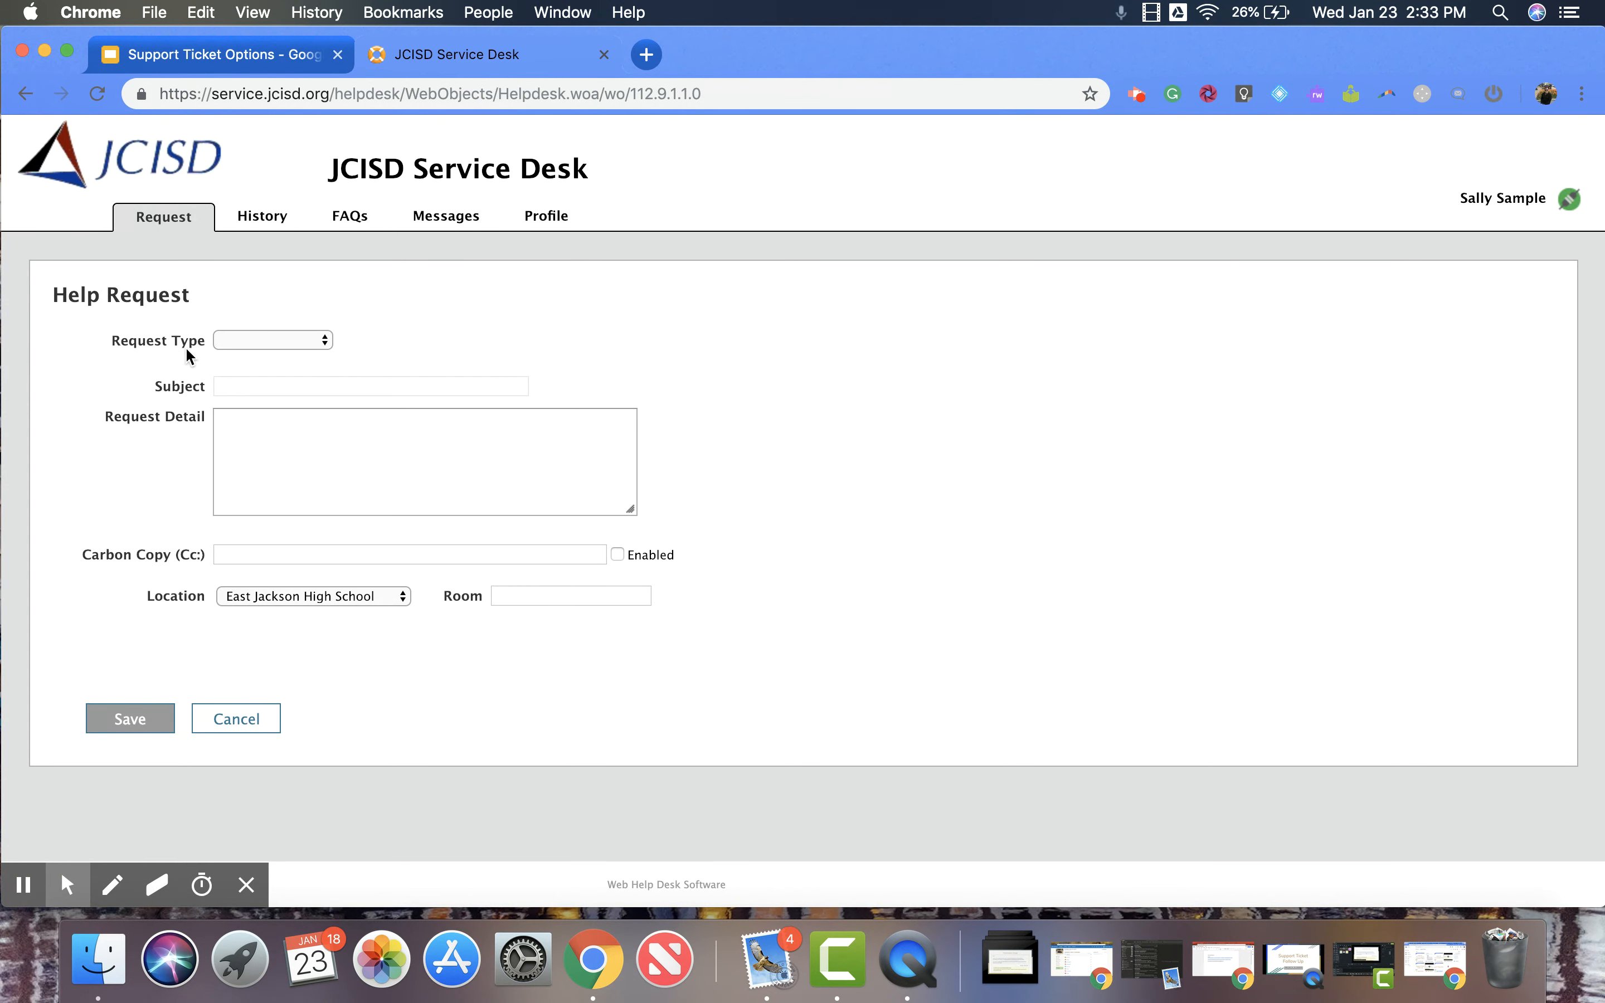
{"action": "mouse_move", "coordinate": [340, 345]}
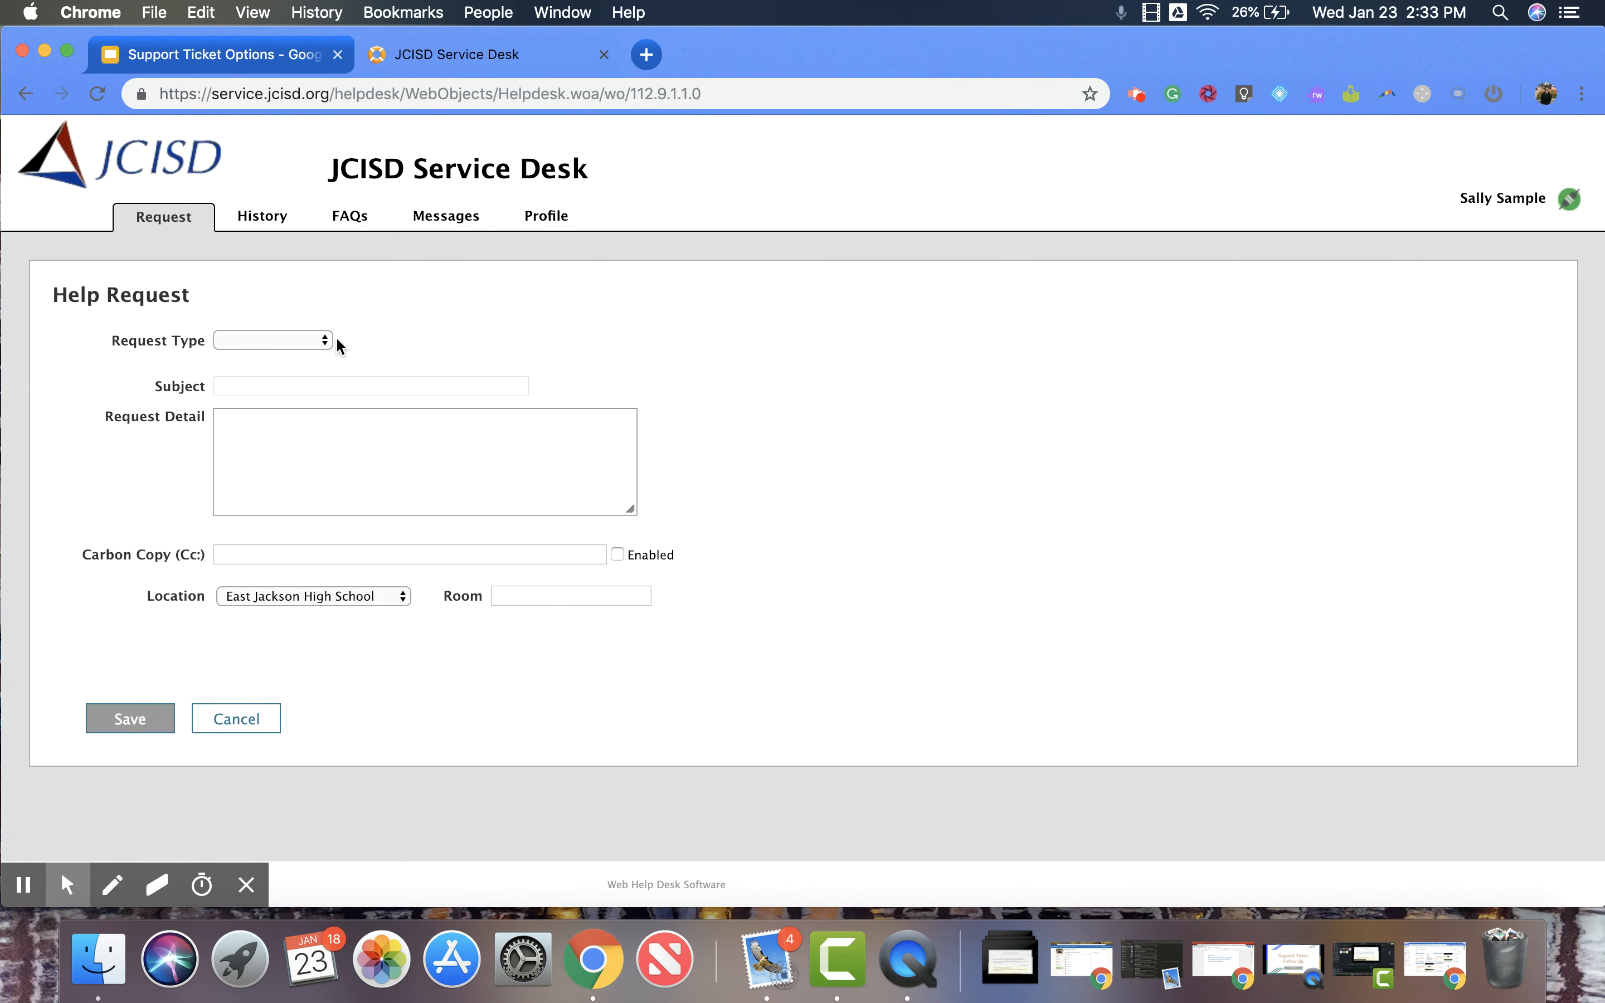
{"action": "left_click", "coordinate": [272, 340]}
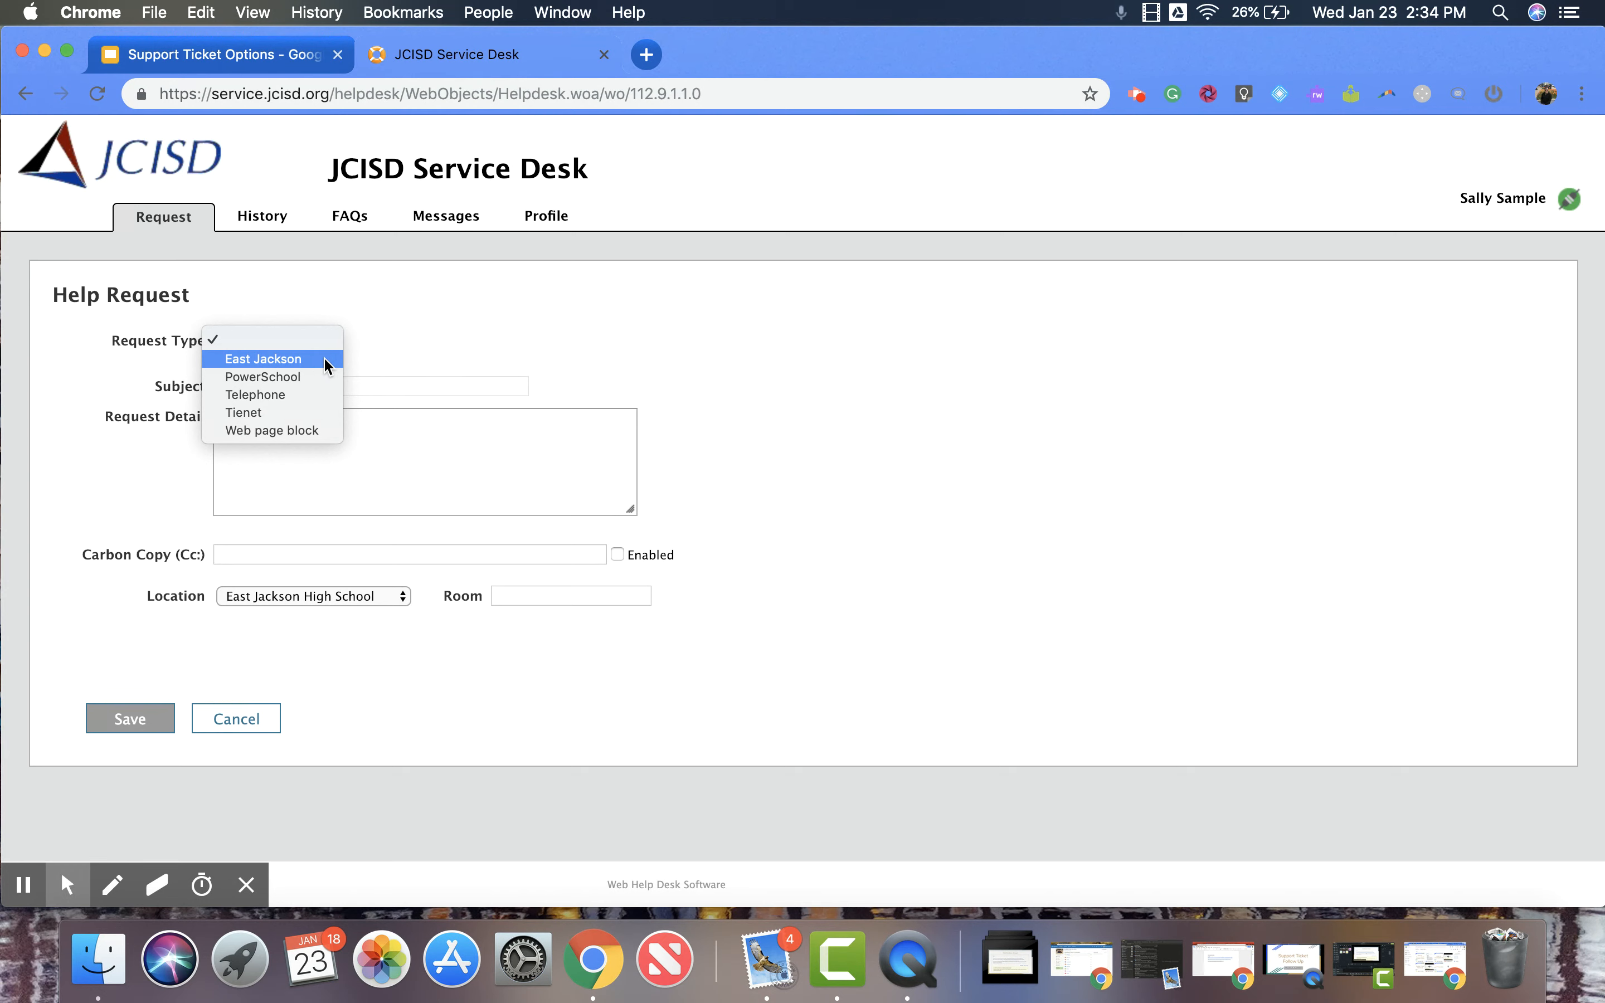
Make East Jackson the request type and list its subtypes, Application through User Account.
{"action": "left_click", "coordinate": [263, 359]}
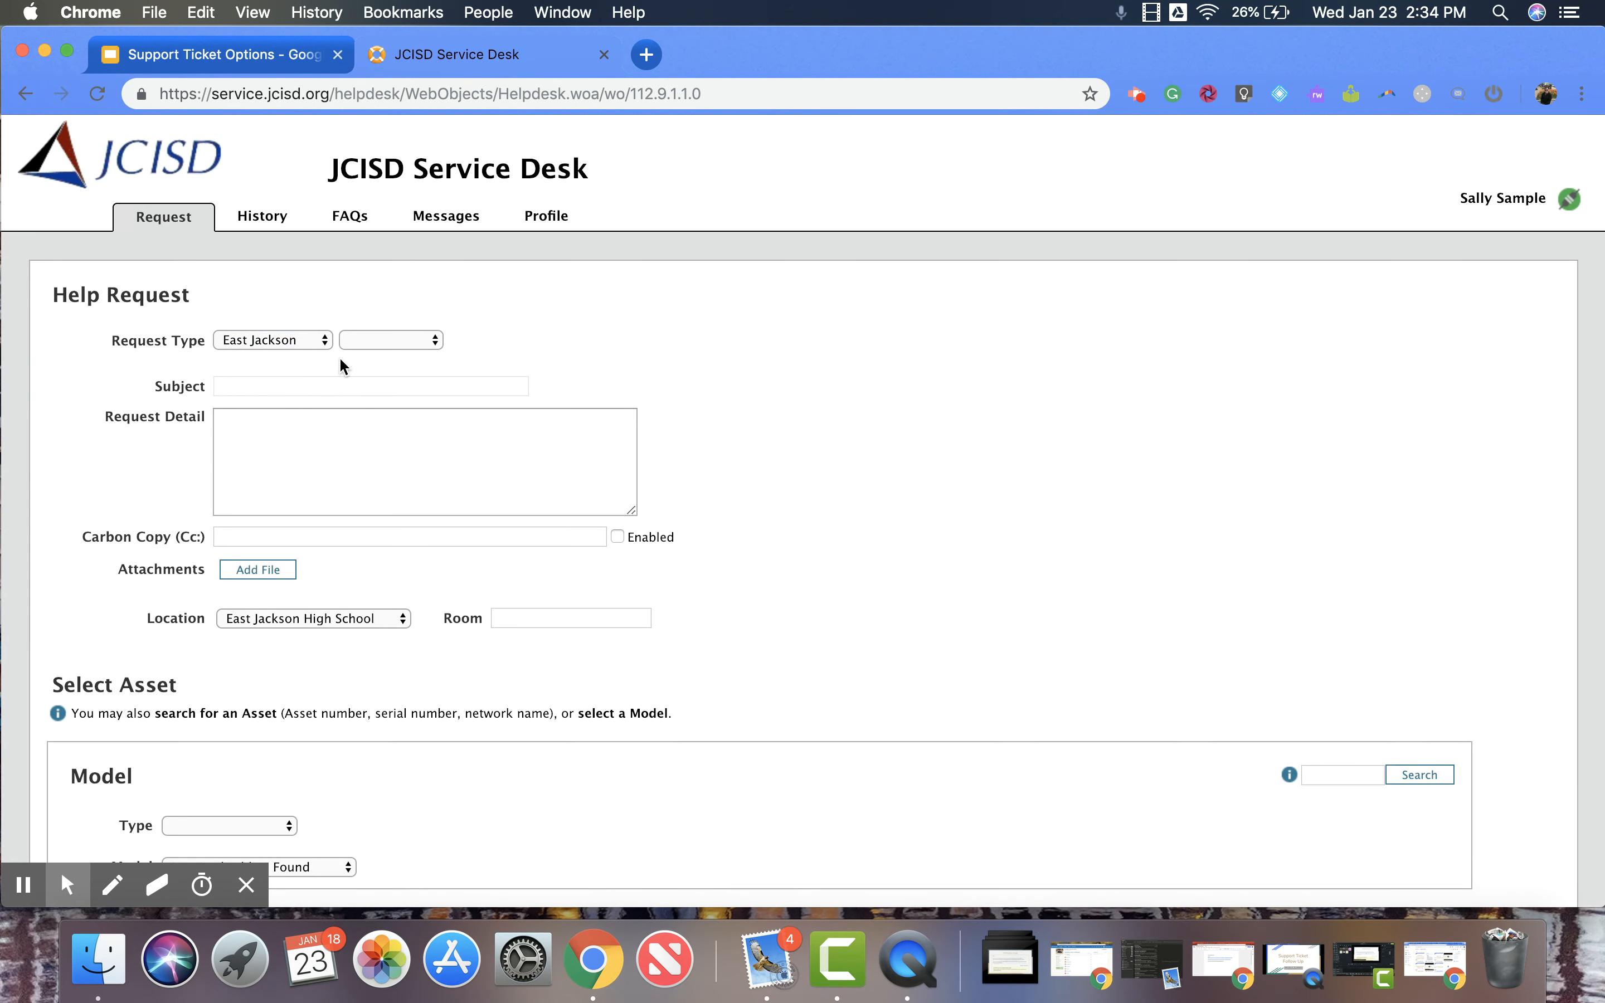
{"action": "mouse_move", "coordinate": [434, 353]}
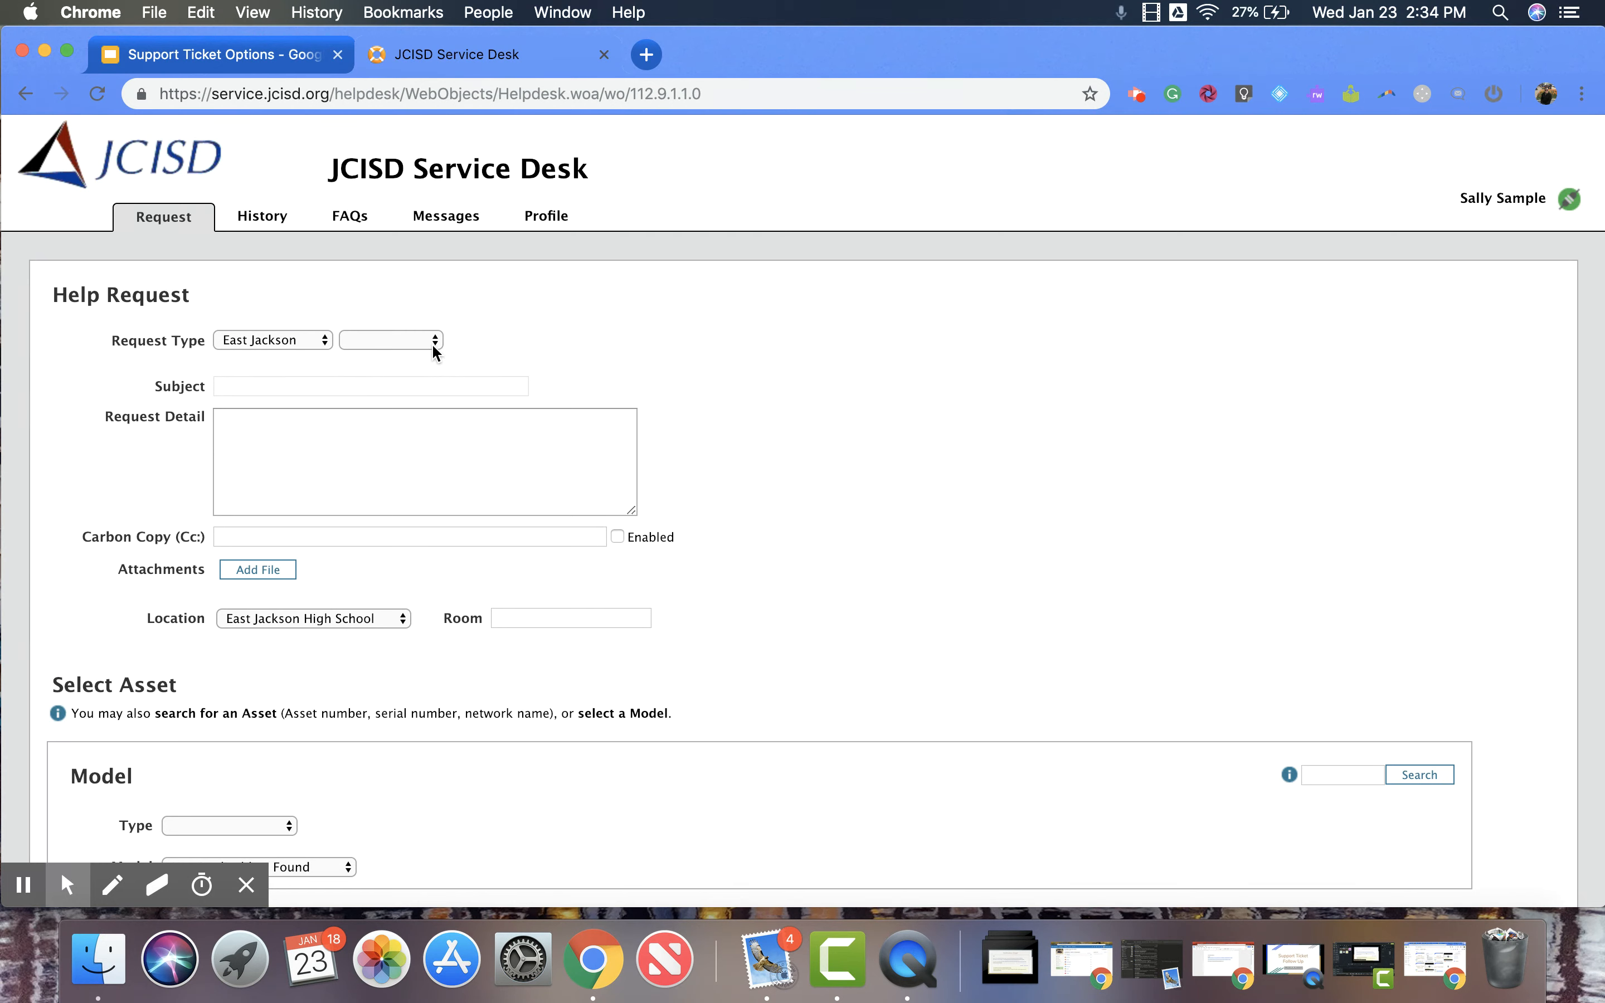
{"action": "left_click", "coordinate": [392, 340]}
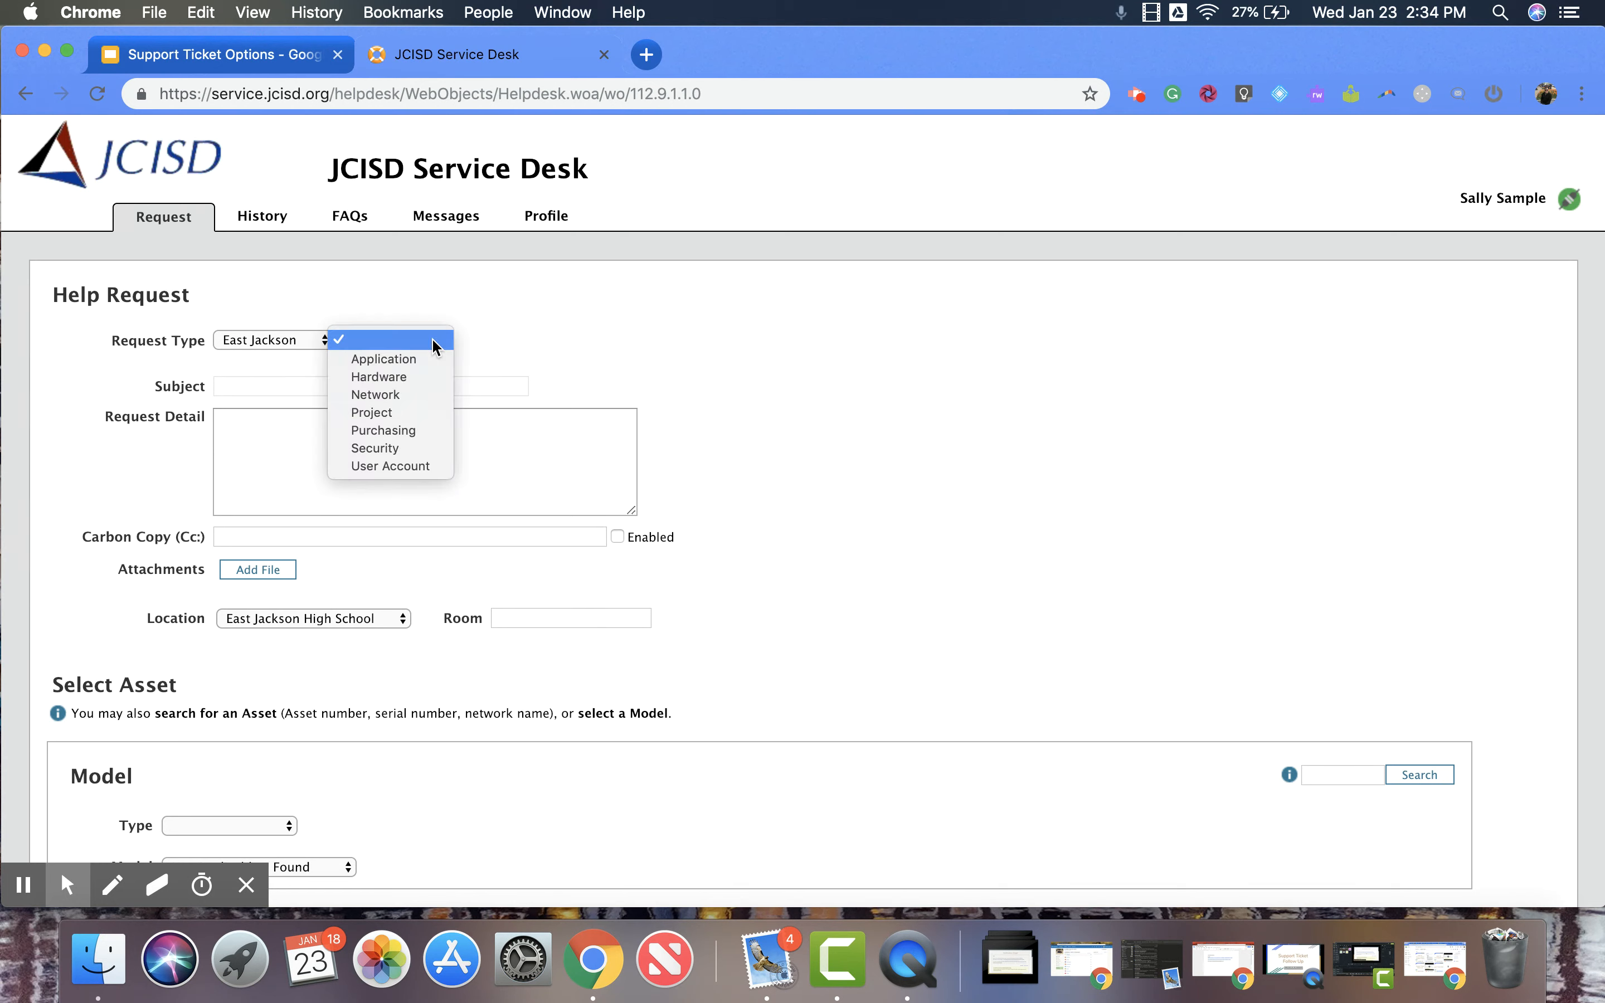
{"action": "mouse_move", "coordinate": [383, 359]}
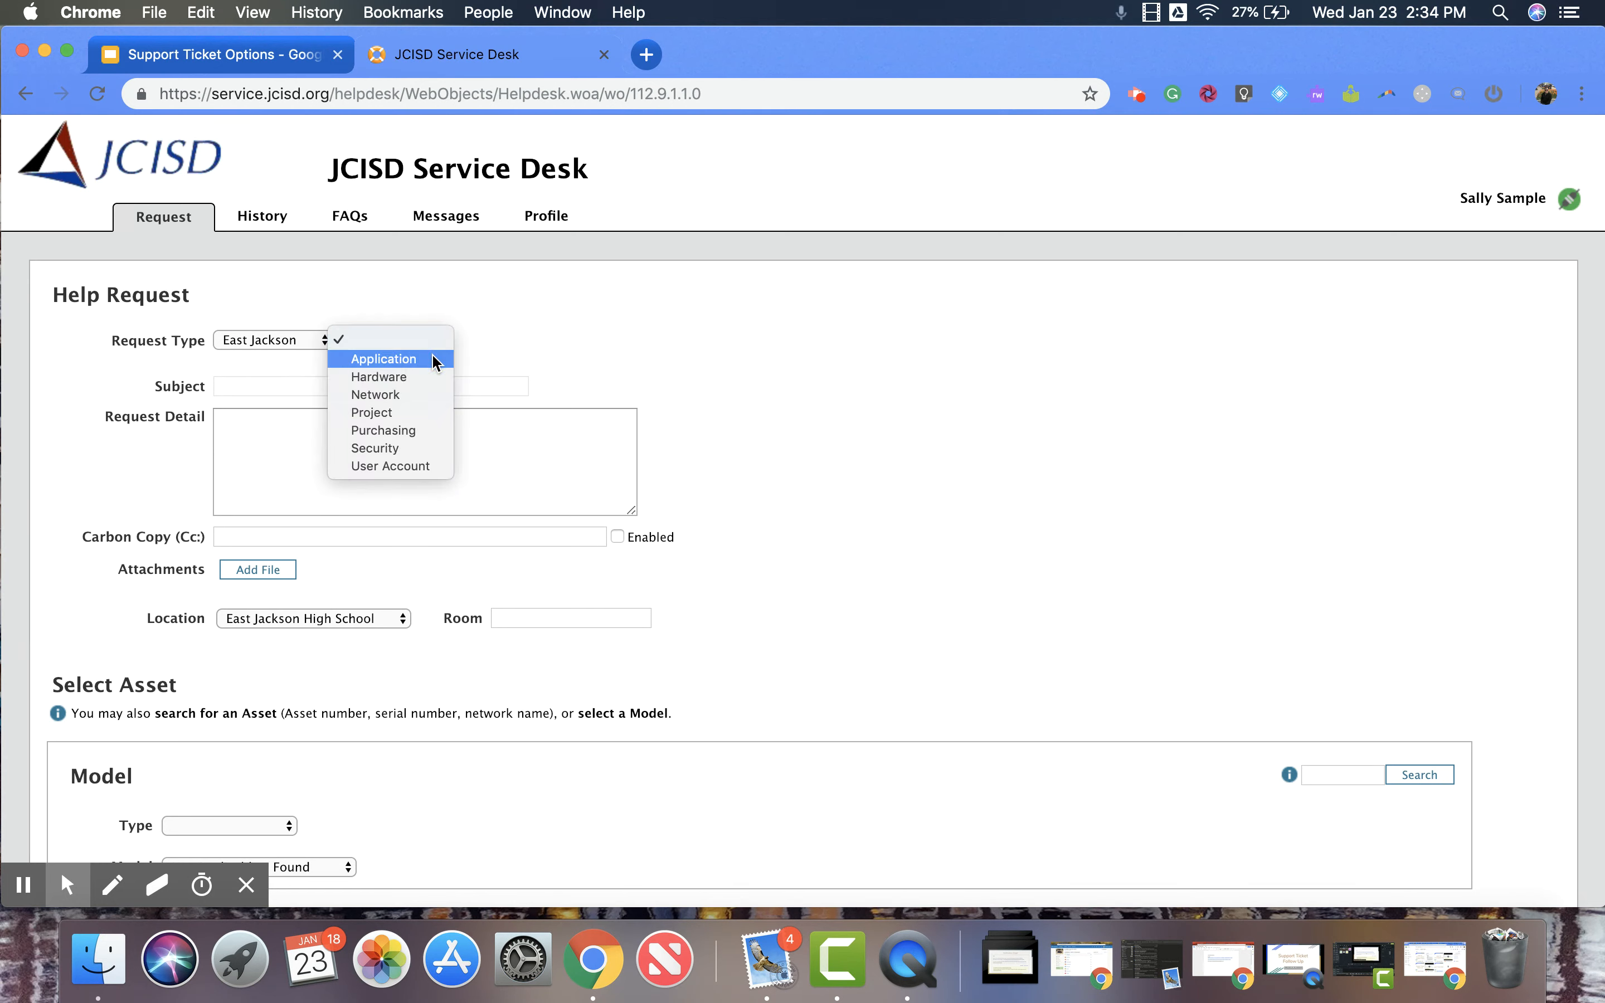
Choose Application as the East Jackson subtype, revealing the application-naming instructions.
{"action": "left_click", "coordinate": [382, 358]}
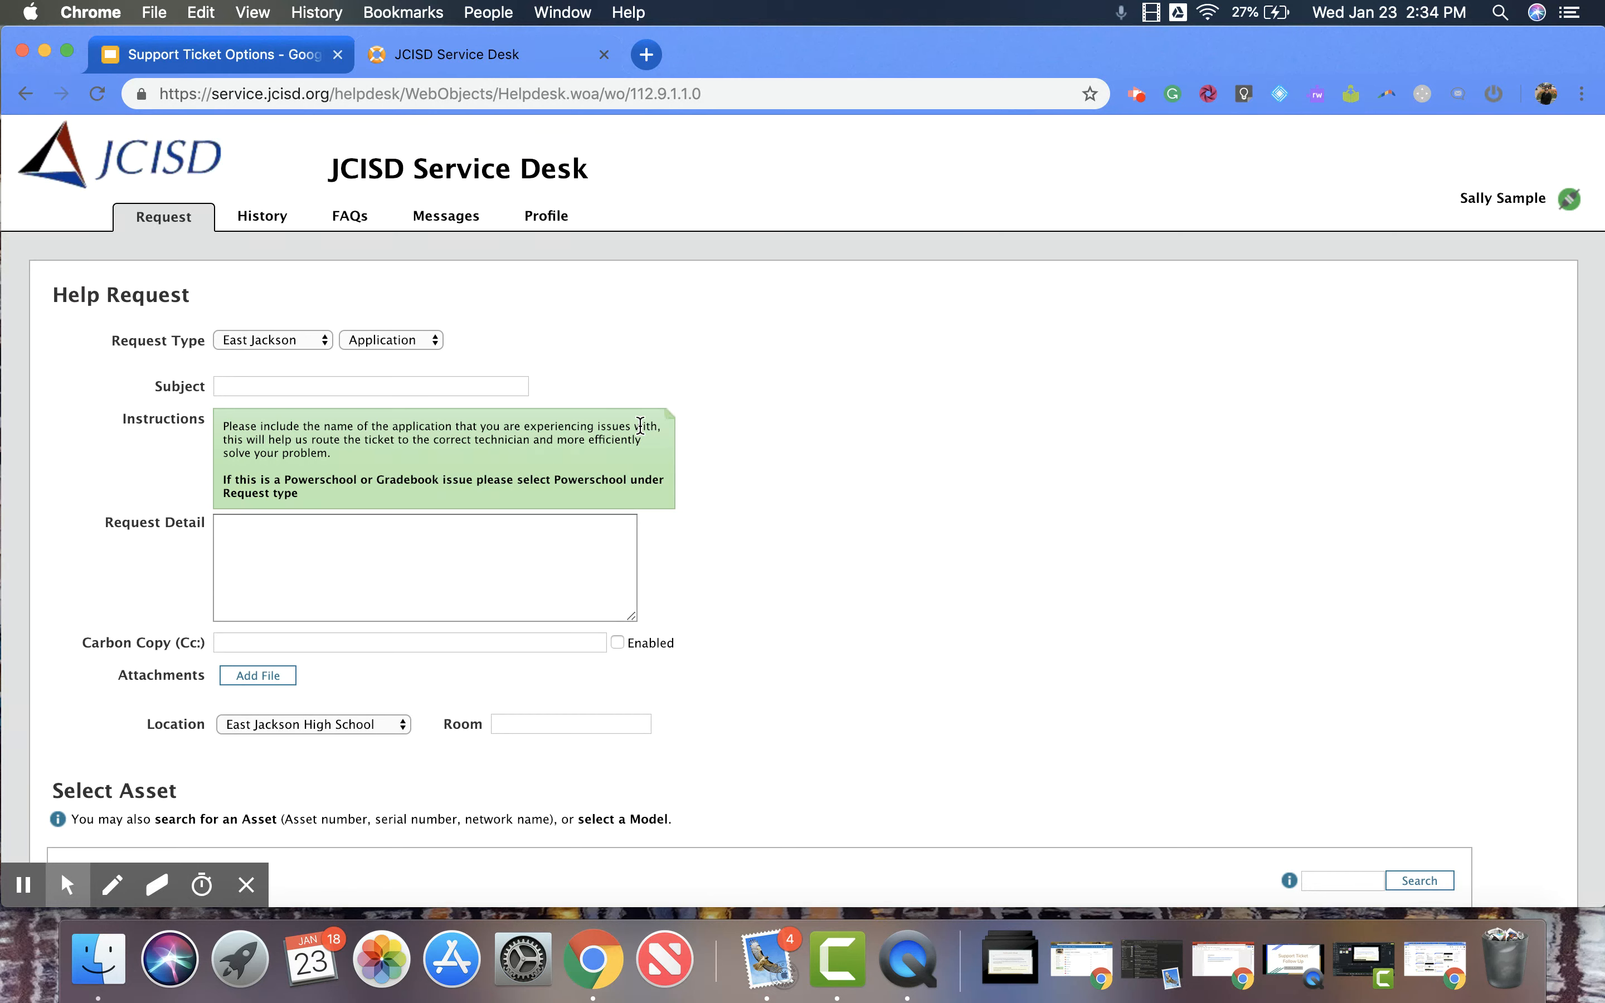
{"action": "mouse_move", "coordinate": [683, 502]}
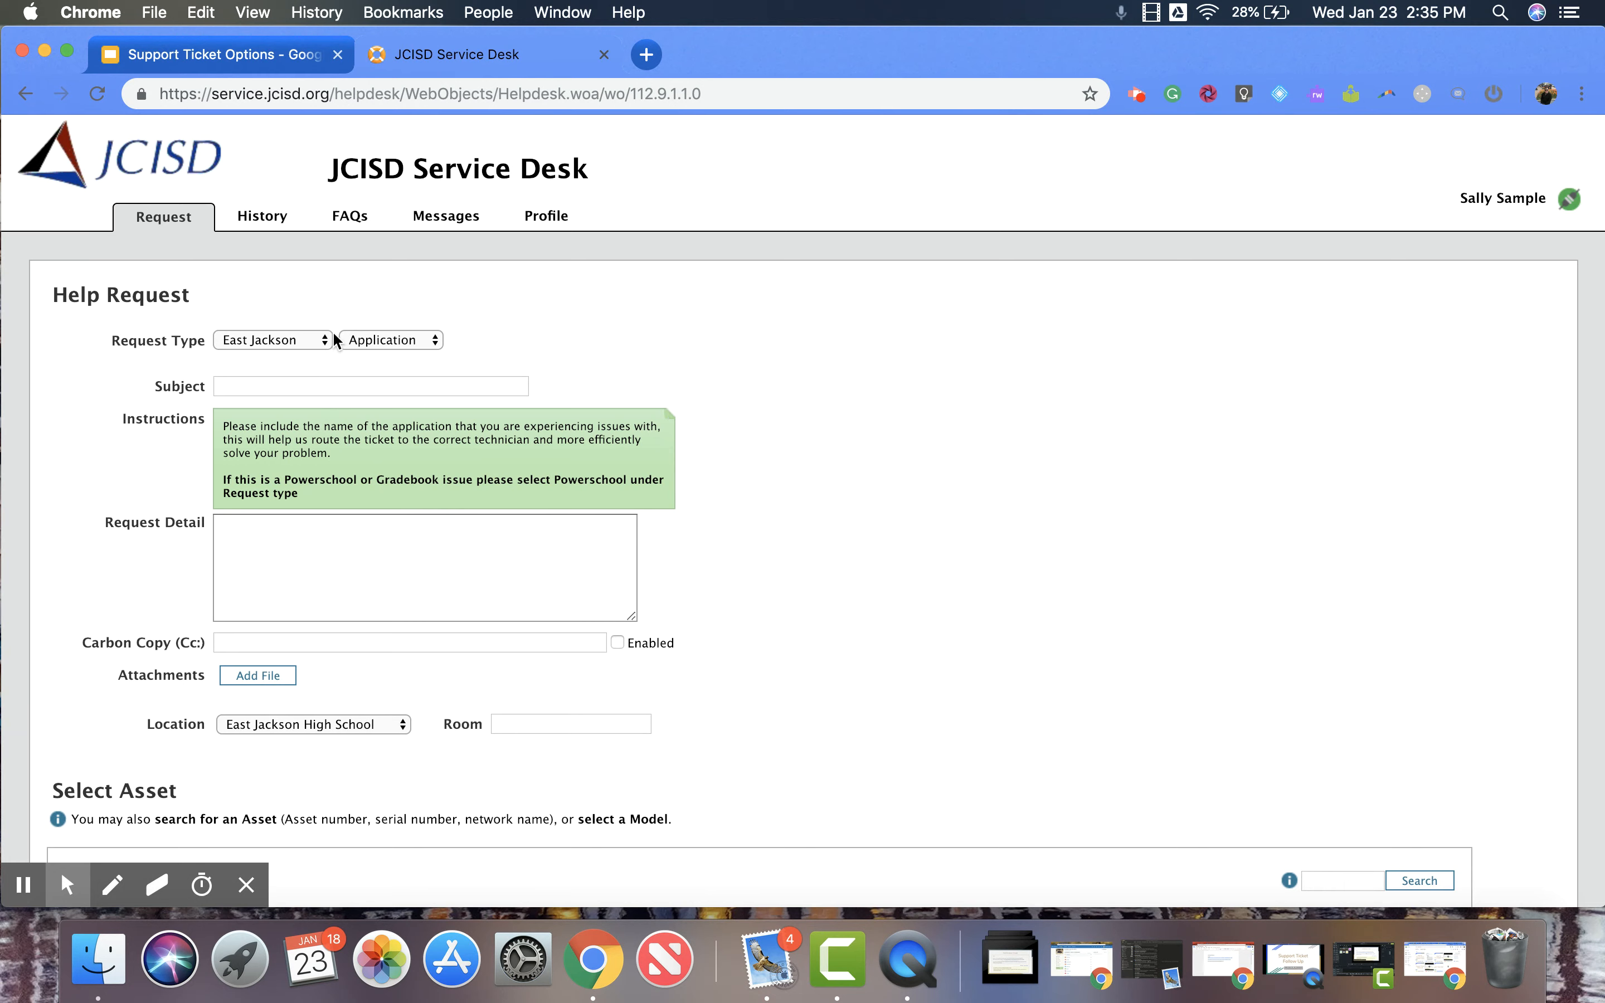
{"action": "mouse_move", "coordinate": [298, 515]}
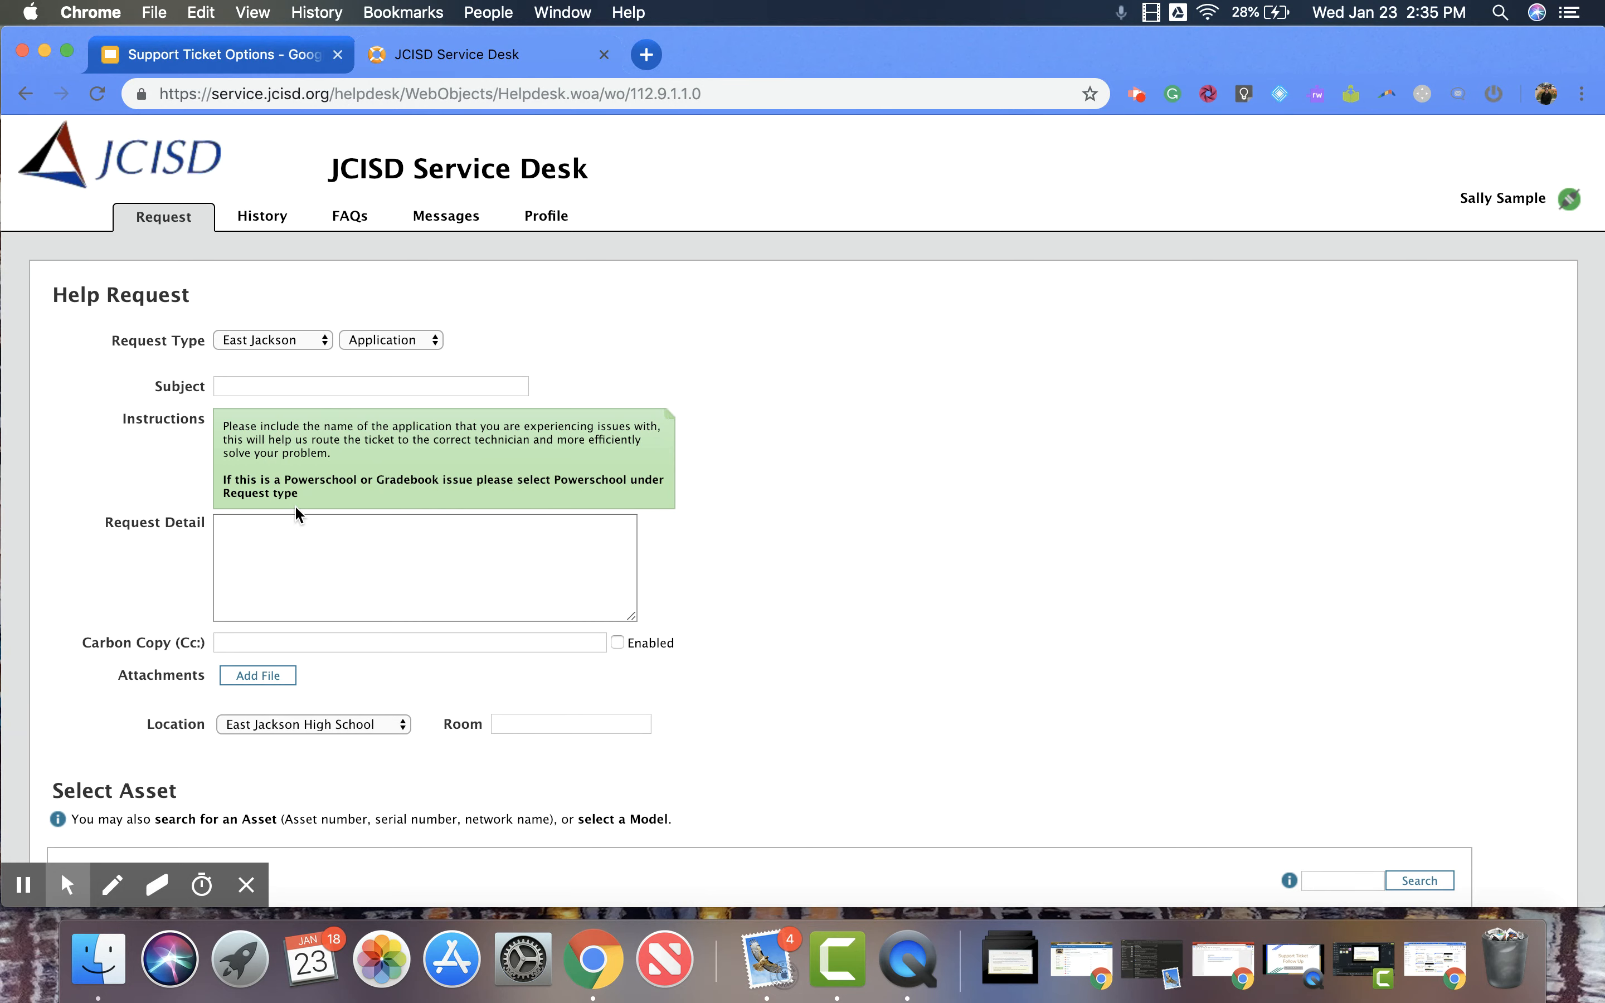
{"action": "scroll", "scroll_direction": "down", "scroll_amount": 3}
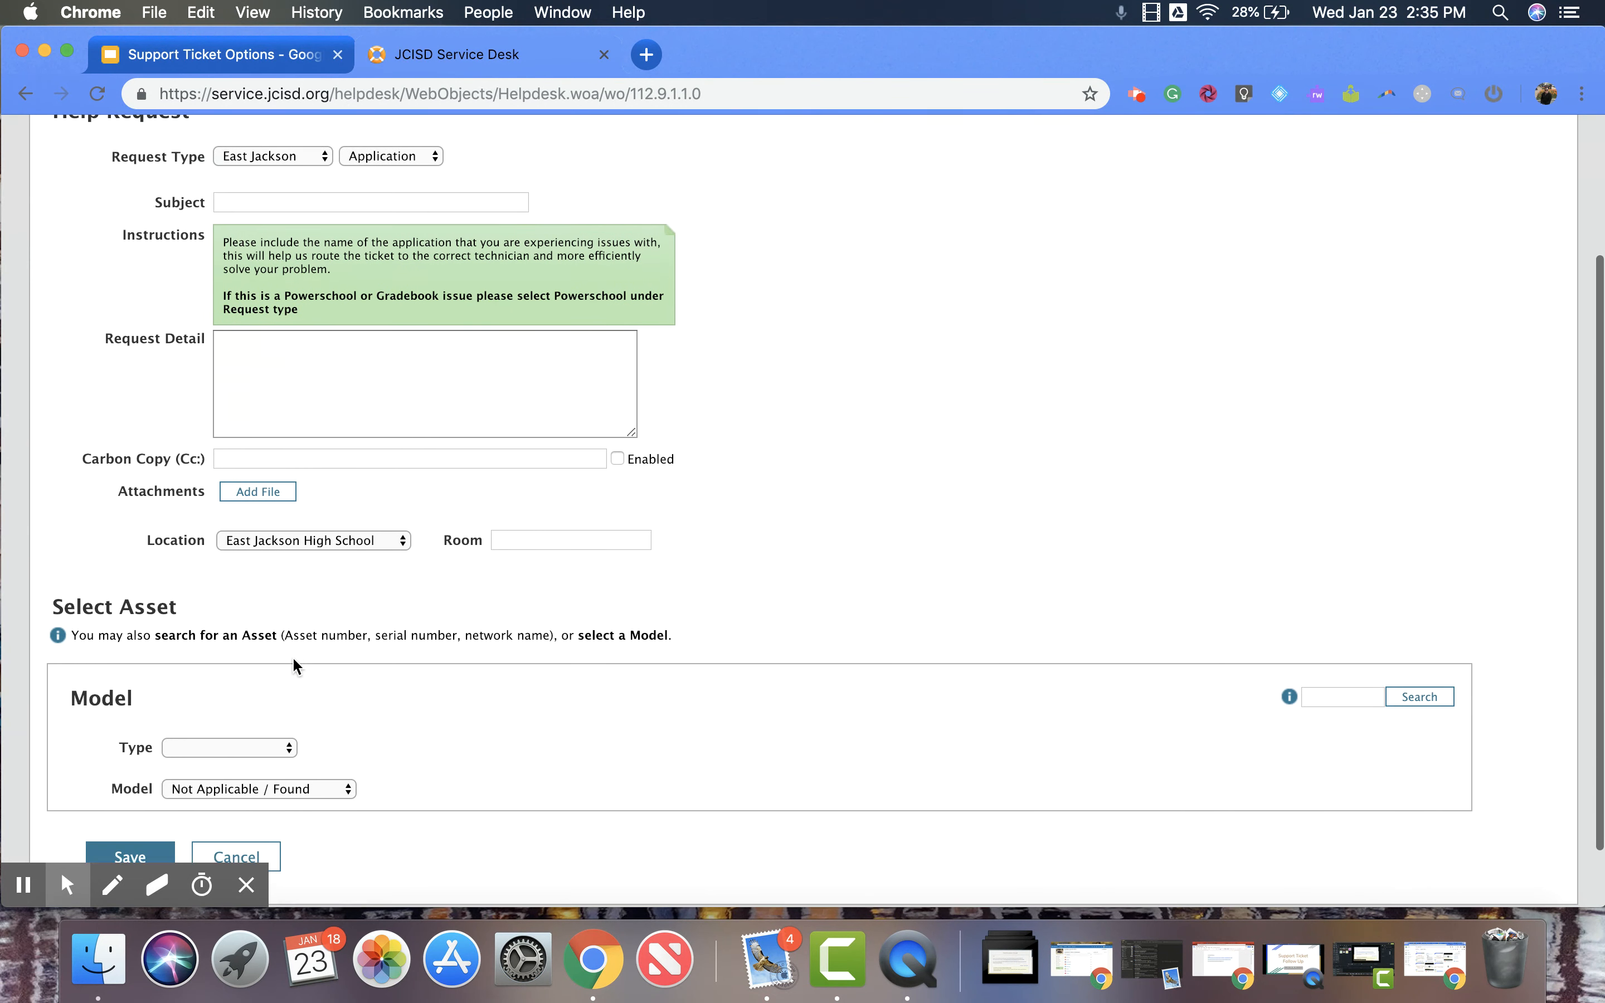
{"action": "scroll", "scroll_direction": "down", "scroll_amount": 3}
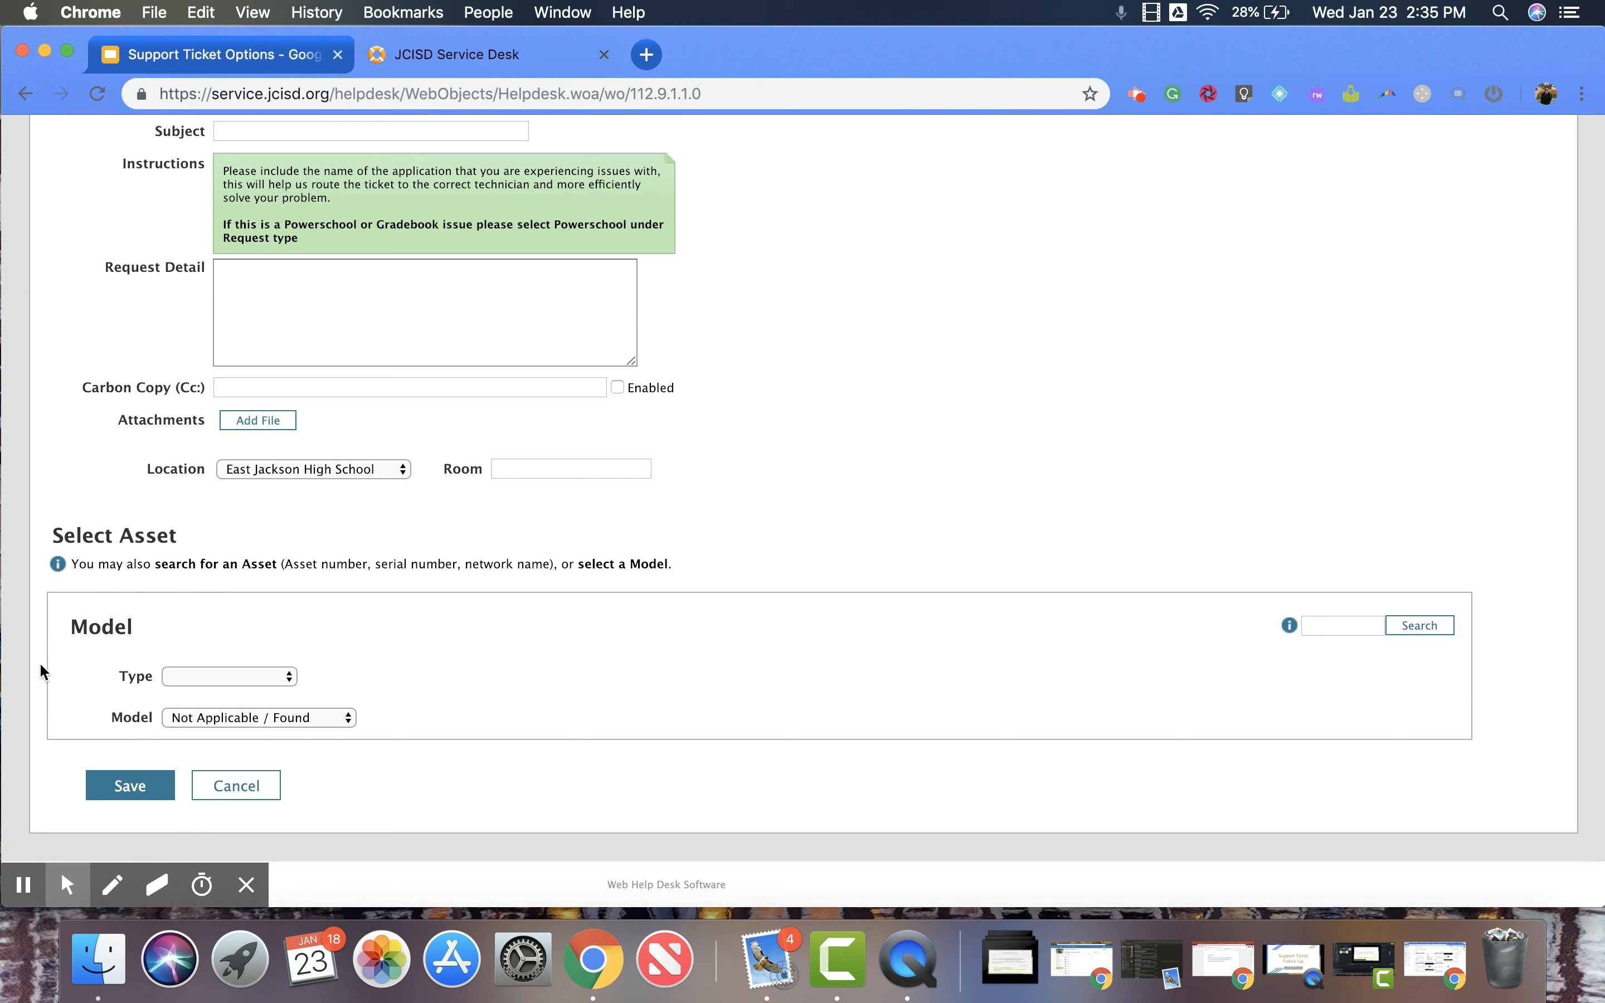
{"action": "mouse_move", "coordinate": [35, 716]}
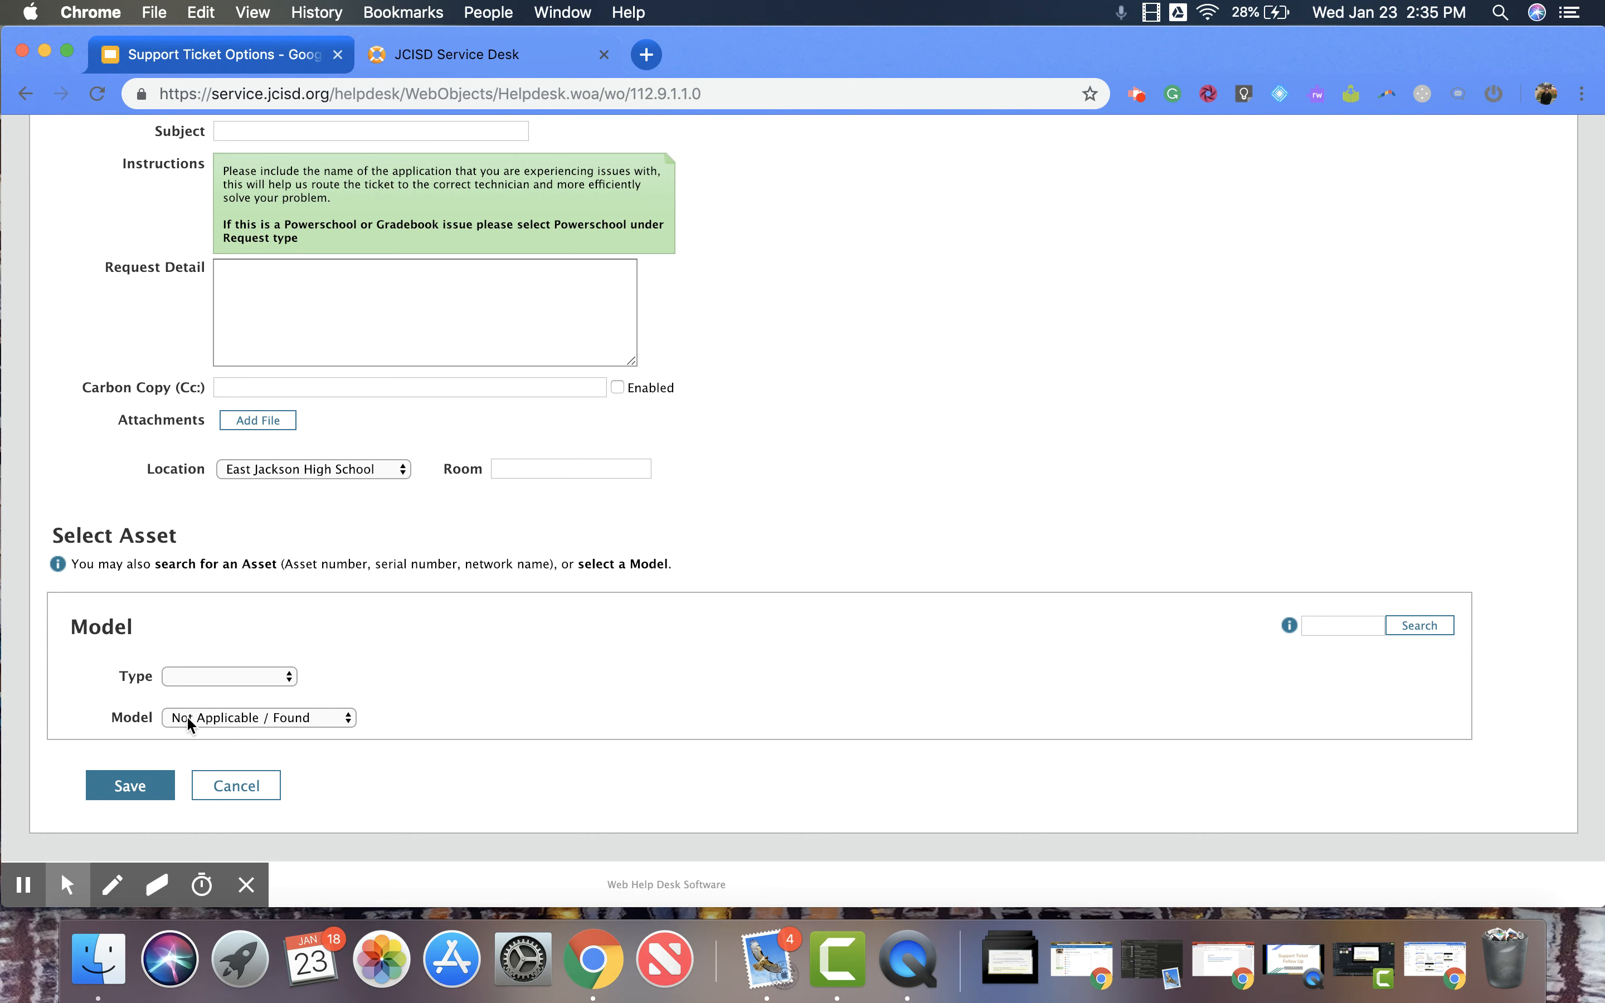
{"action": "left_click", "coordinate": [228, 676]}
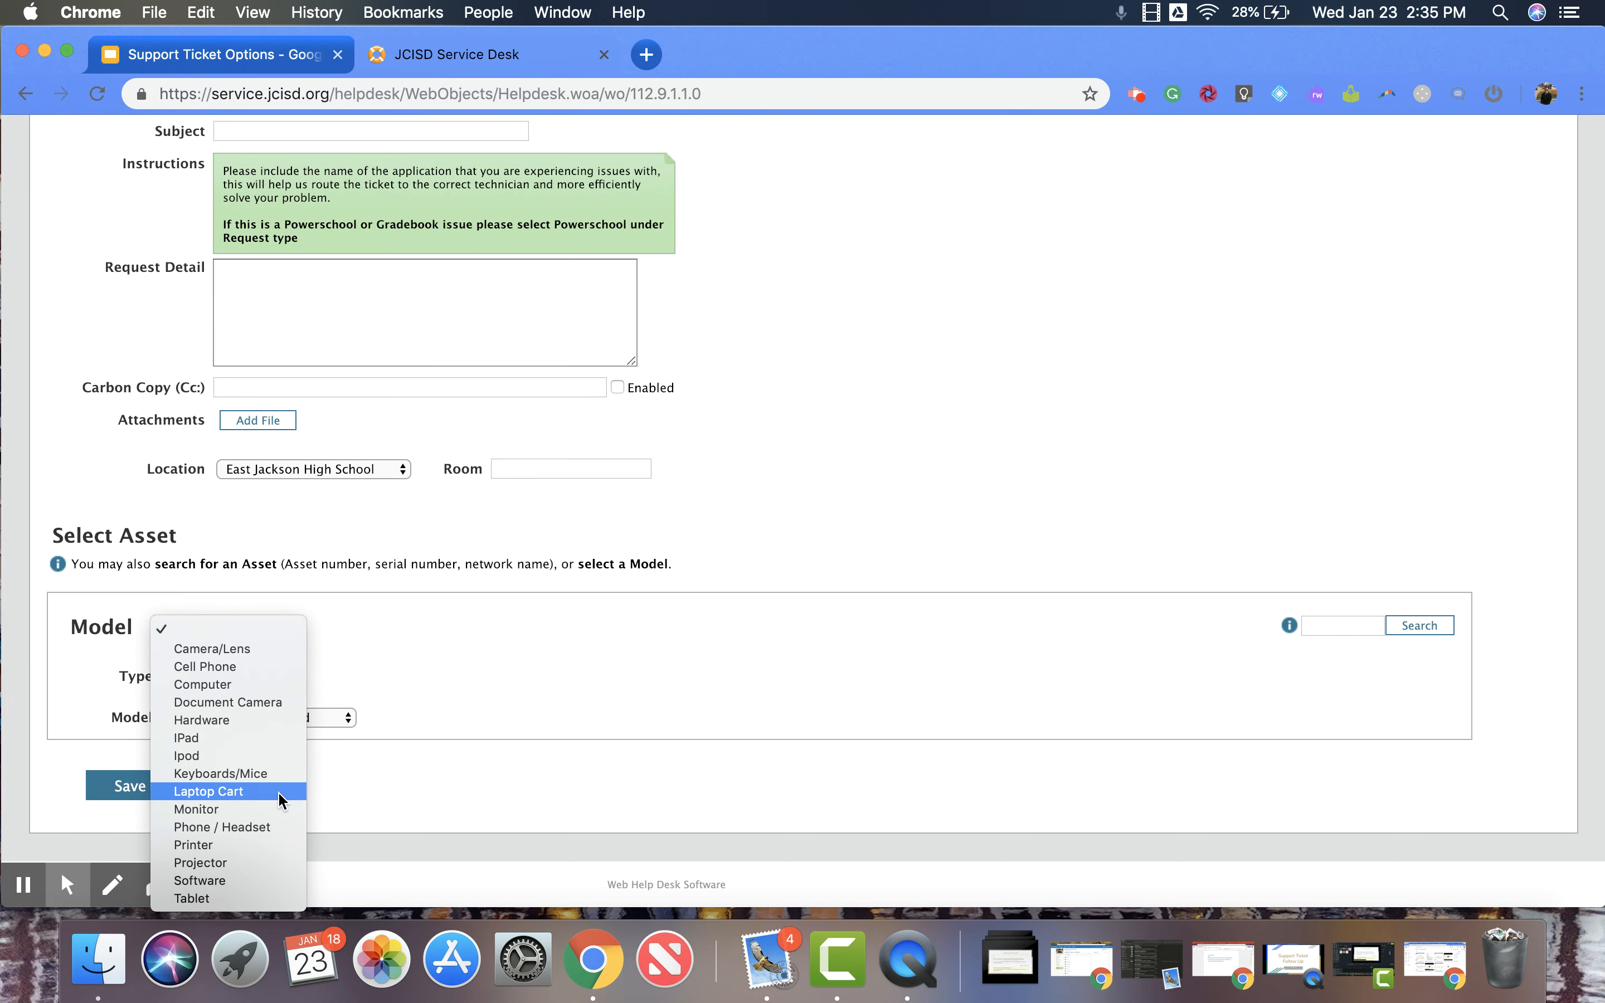
{"action": "mouse_move", "coordinate": [250, 773]}
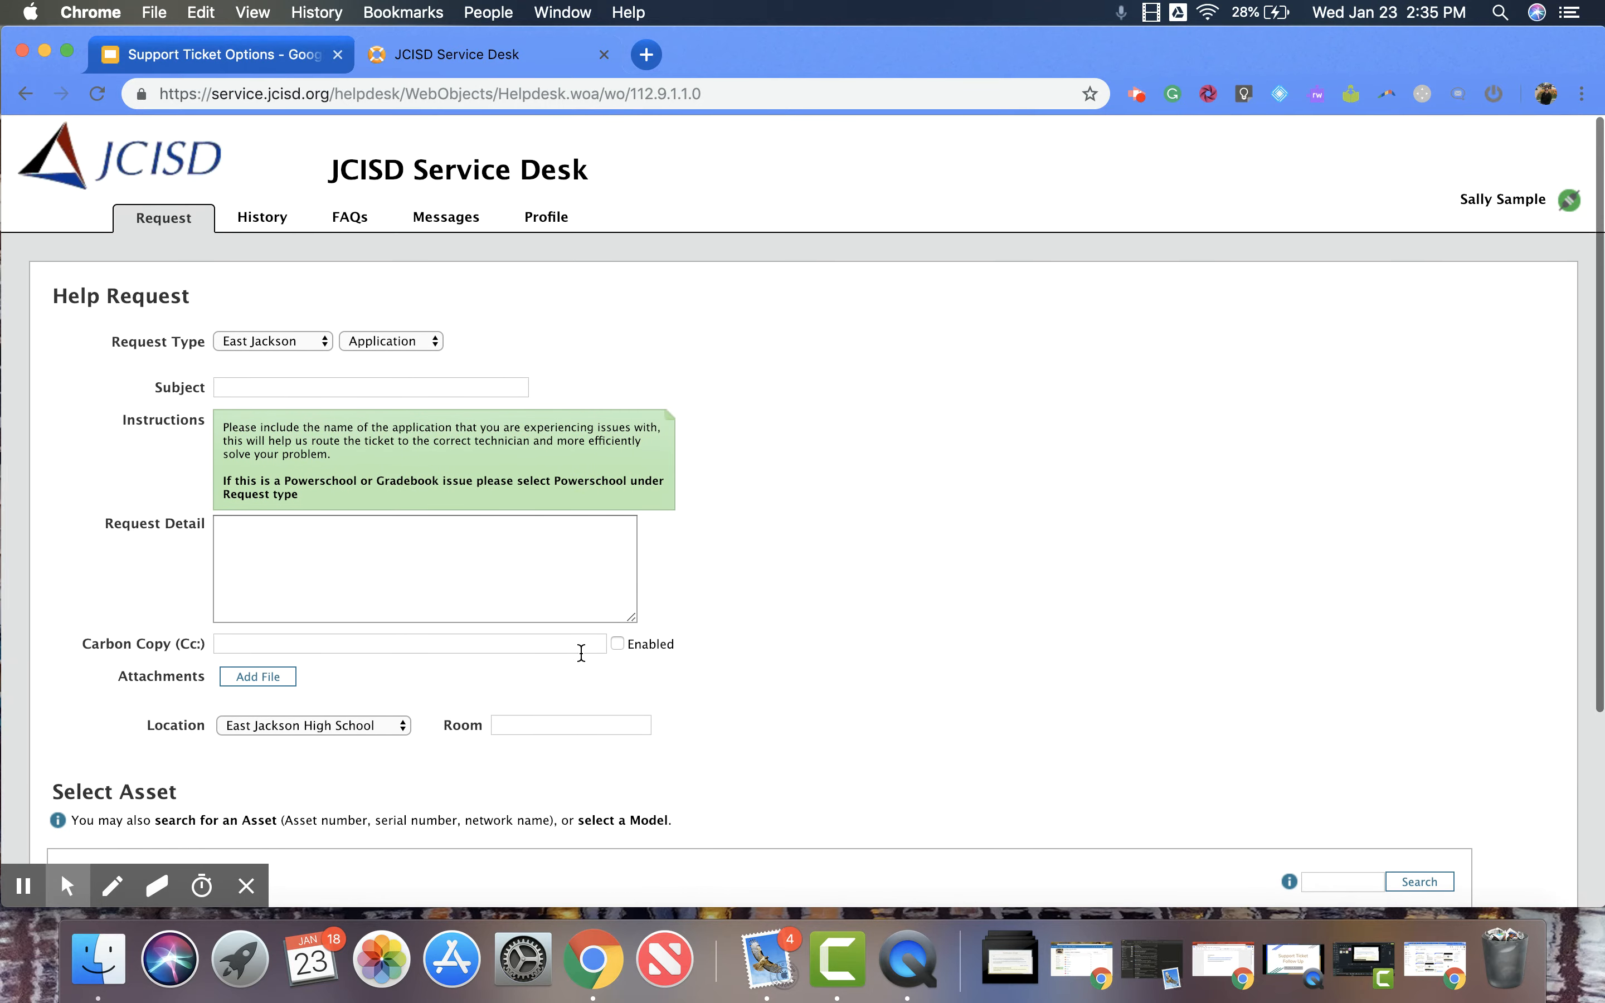
Step the East Jackson subtype through Hardware and Network.
{"action": "left_click", "coordinate": [390, 339]}
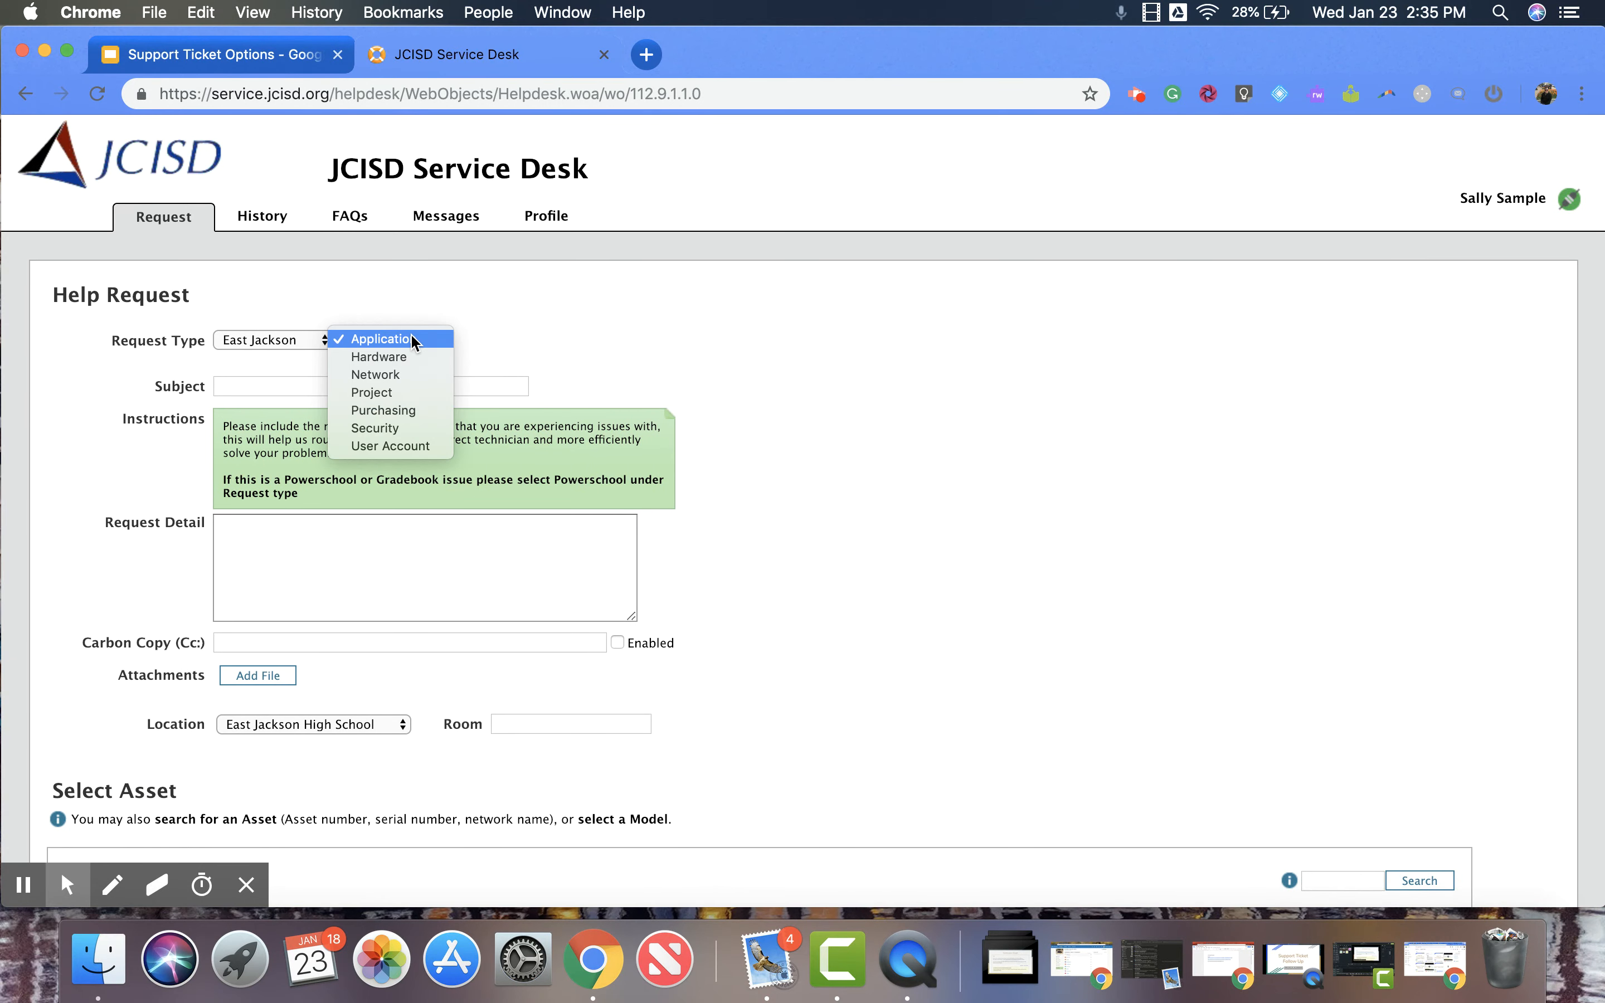
{"action": "mouse_move", "coordinate": [413, 365]}
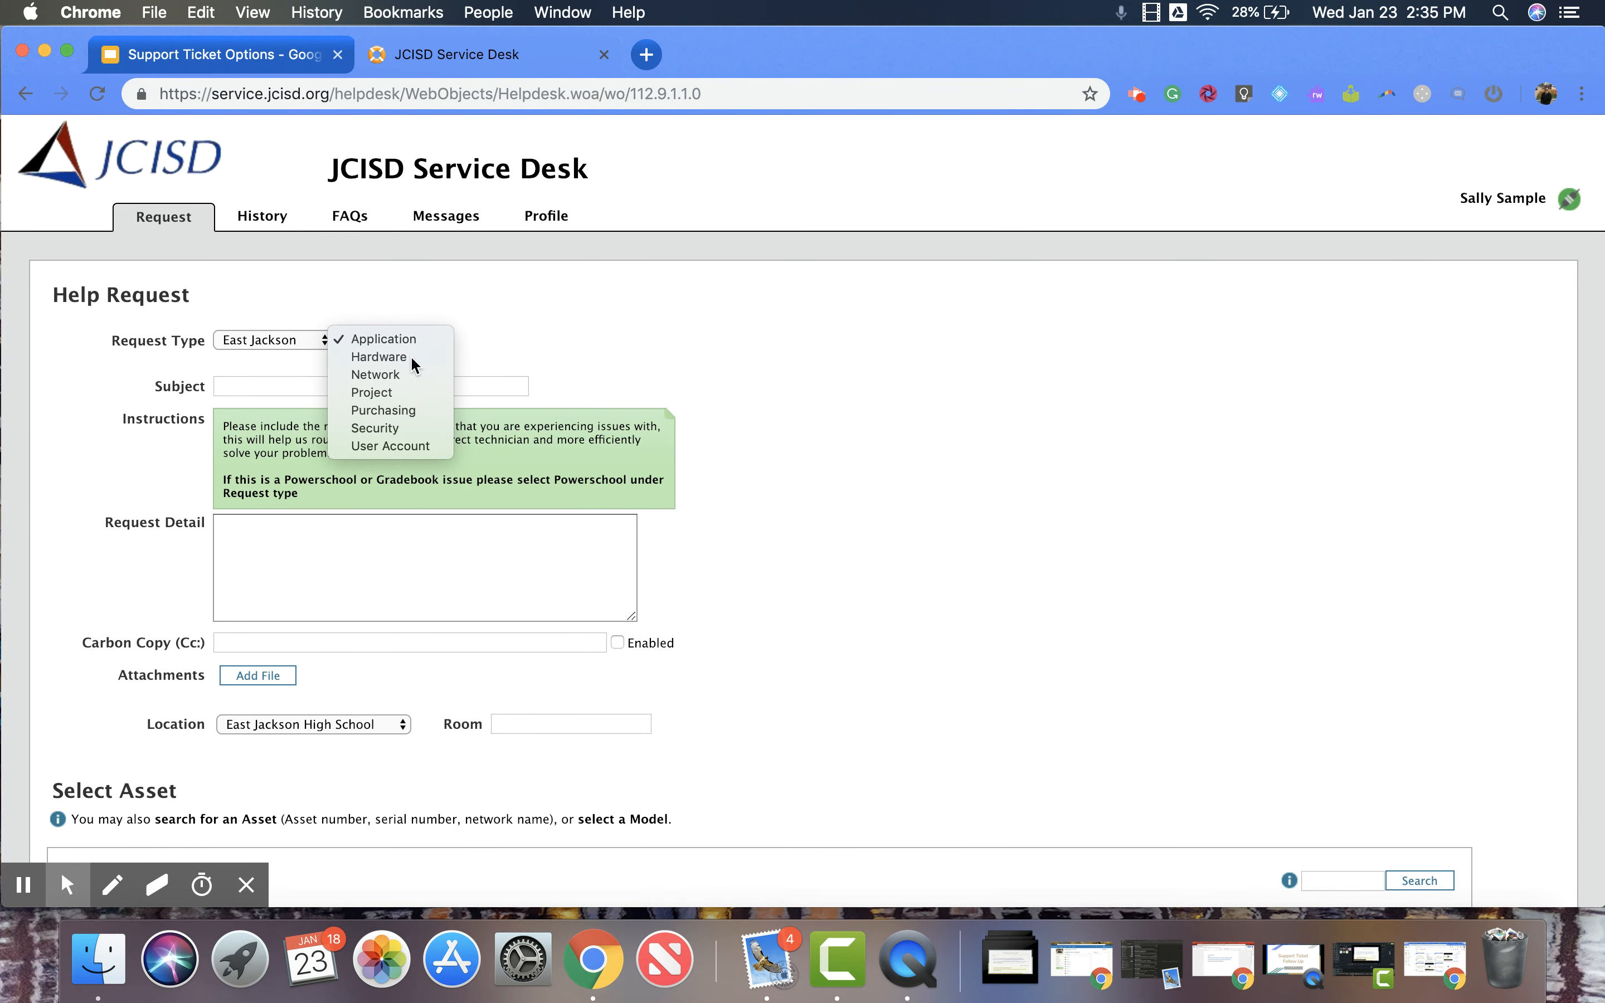
{"action": "left_click", "coordinate": [378, 357]}
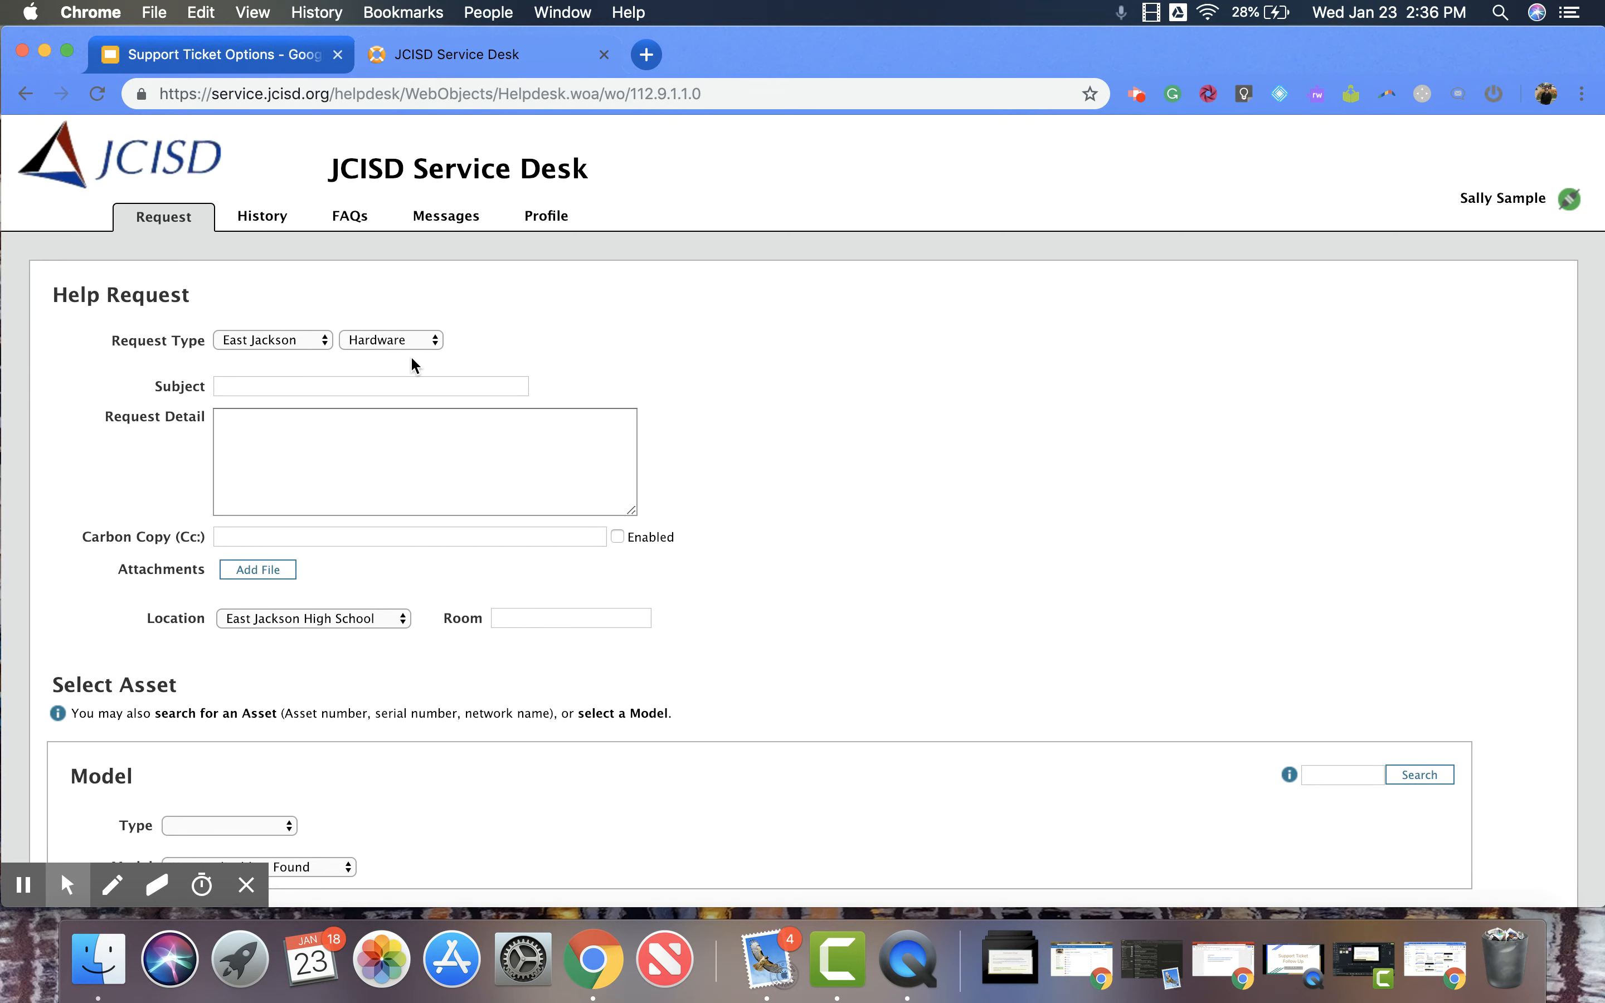
{"action": "left_click", "coordinate": [389, 339]}
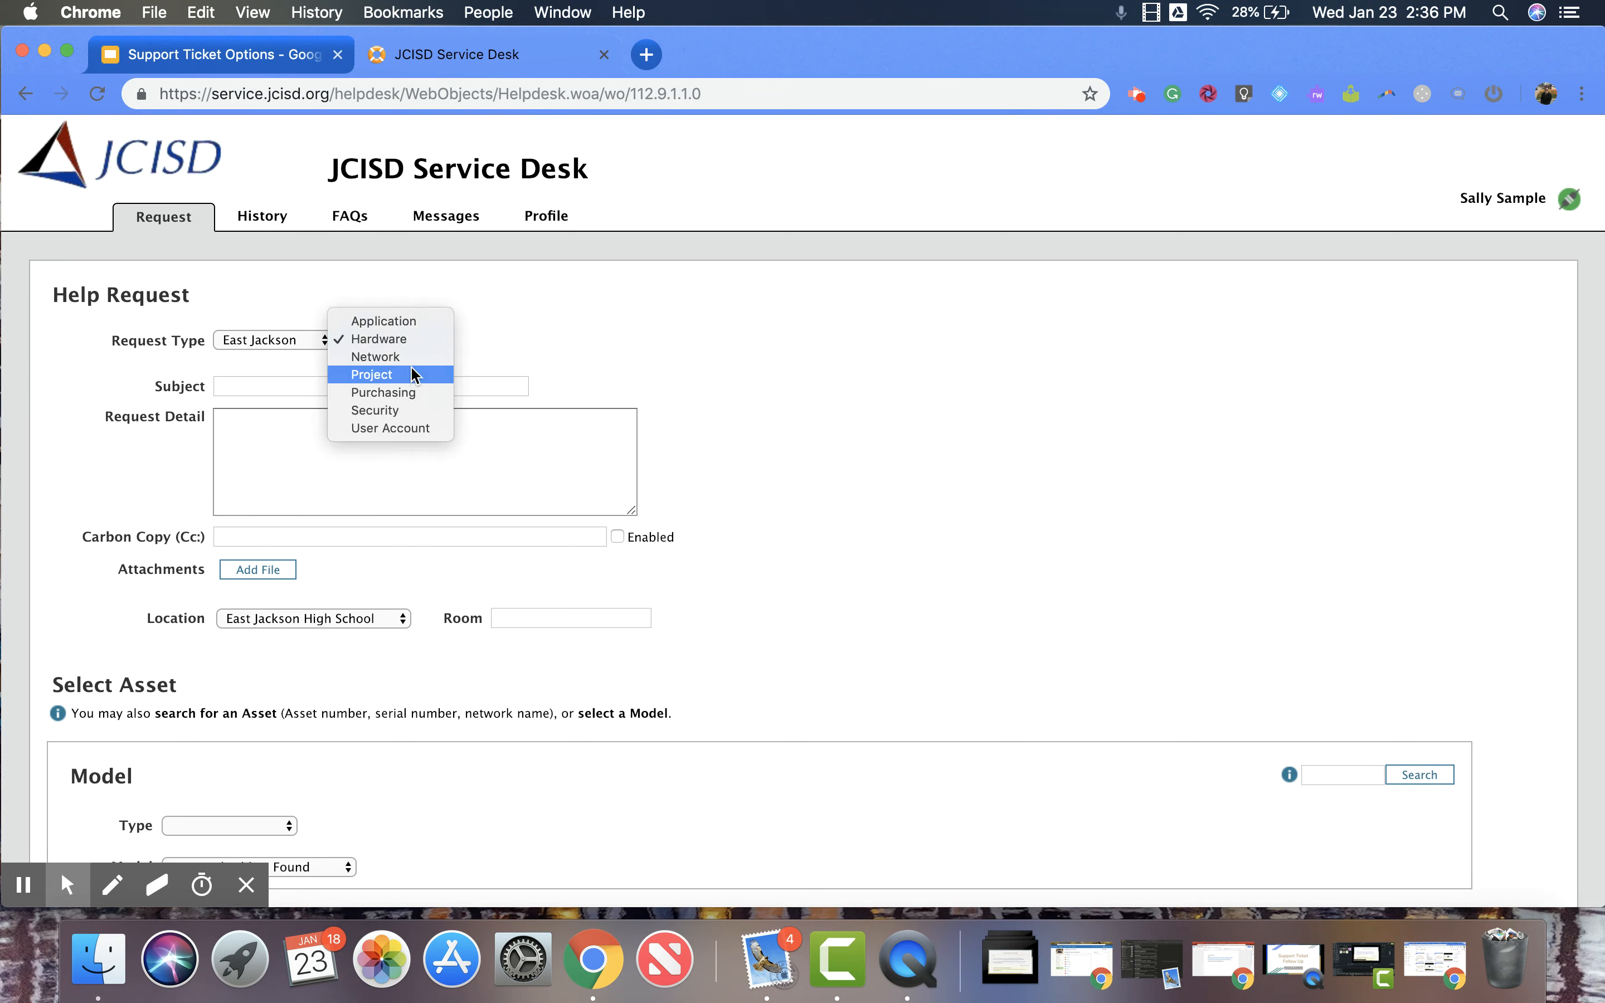
{"action": "mouse_move", "coordinate": [389, 357]}
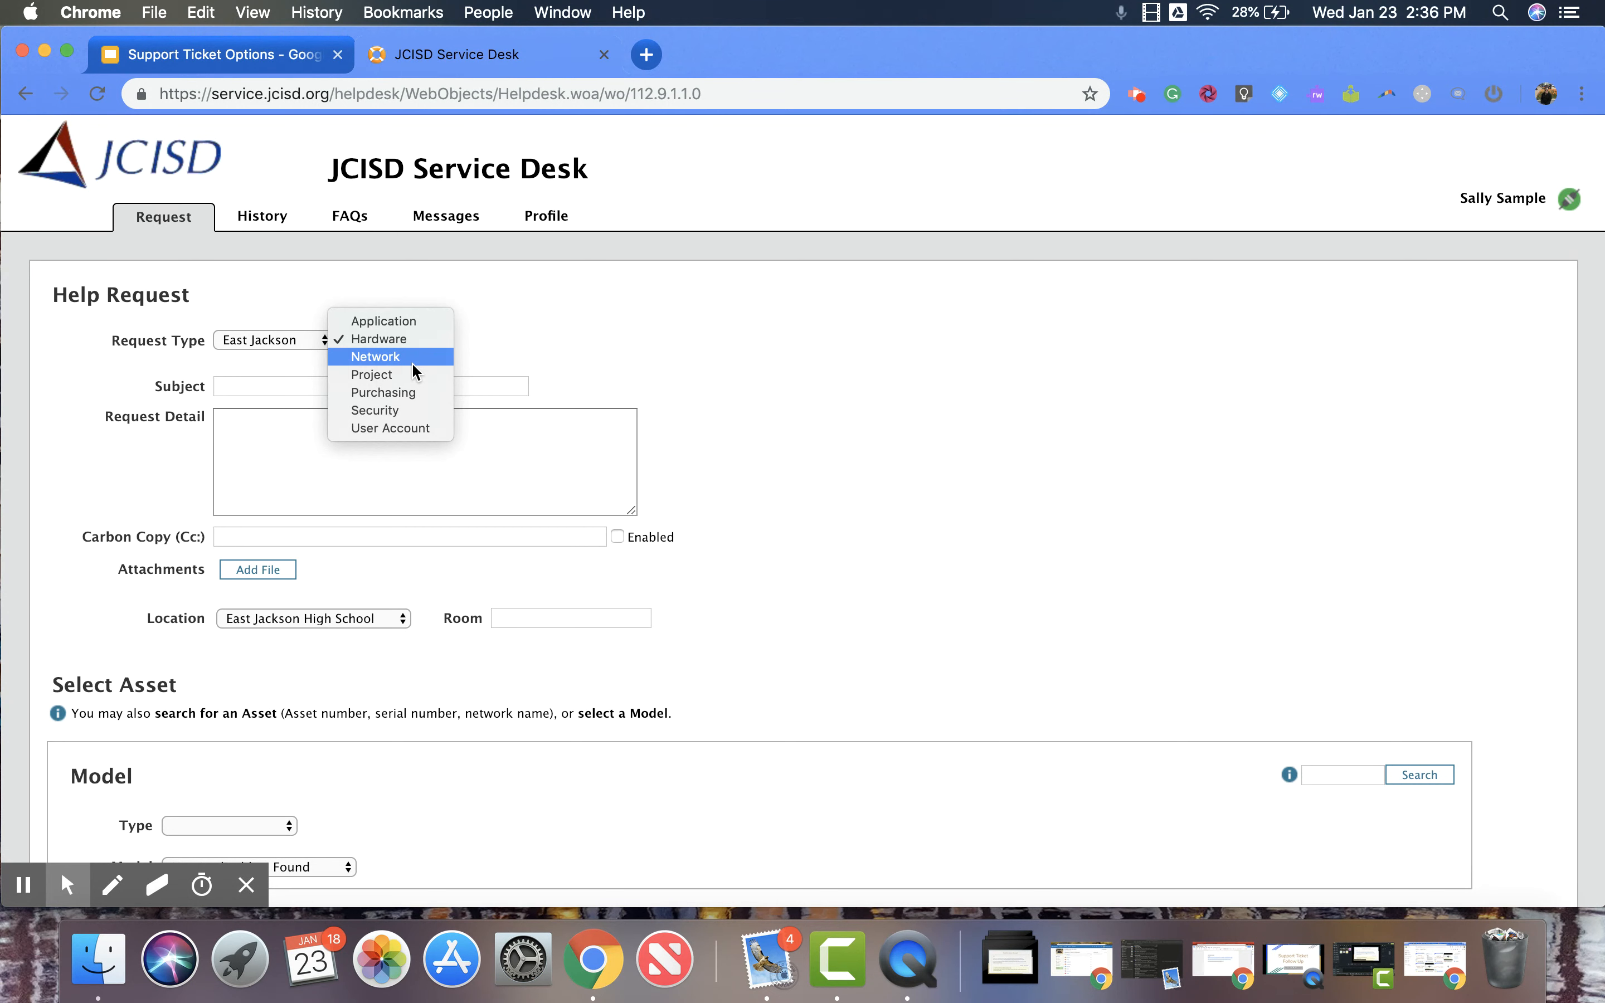
{"action": "left_click", "coordinate": [374, 357]}
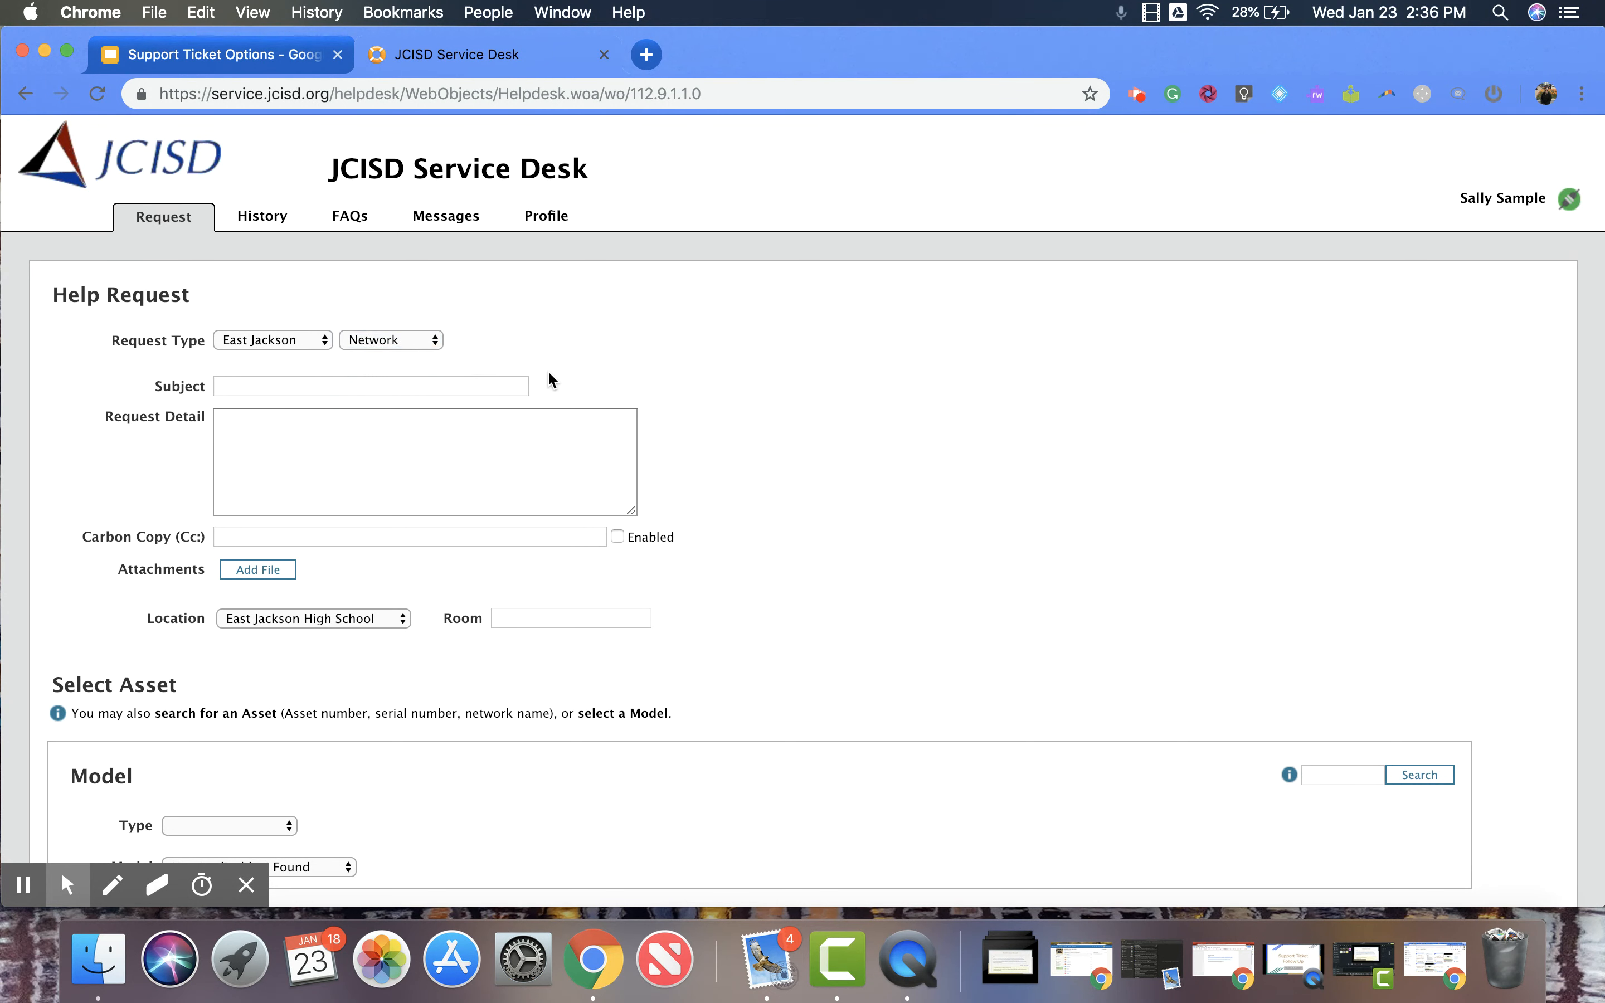
Step the subtype through Project to Purchasing, which drops the asset section.
{"action": "left_click", "coordinate": [390, 339]}
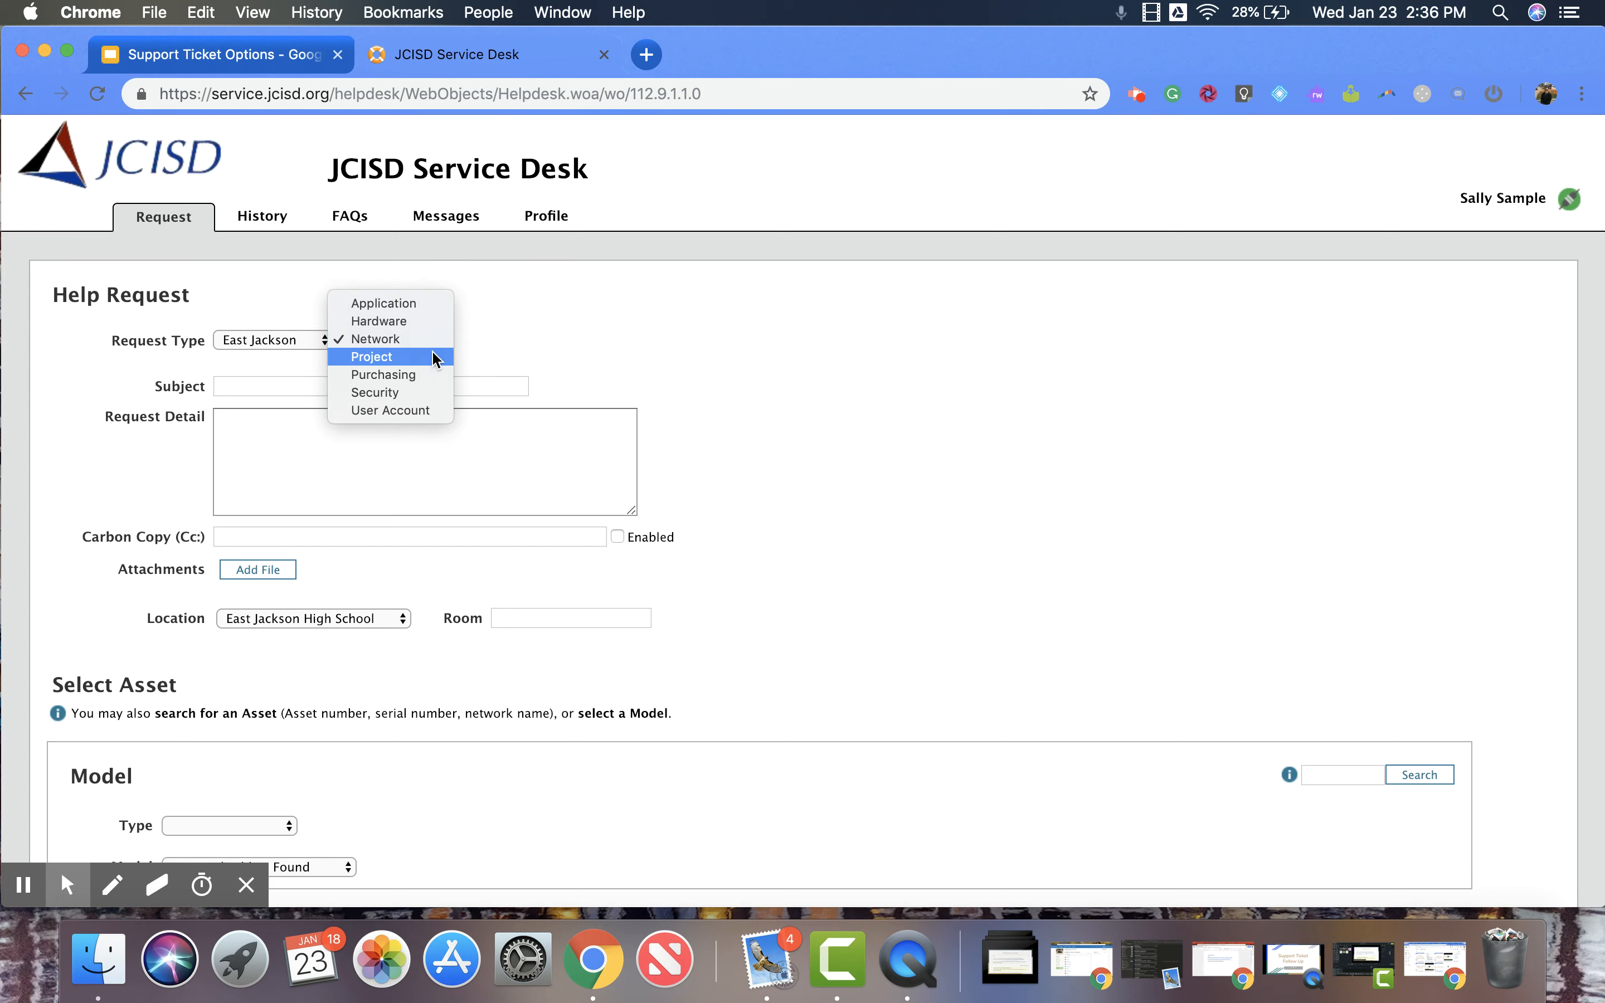
{"action": "left_click", "coordinate": [370, 357]}
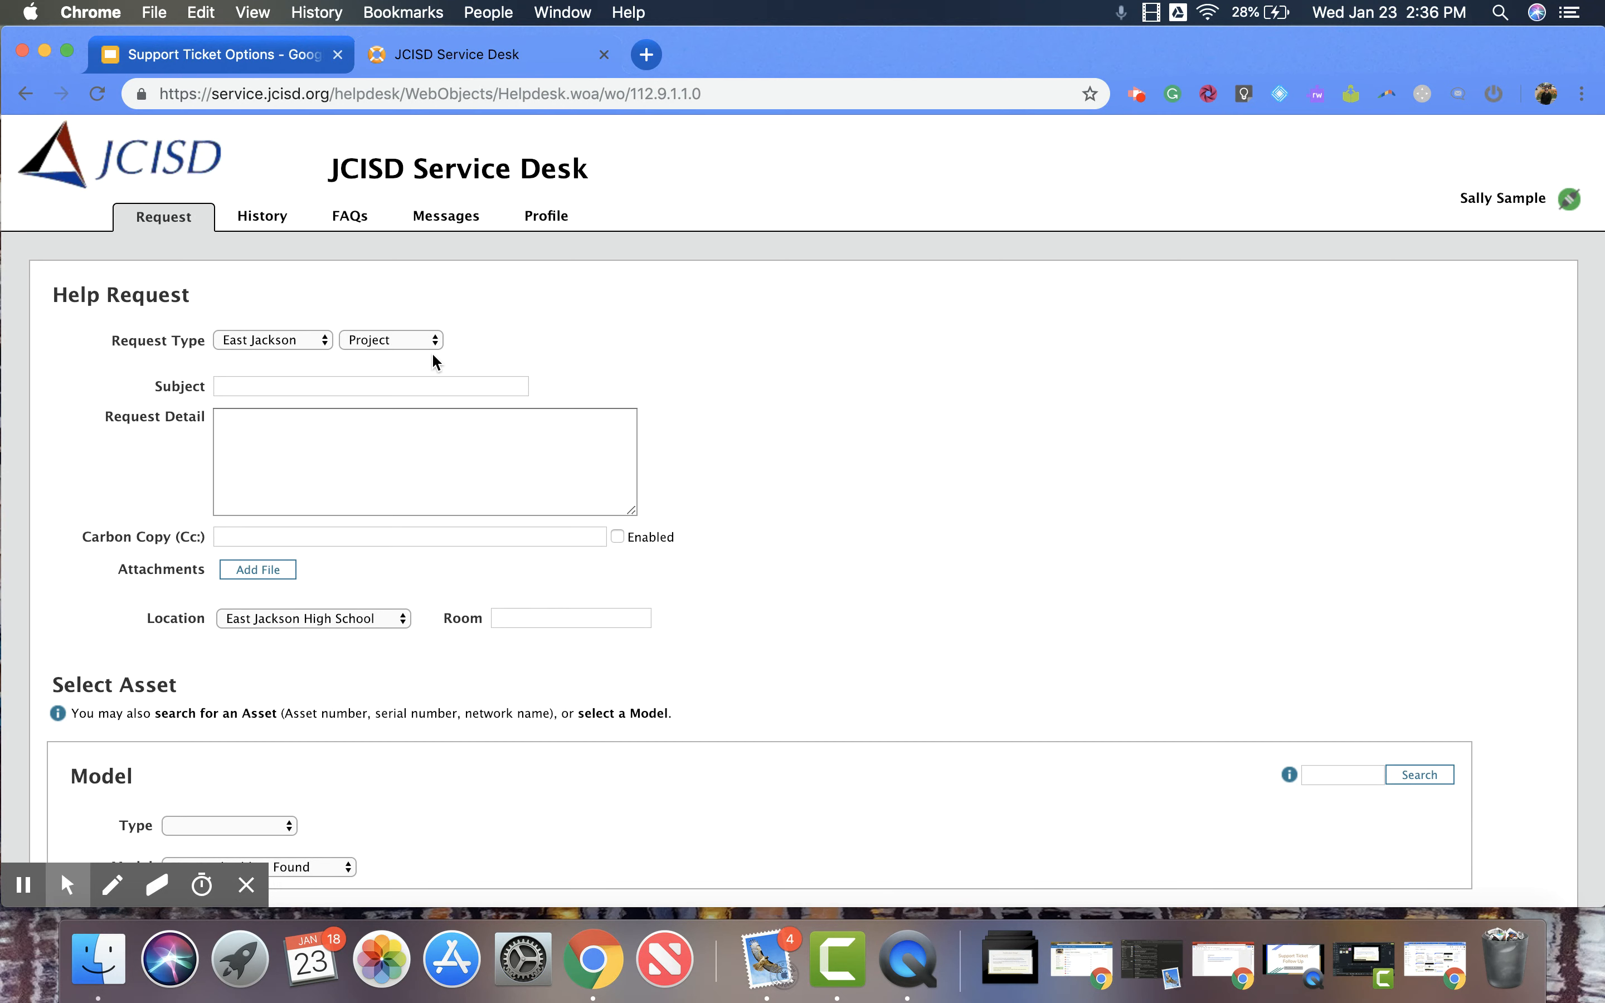
{"action": "left_click", "coordinate": [391, 339]}
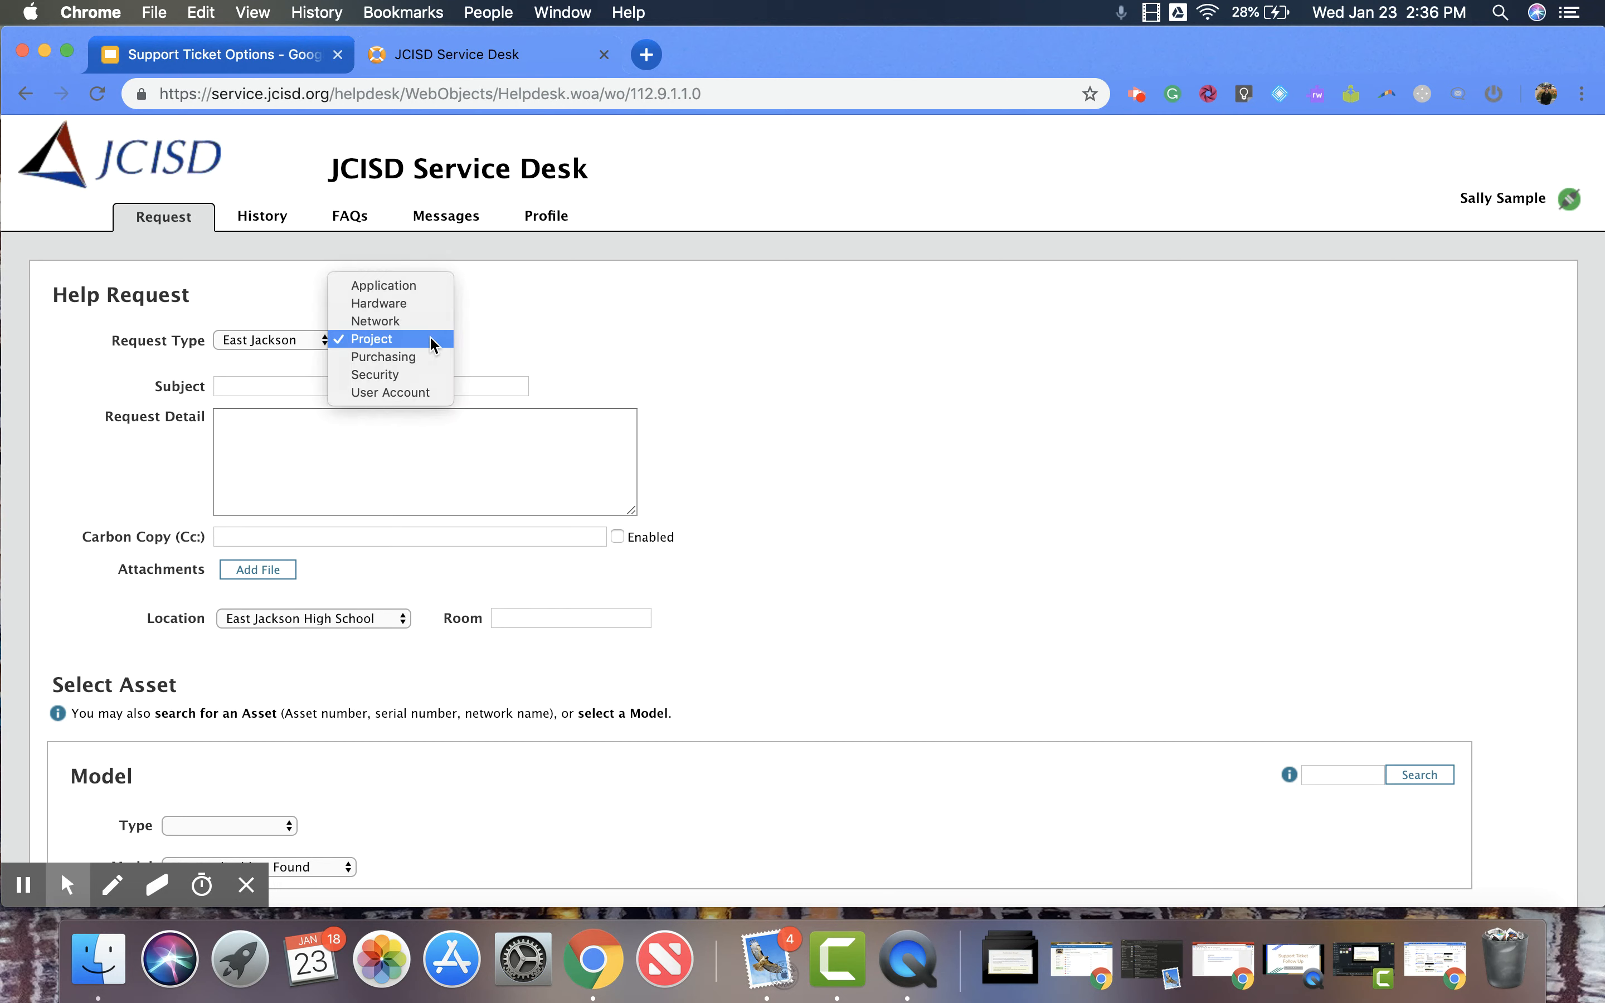
{"action": "left_click", "coordinate": [384, 357]}
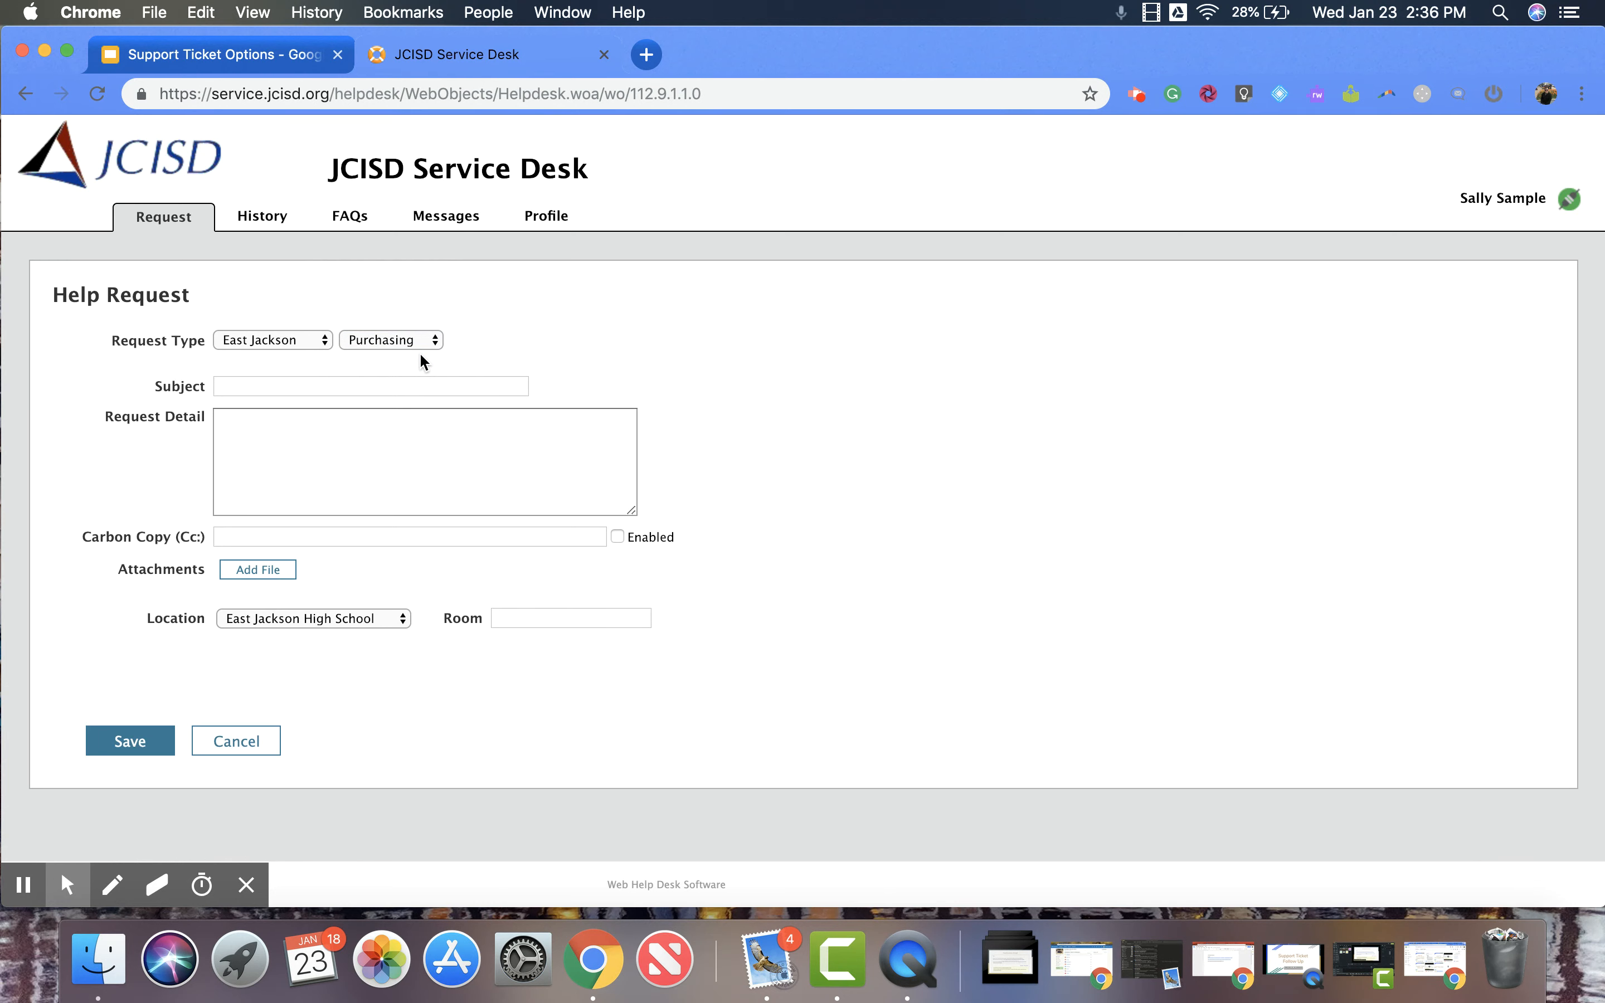
Make Security the subtype and view its Access Control/Doors and Cameras categories without choosing one.
{"action": "left_click", "coordinate": [391, 338]}
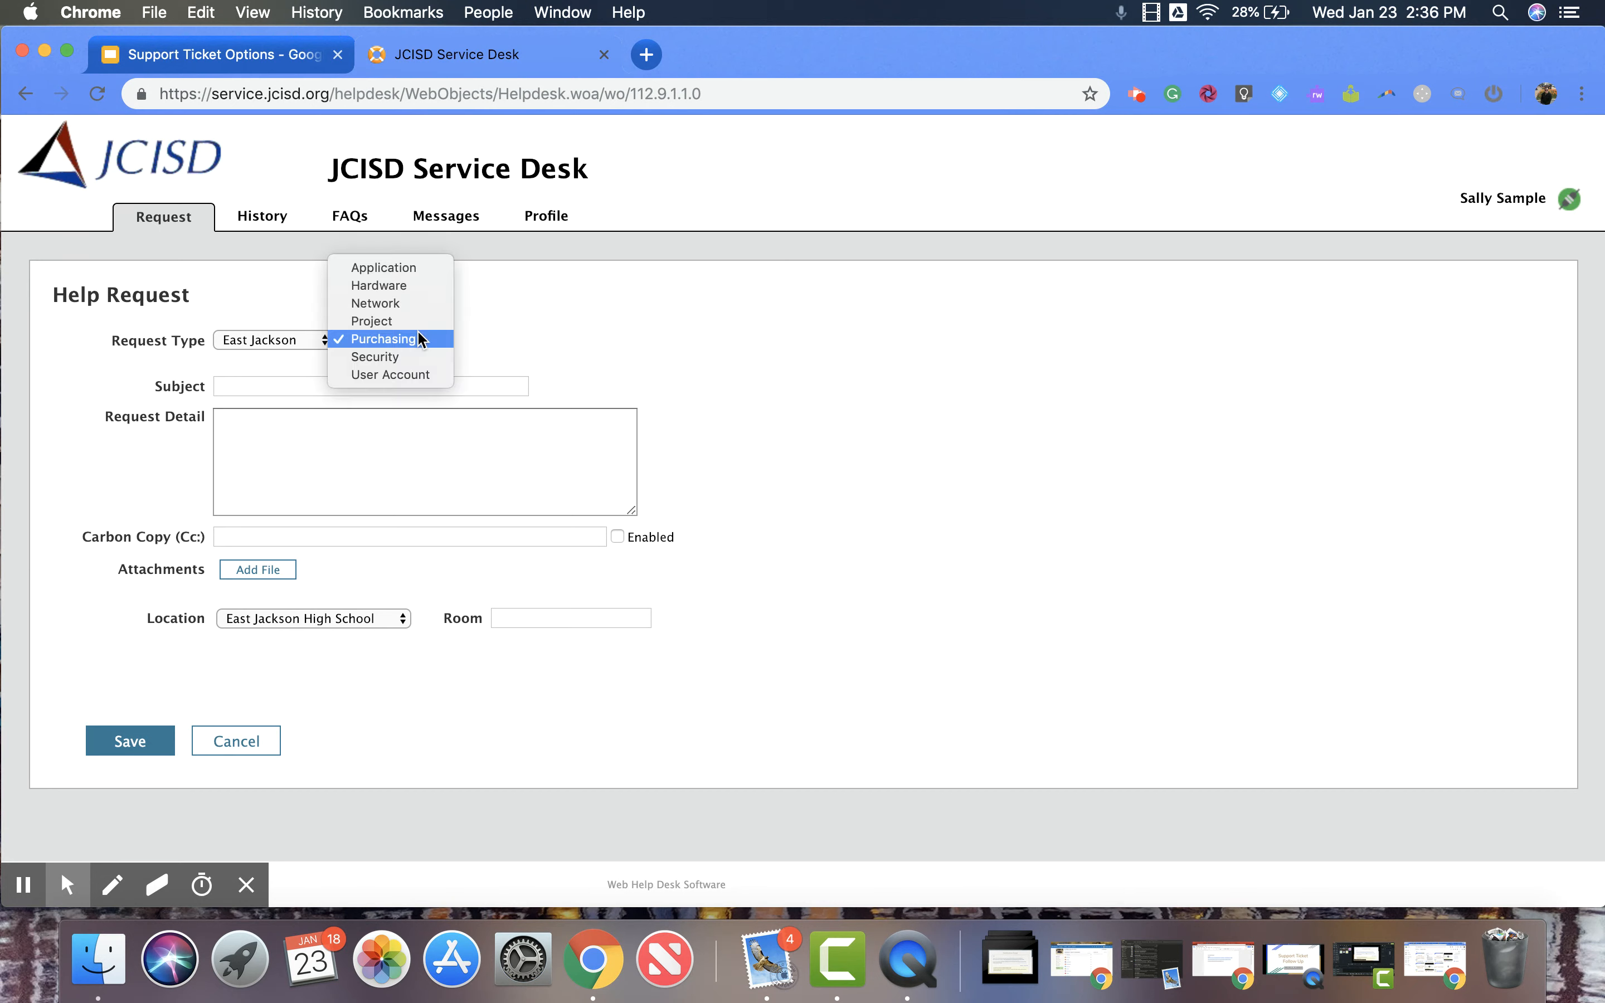
{"action": "left_click", "coordinate": [375, 357]}
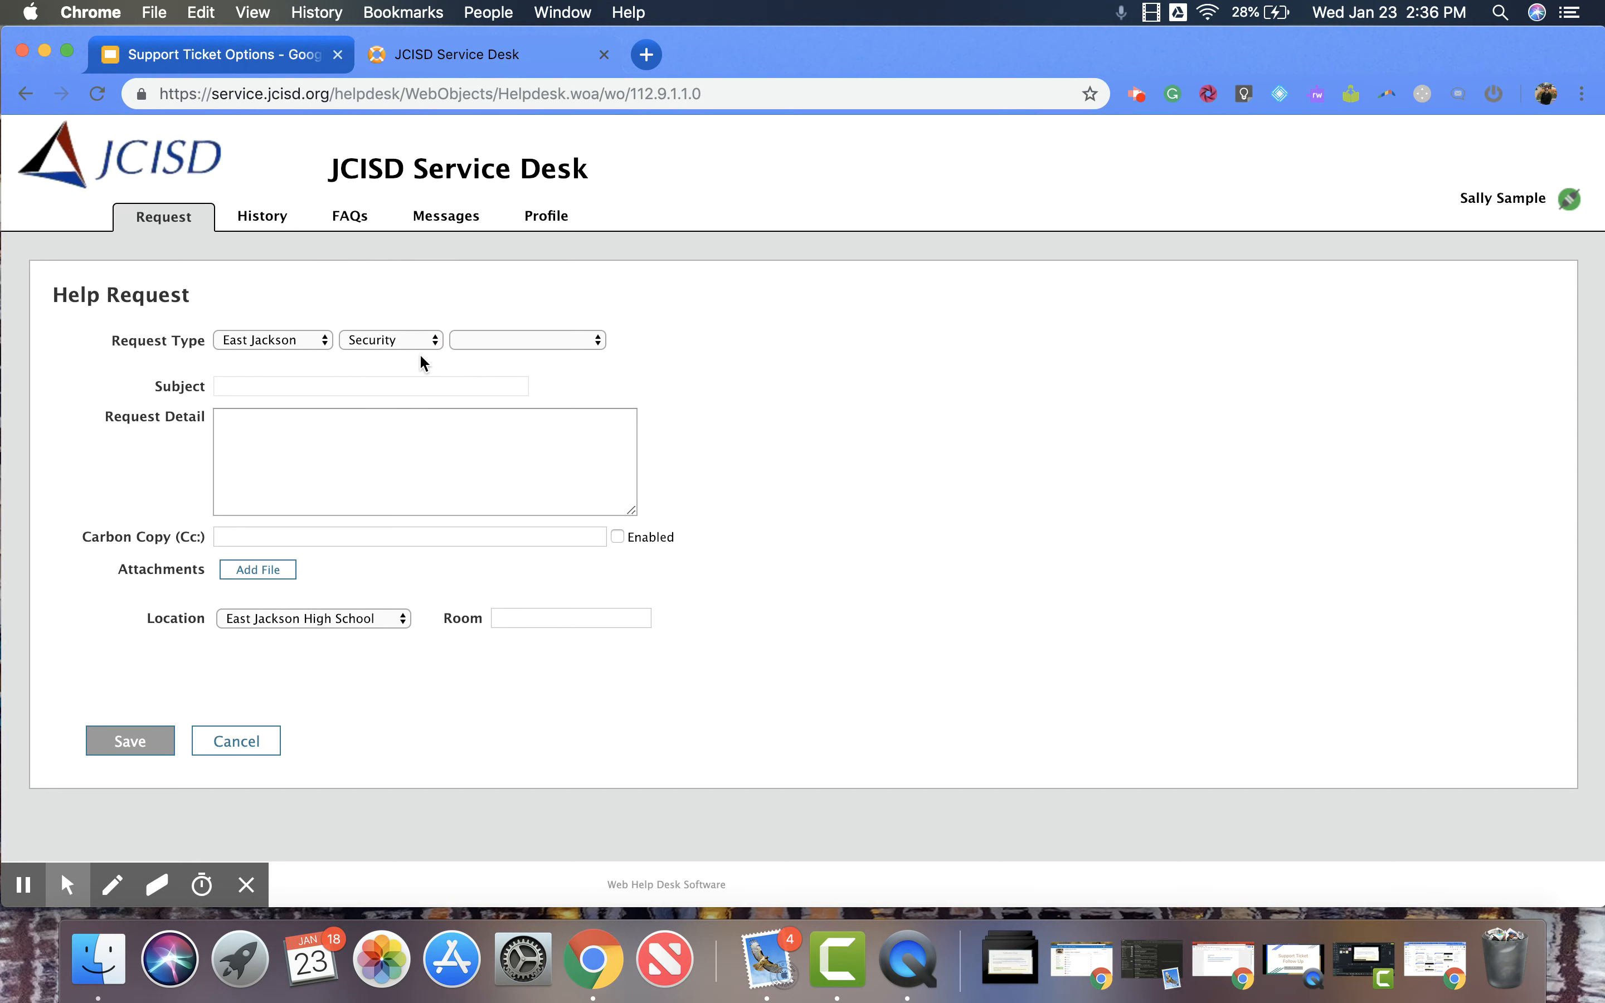
{"action": "left_click", "coordinate": [527, 340]}
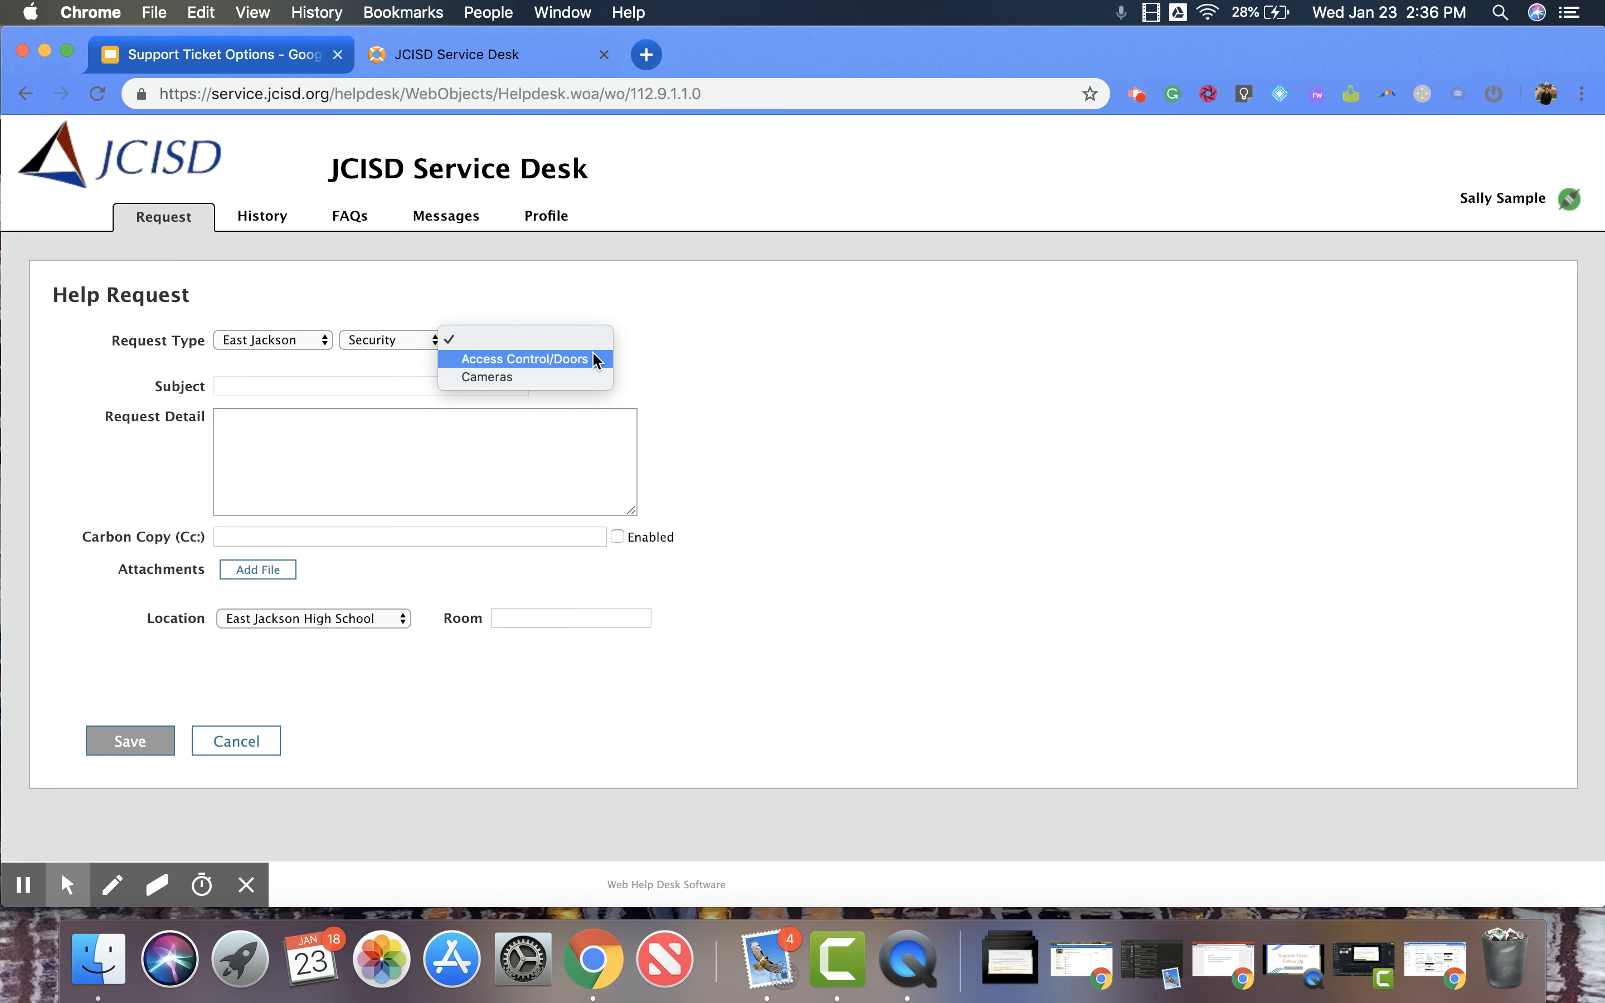
{"action": "left_click", "coordinate": [524, 358]}
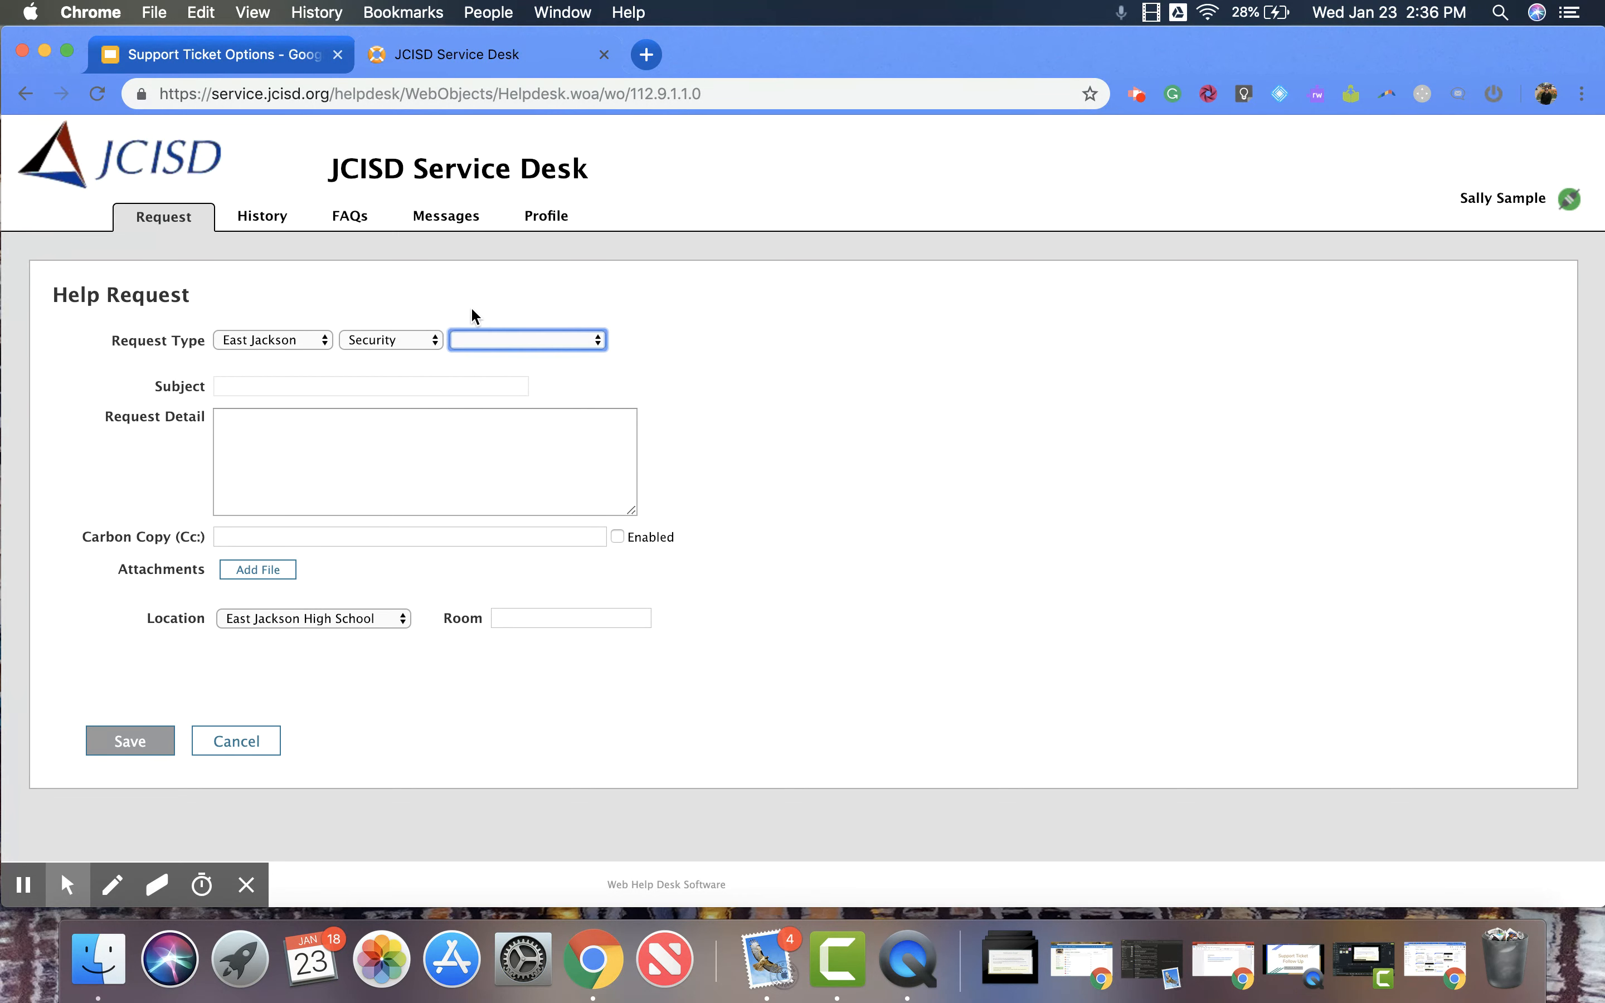
{"action": "left_click", "coordinate": [390, 339]}
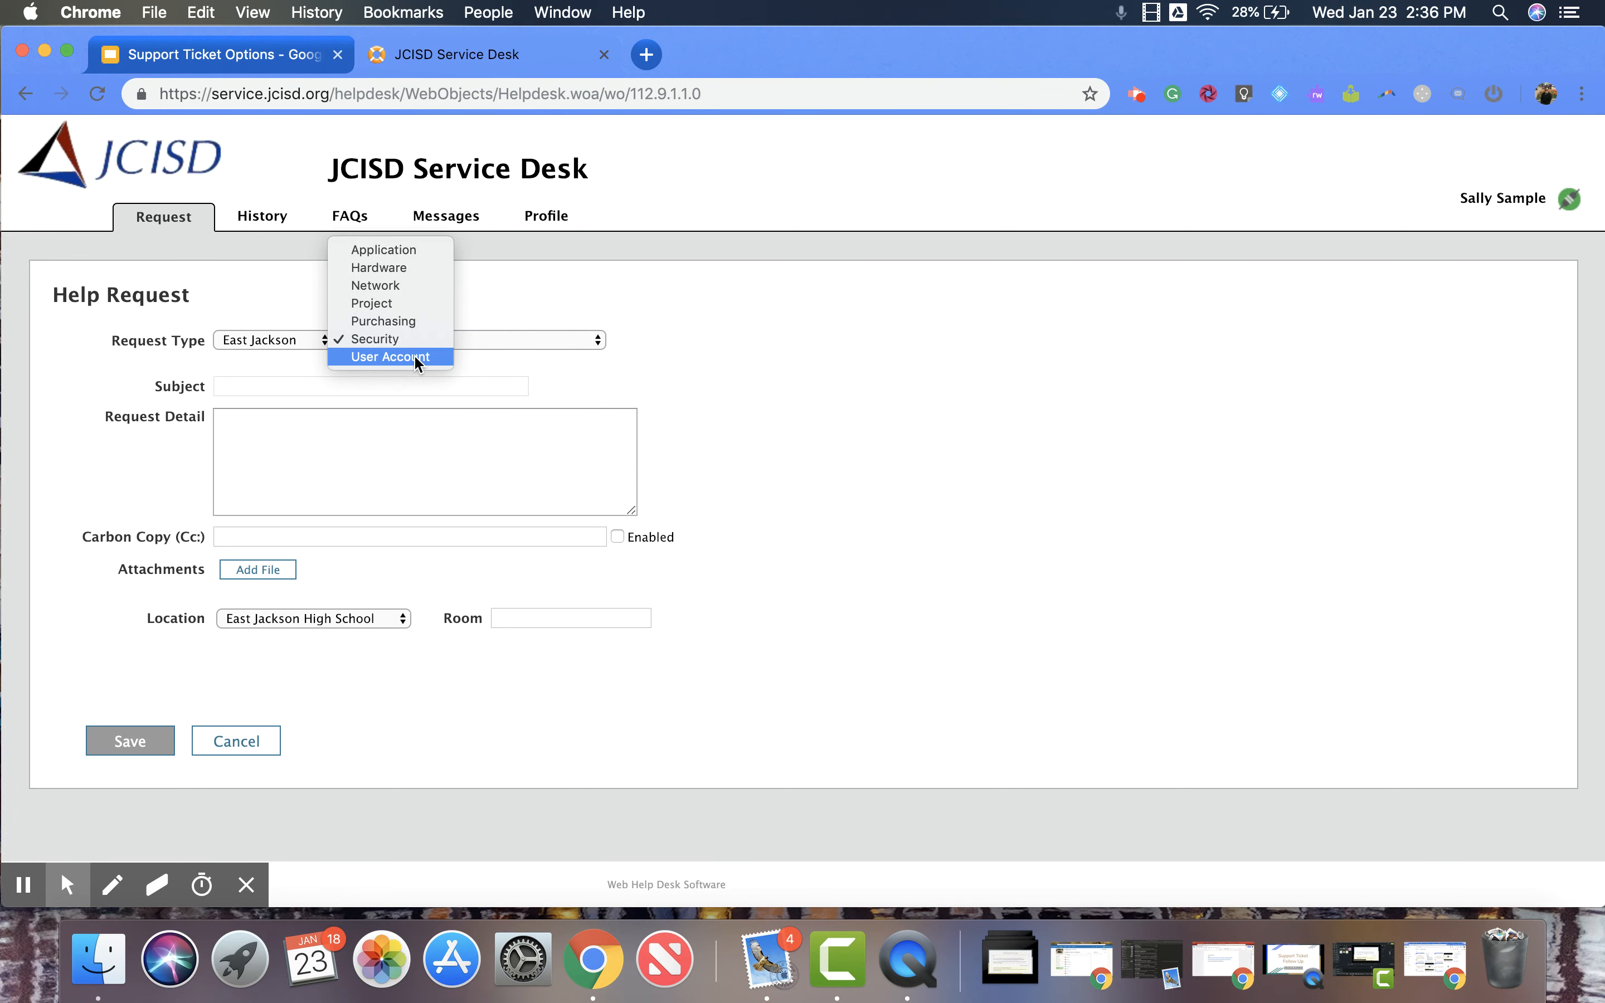
Make User Account the subtype, revealing the account-request instructions.
{"action": "left_click", "coordinate": [391, 356]}
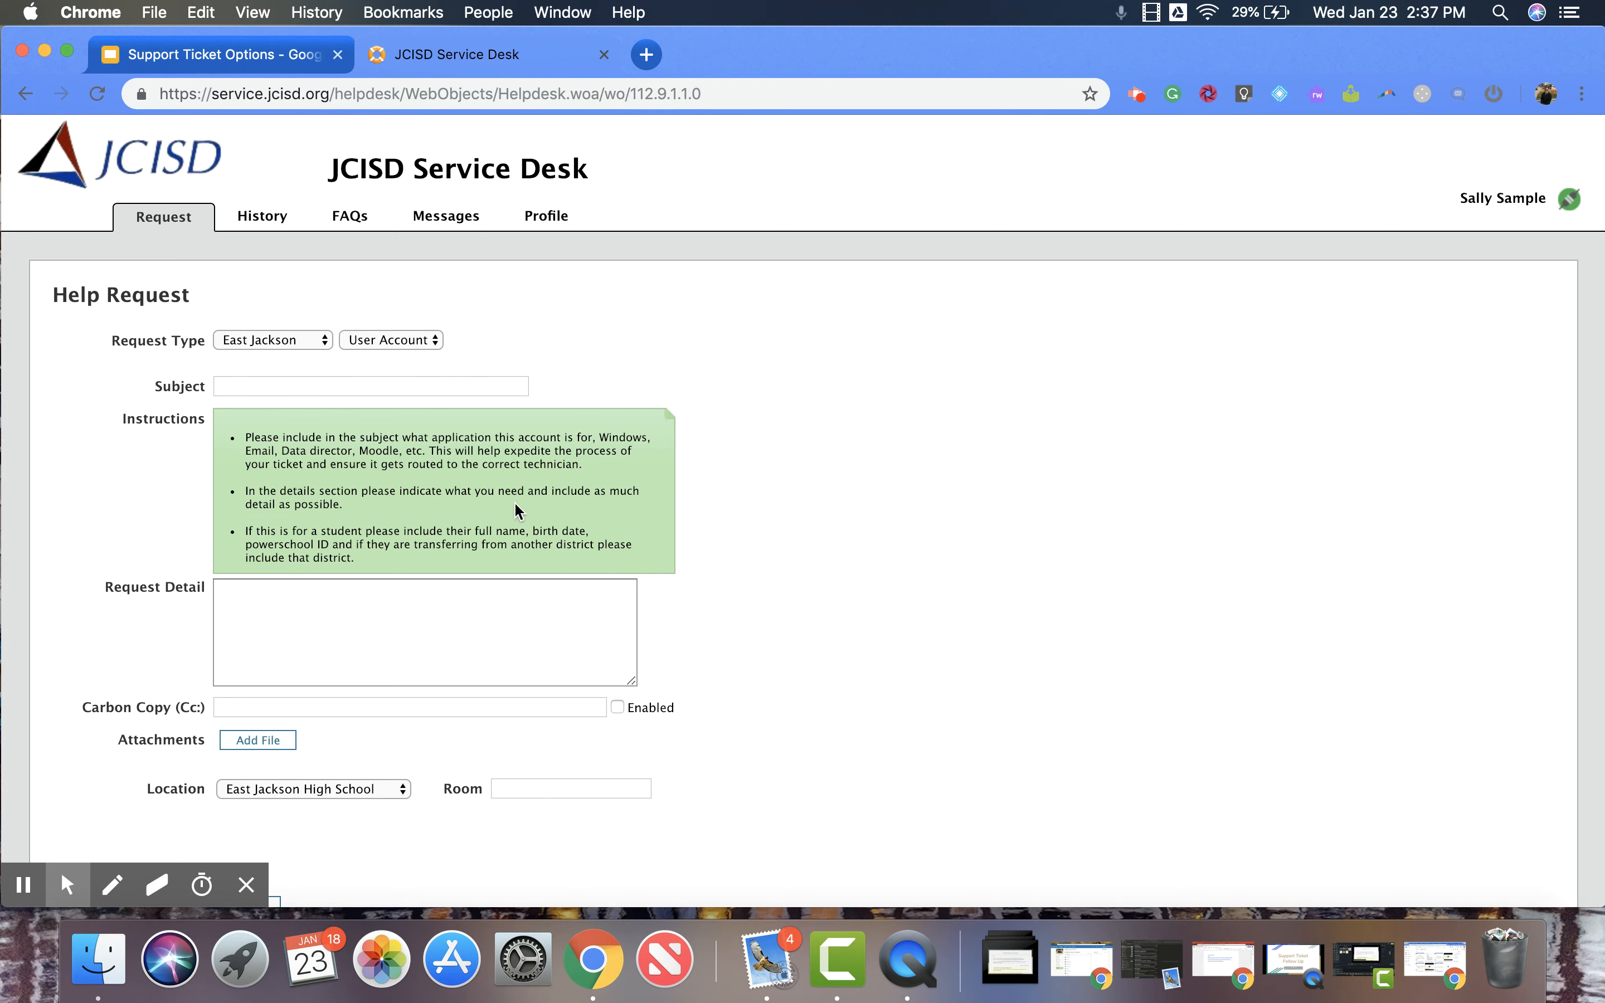
Switch the request type to PowerSchool, showing three Gradebook and PowerSchool FAQs.
{"action": "left_click", "coordinate": [271, 339]}
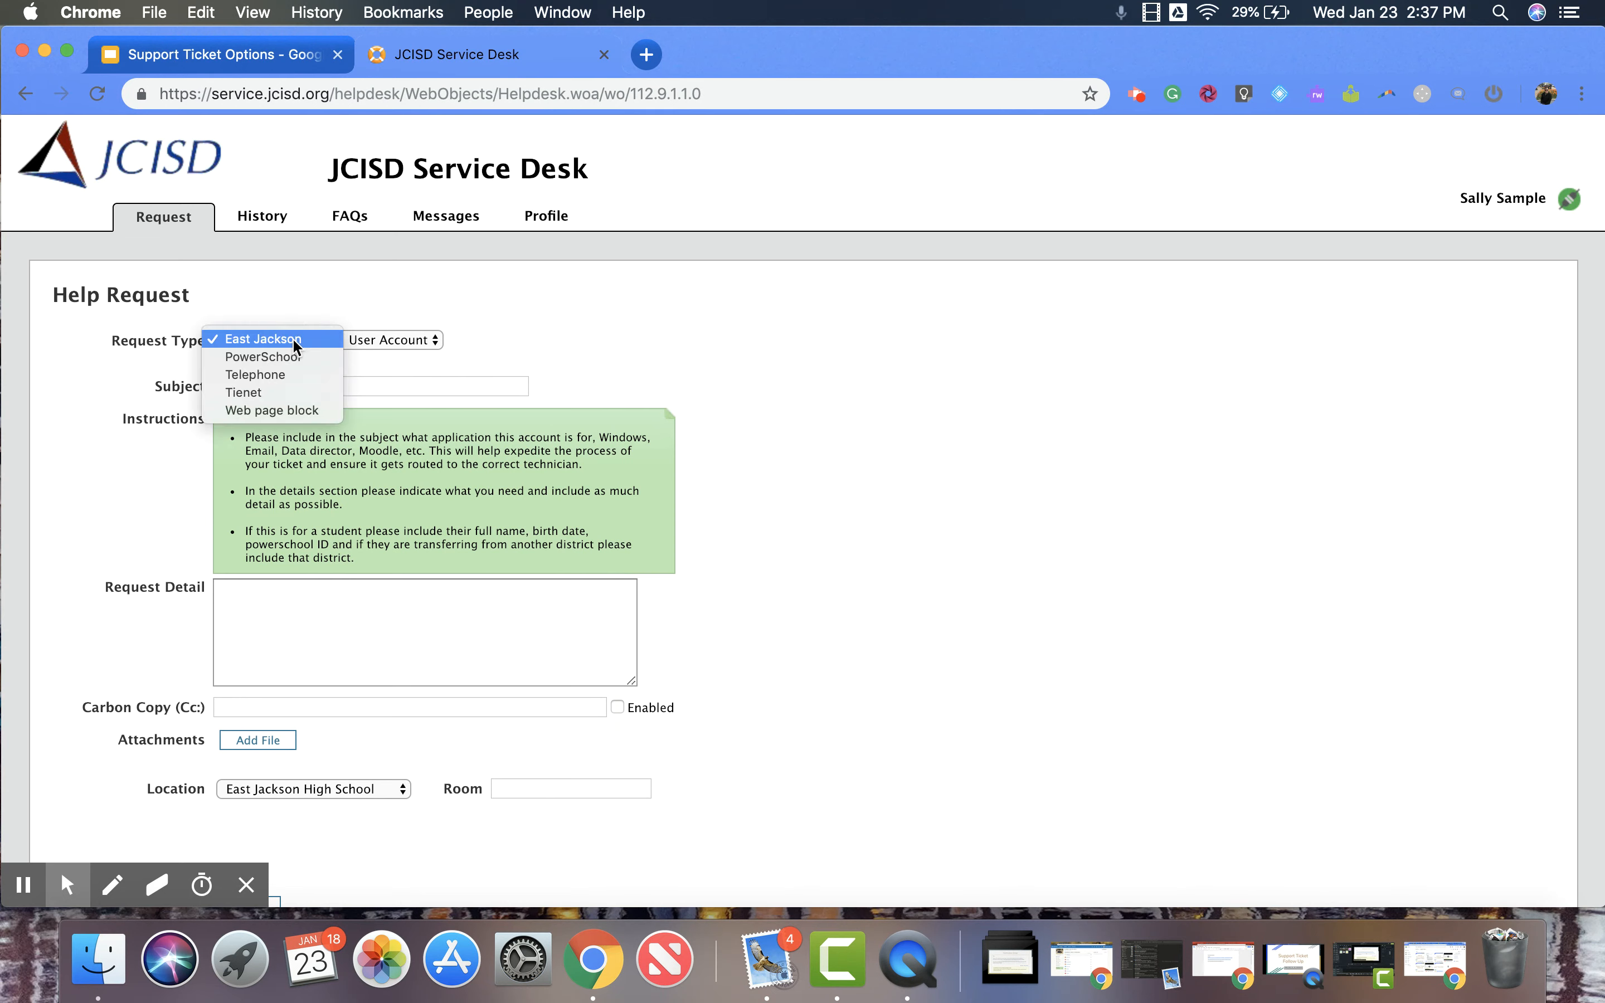
{"action": "mouse_move", "coordinate": [294, 356]}
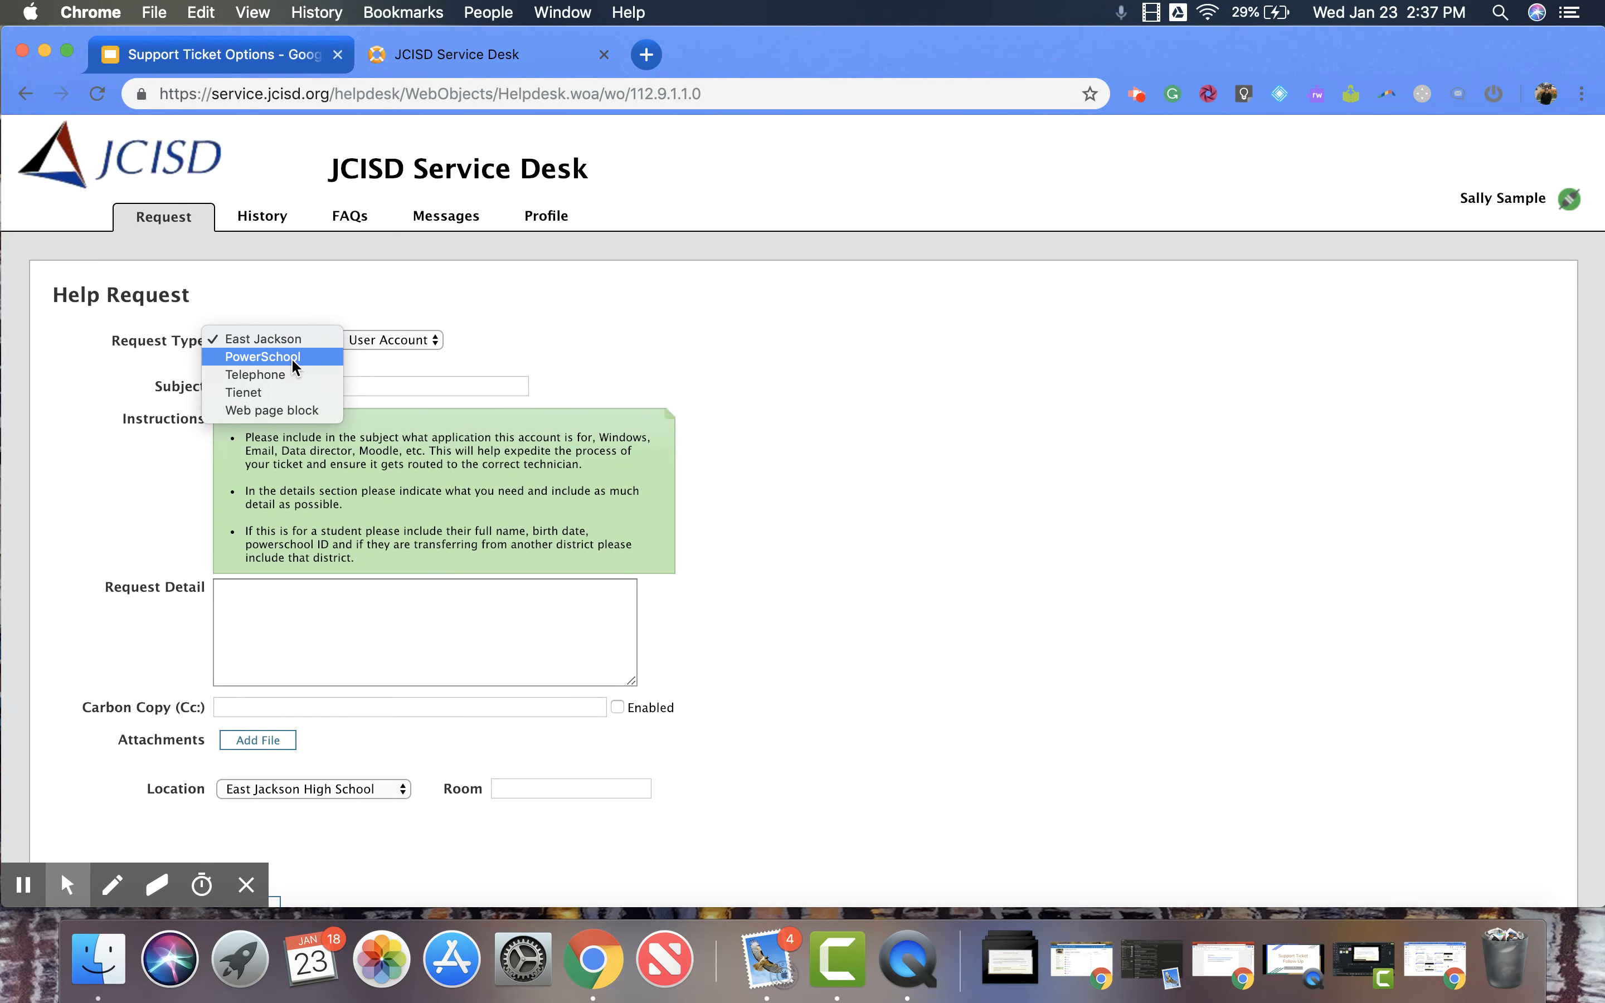
{"action": "left_click", "coordinate": [268, 357]}
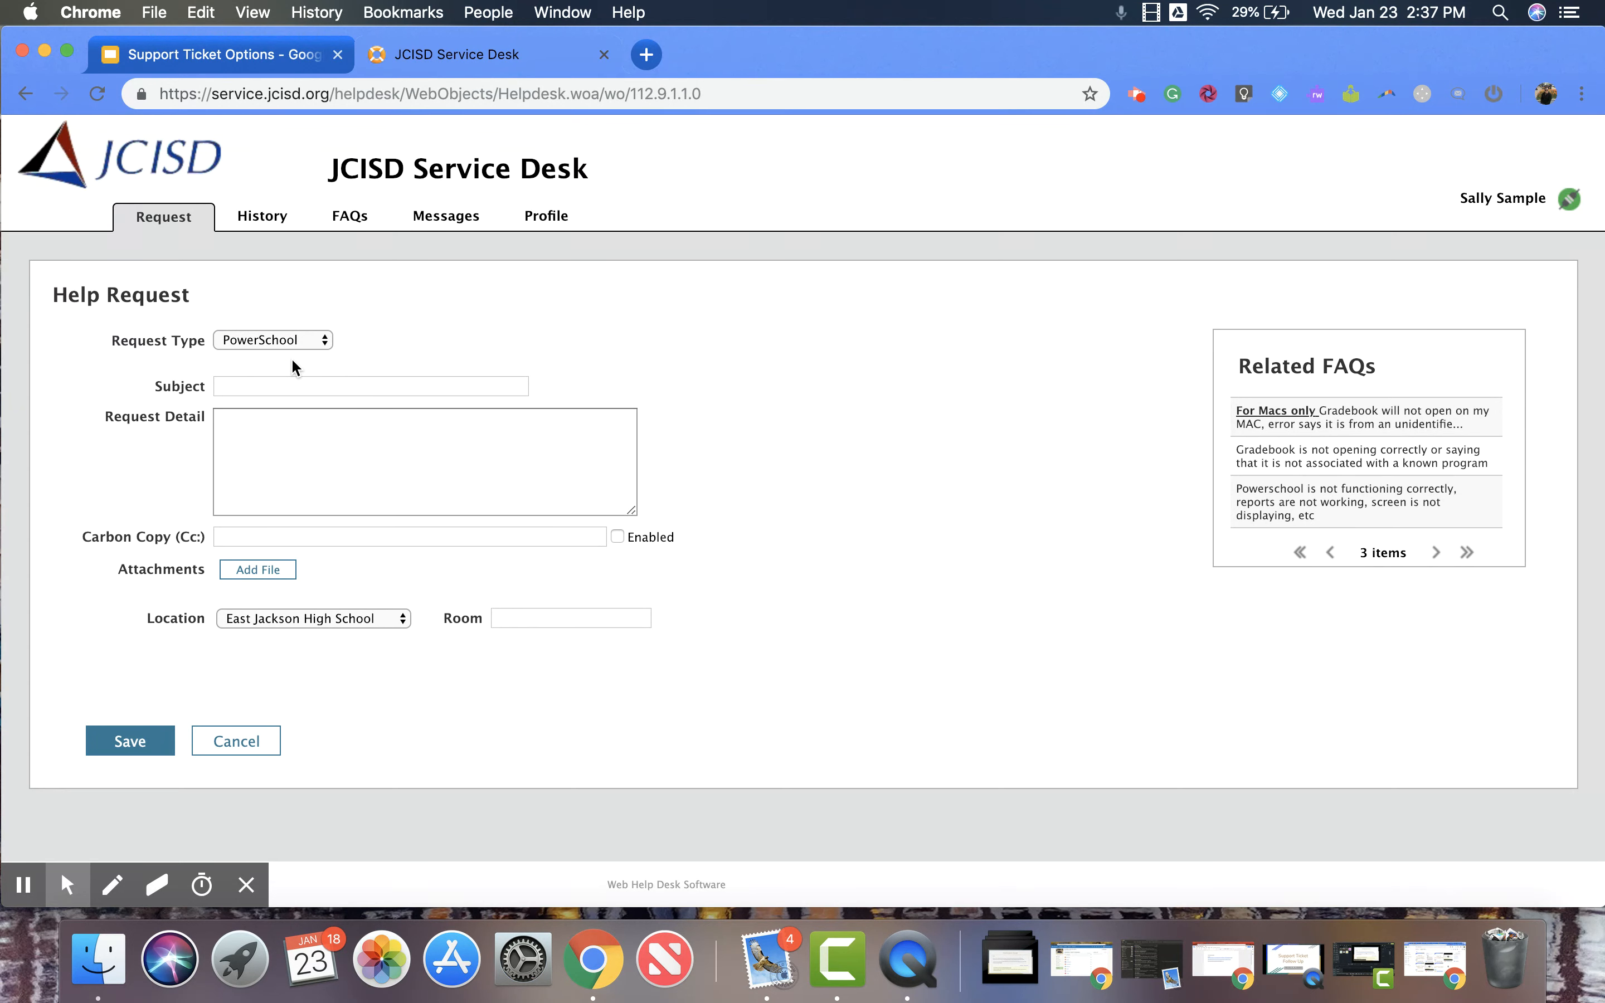
{"action": "mouse_move", "coordinate": [1212, 398]}
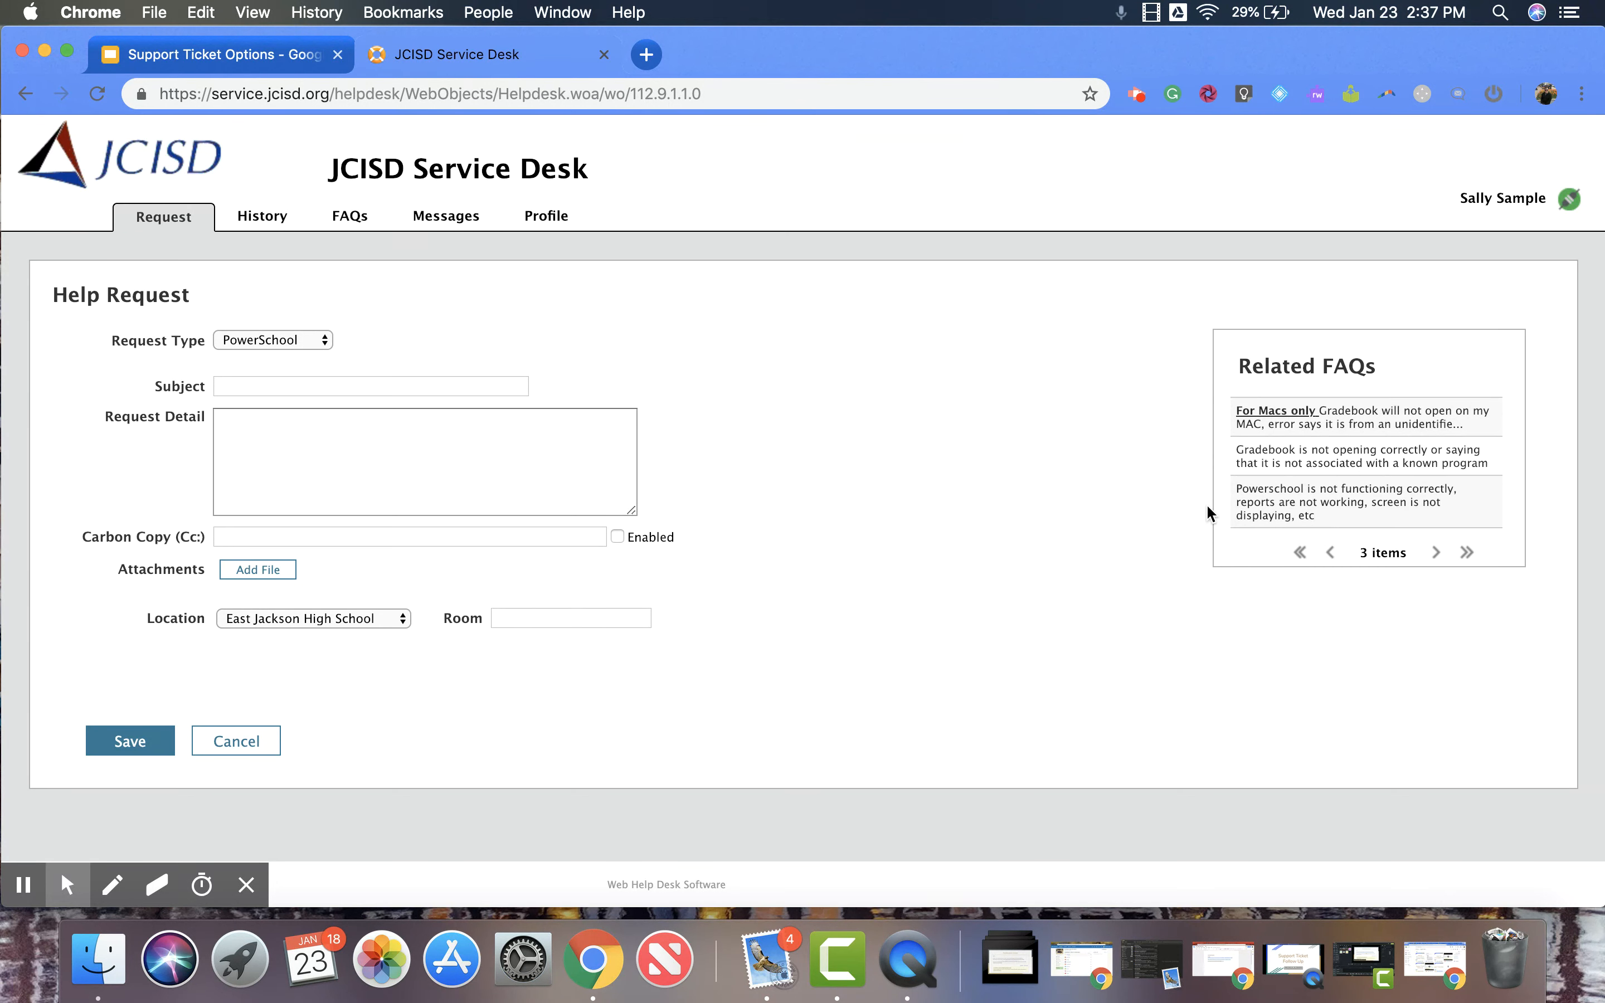
{"action": "mouse_move", "coordinate": [370, 341]}
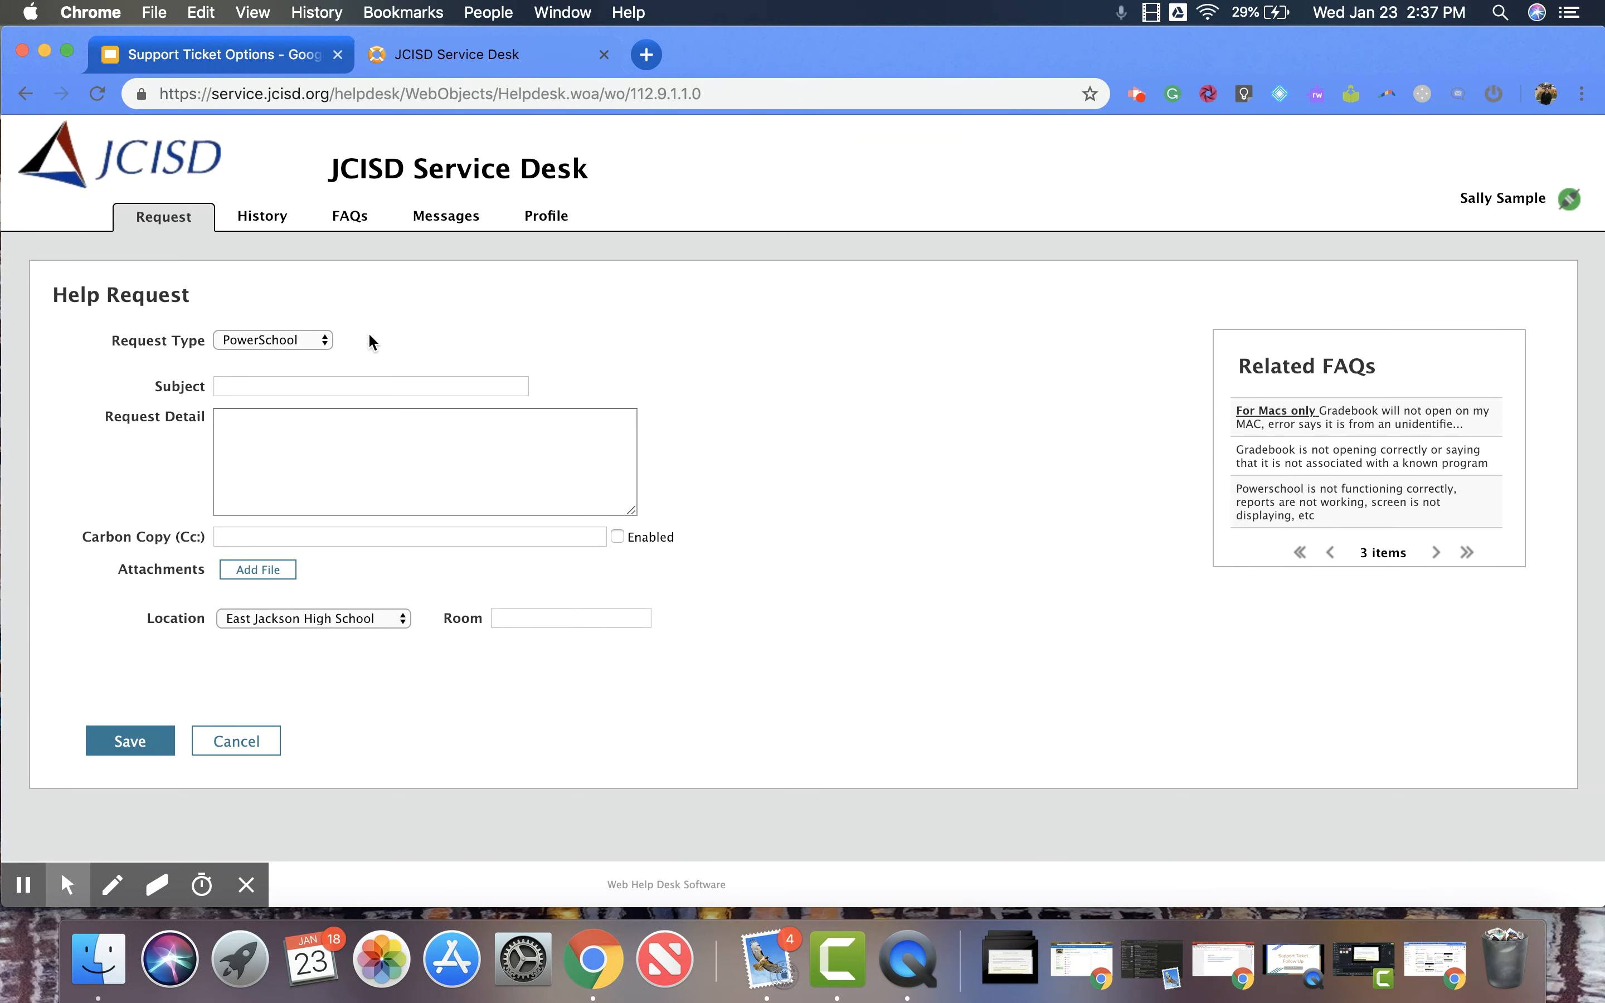
Pass the request type through Telephone to Tienet and list its subcategories.
{"action": "left_click", "coordinate": [273, 339]}
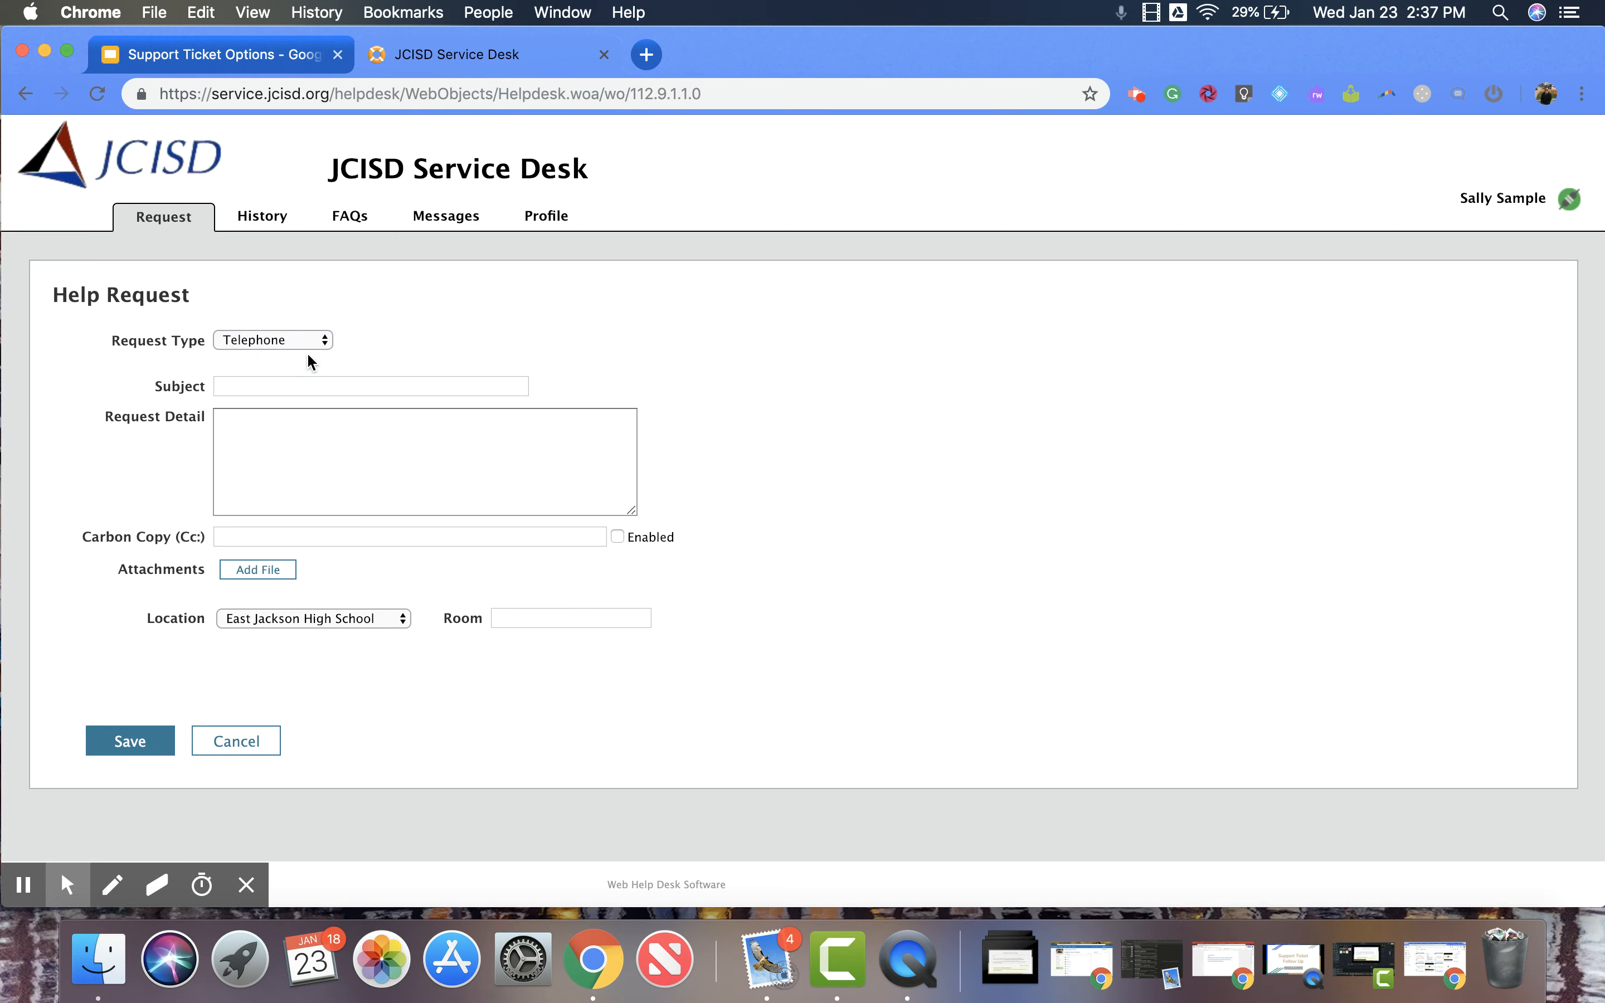
{"action": "left_click", "coordinate": [272, 339]}
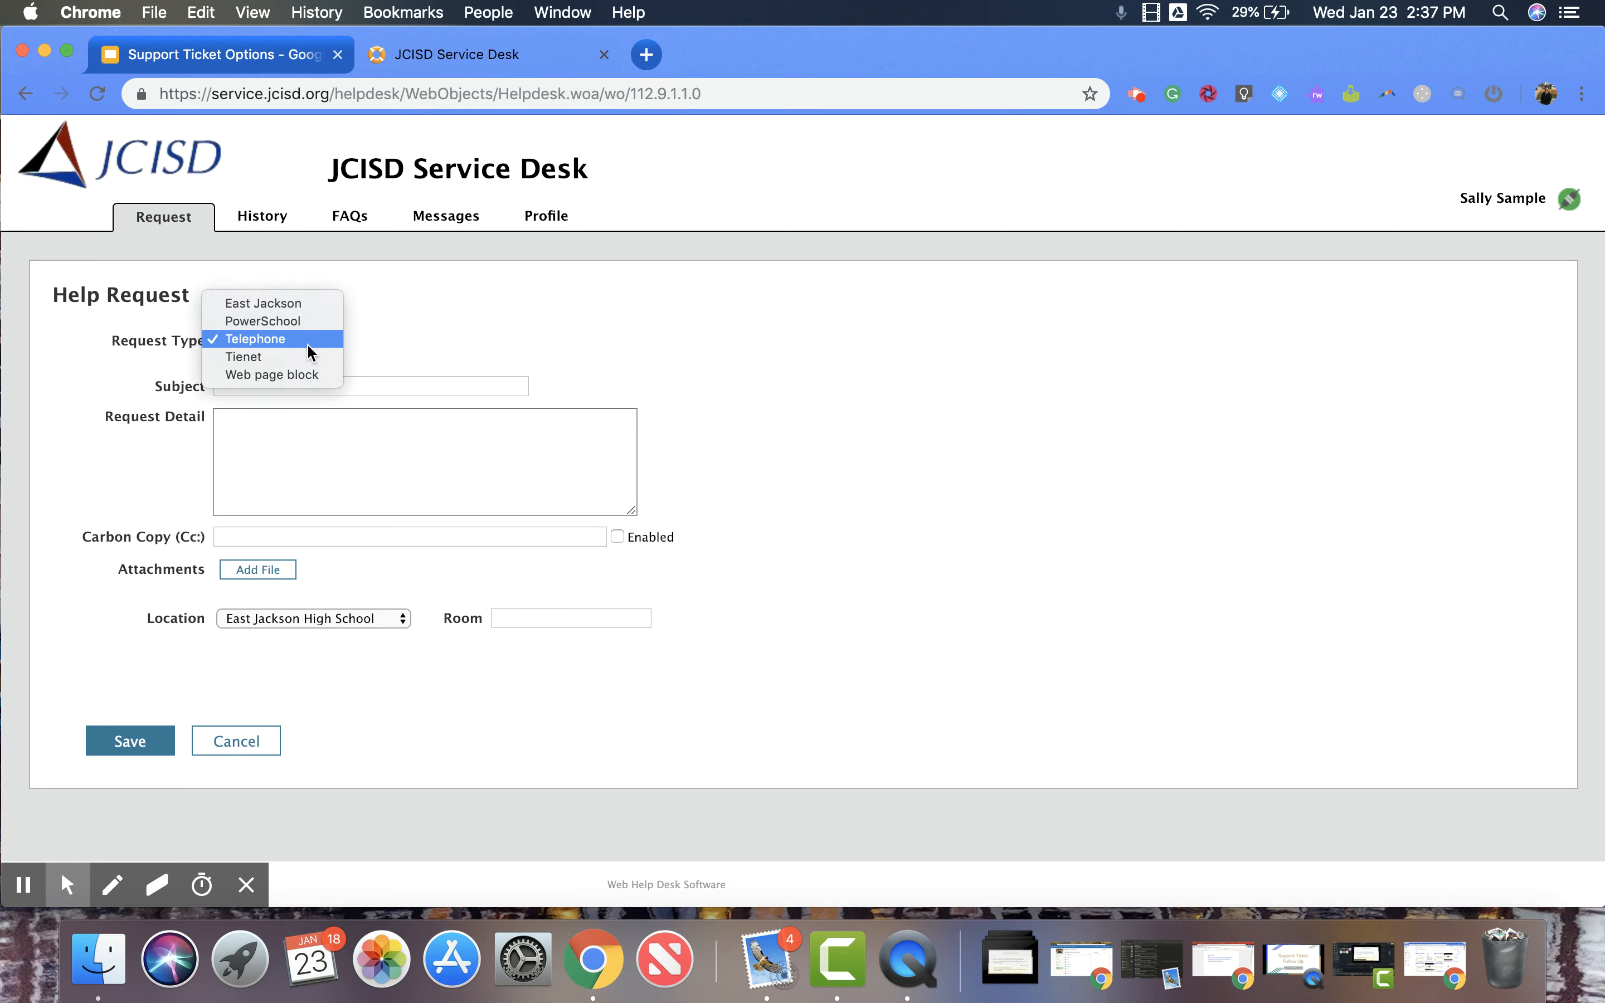
{"action": "left_click", "coordinate": [244, 358]}
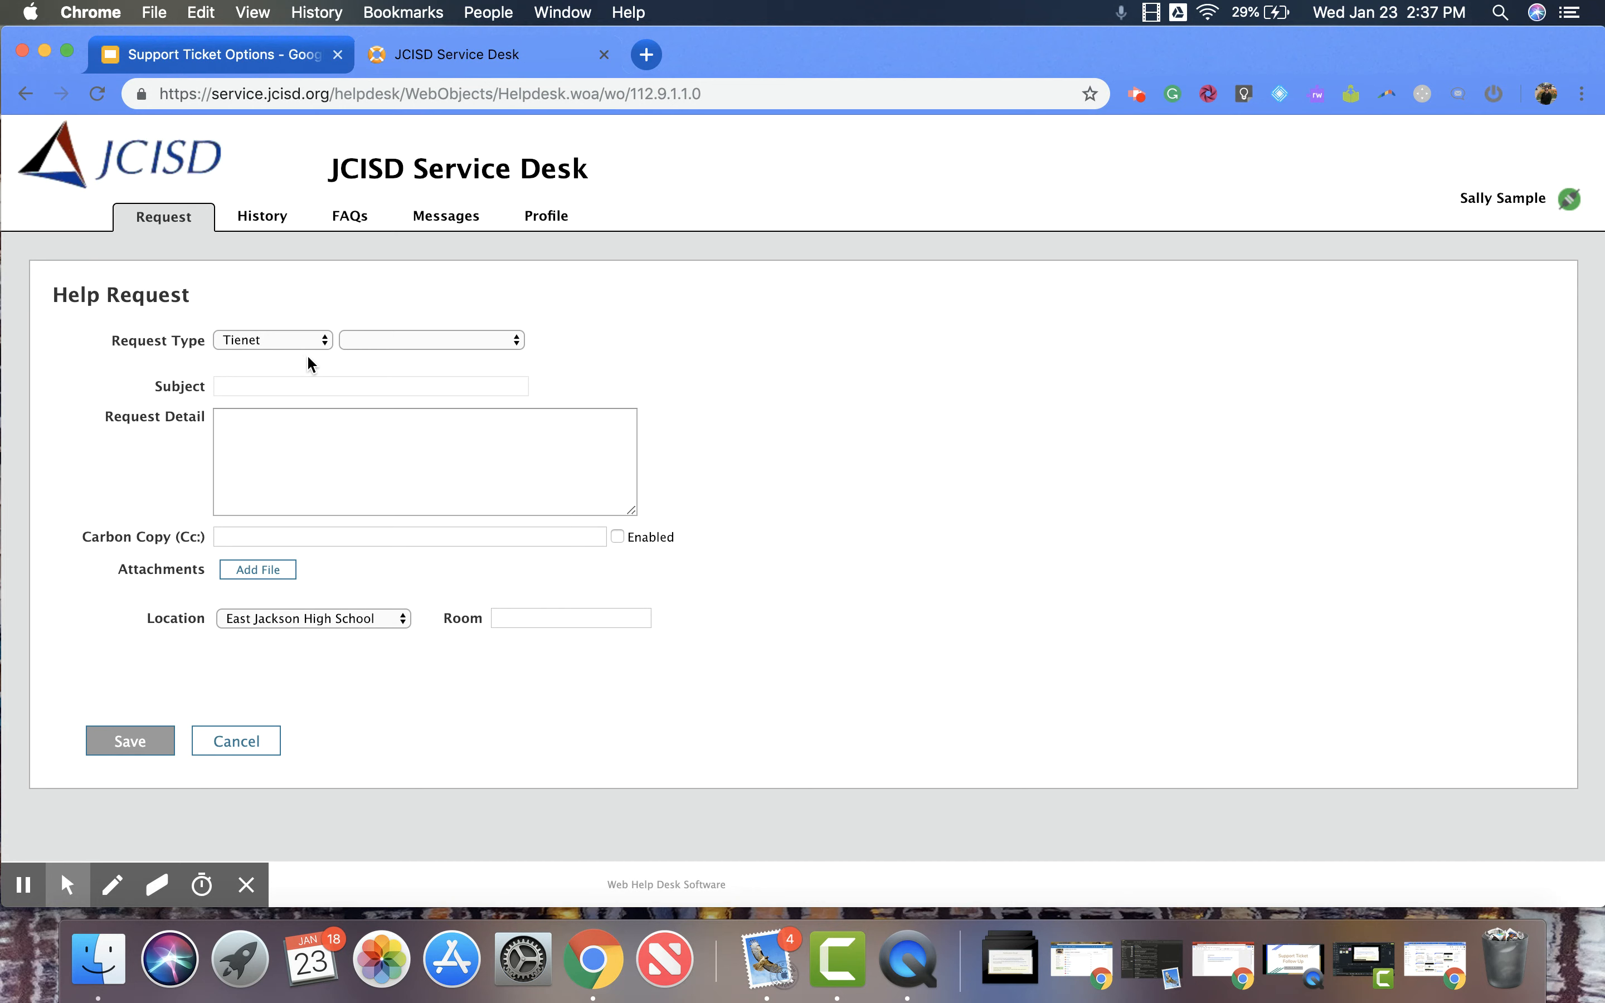
{"action": "left_click", "coordinate": [431, 340]}
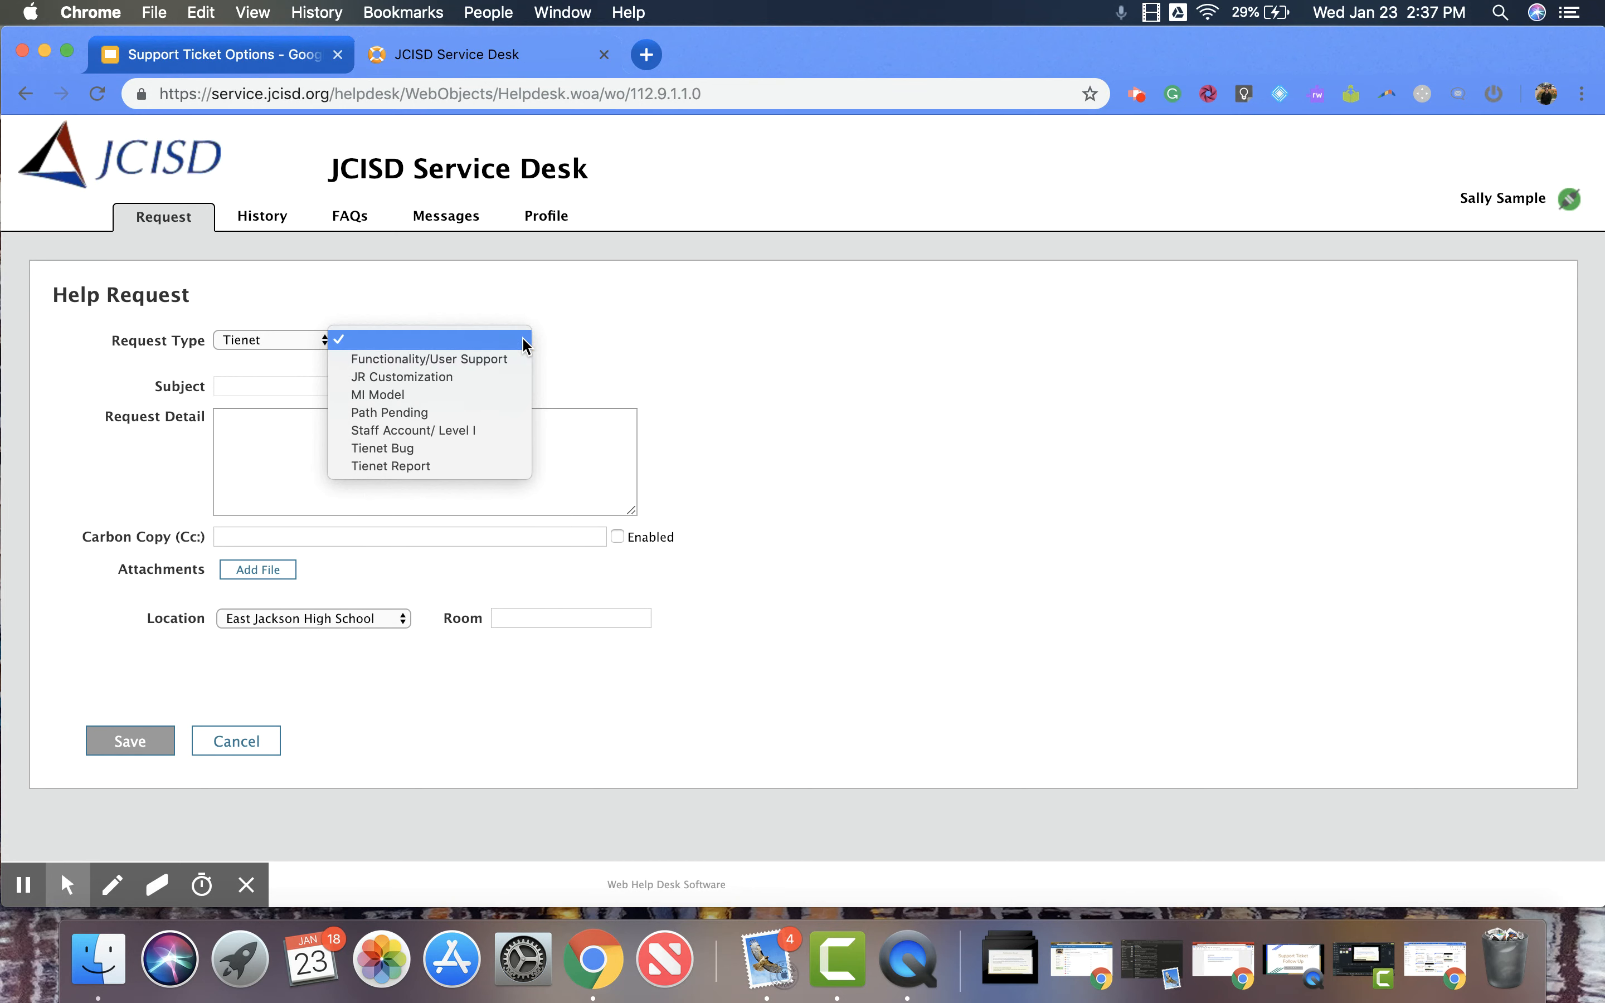
{"action": "mouse_move", "coordinate": [500, 395]}
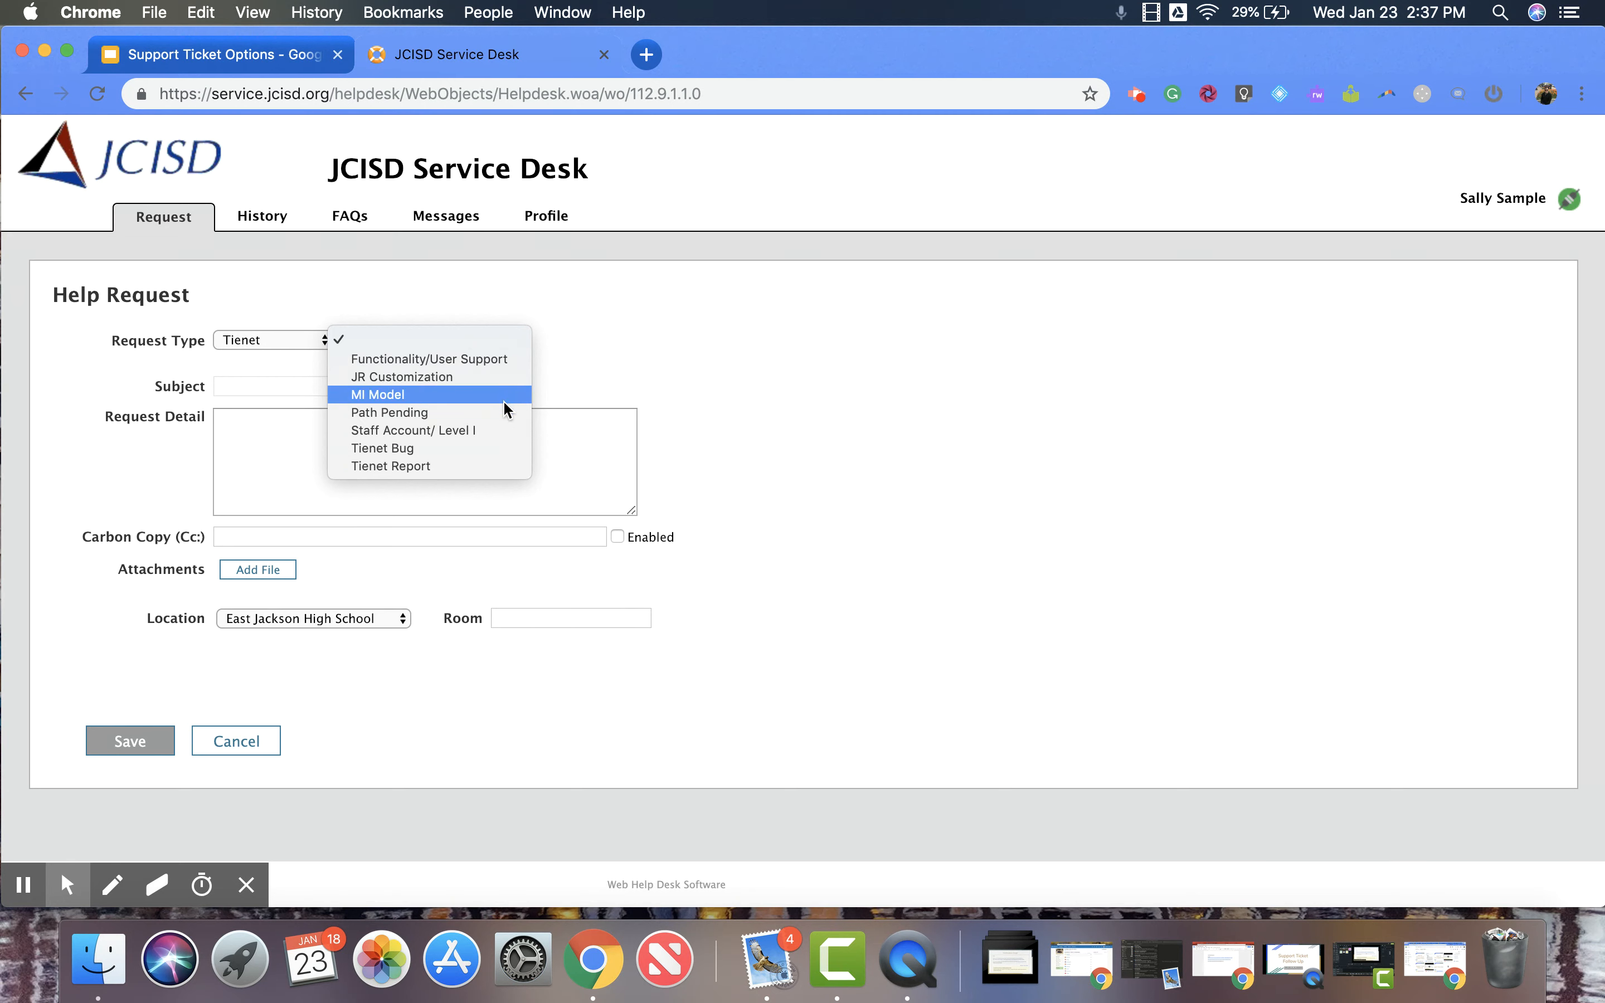
{"action": "mouse_move", "coordinate": [503, 412]}
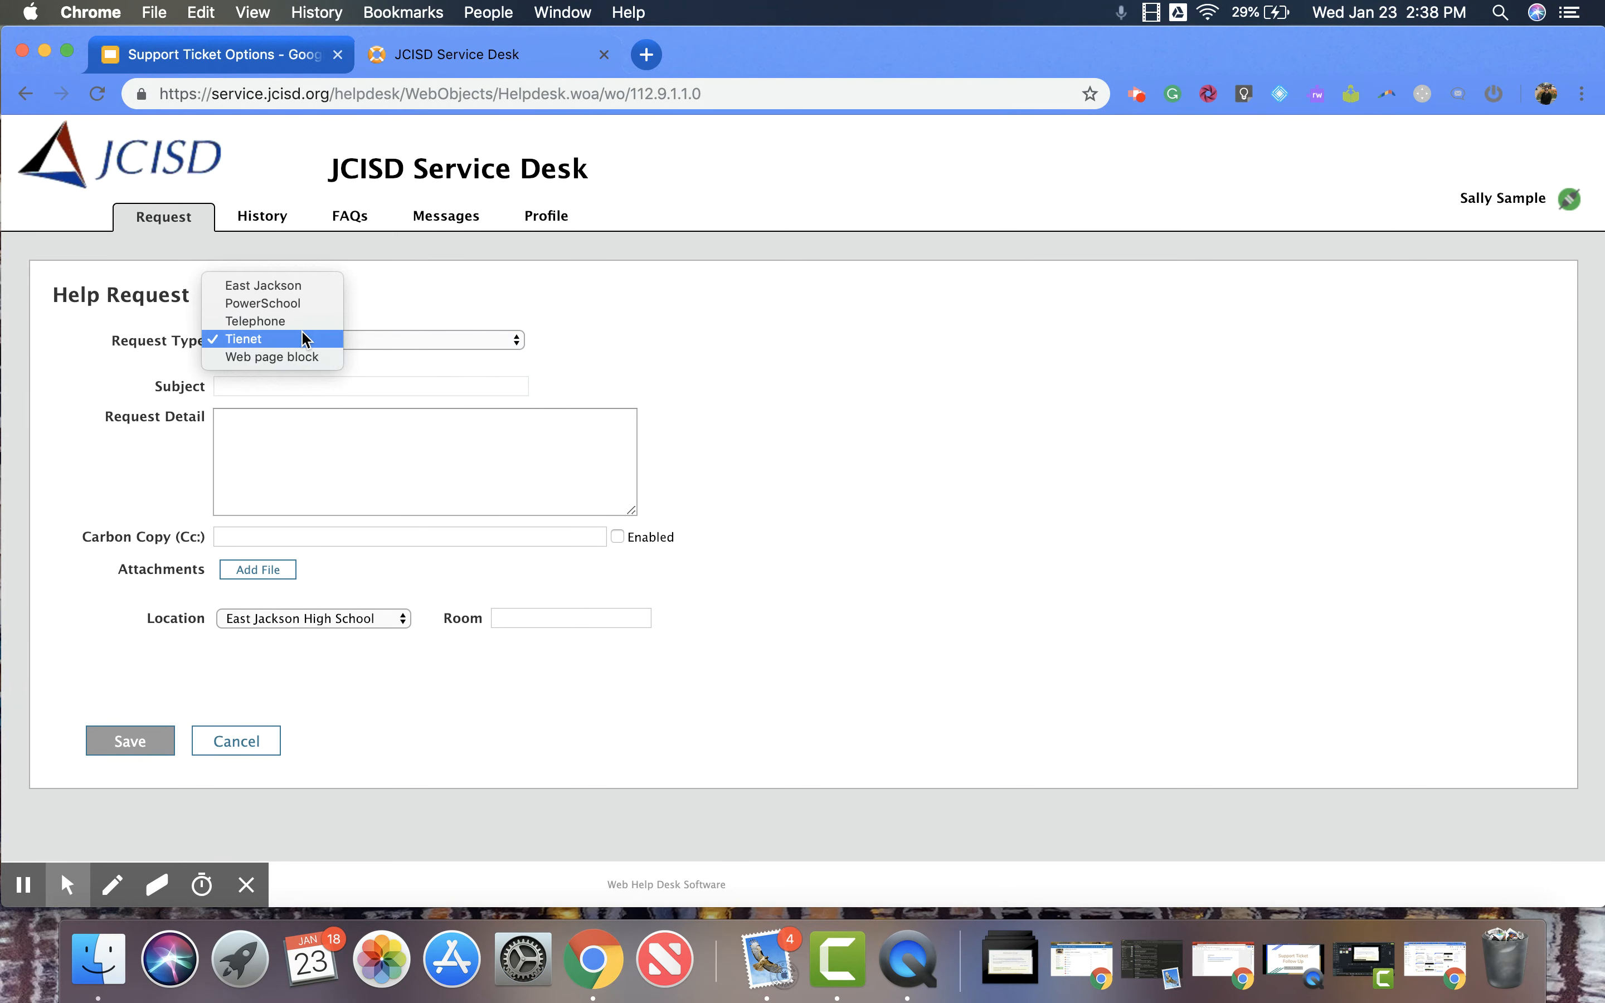
Make Web page block the request type, revealing the screenshot and date/time instructions.
{"action": "left_click", "coordinate": [270, 357]}
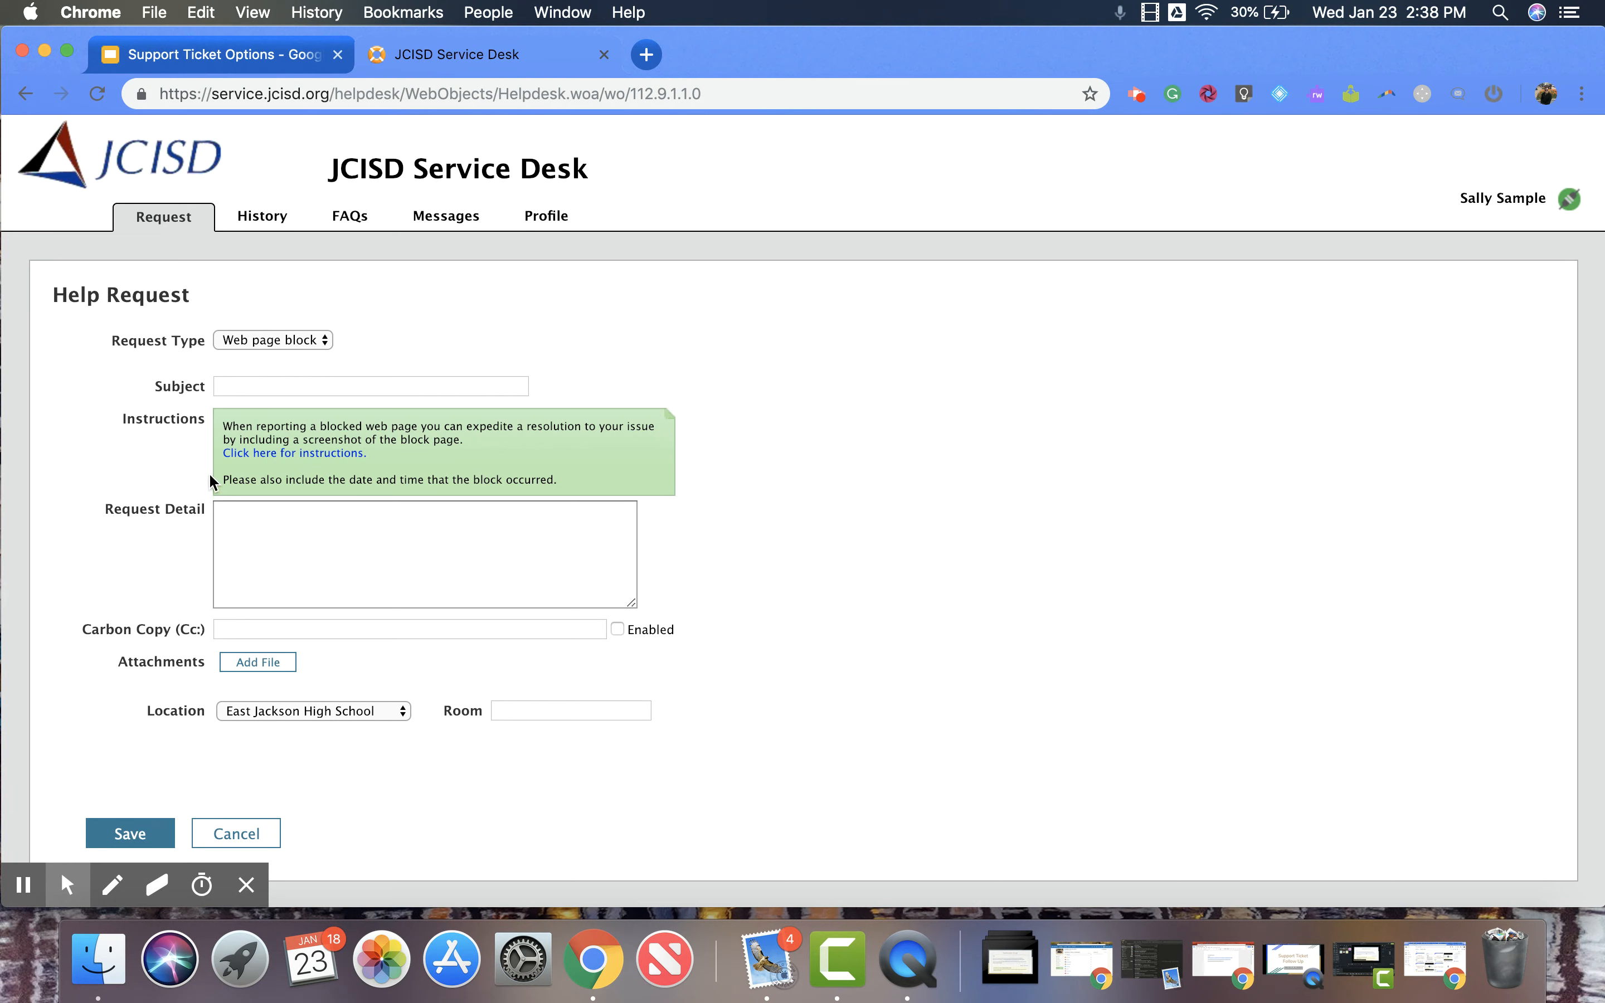
{"action": "mouse_move", "coordinate": [218, 501]}
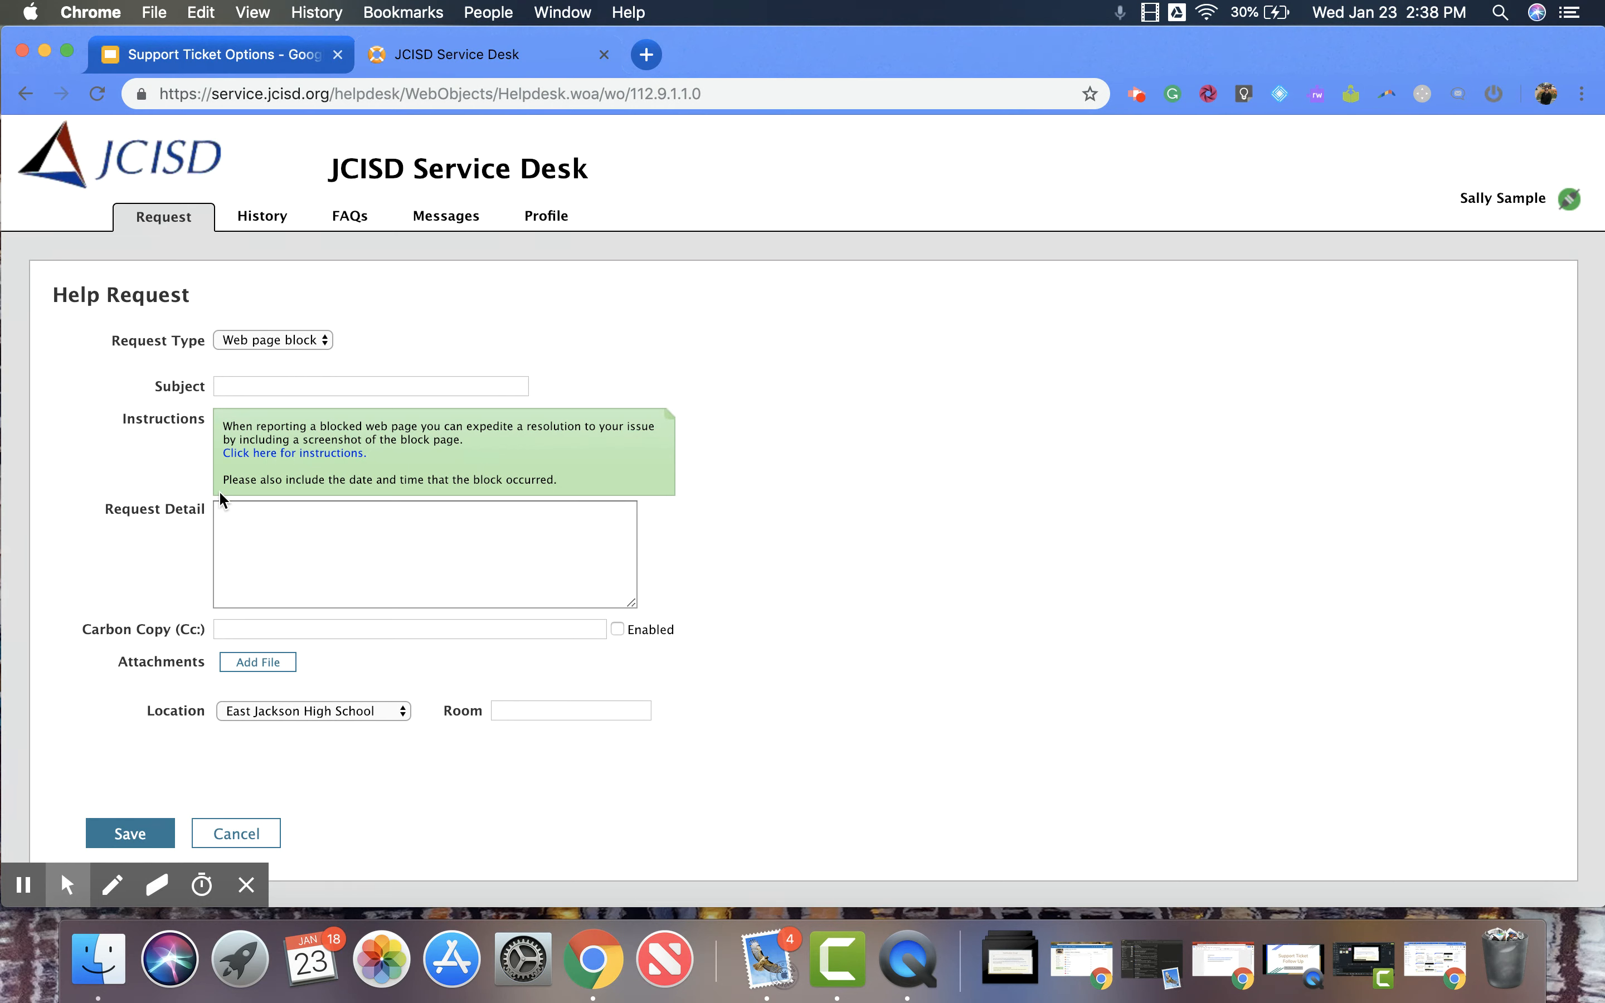